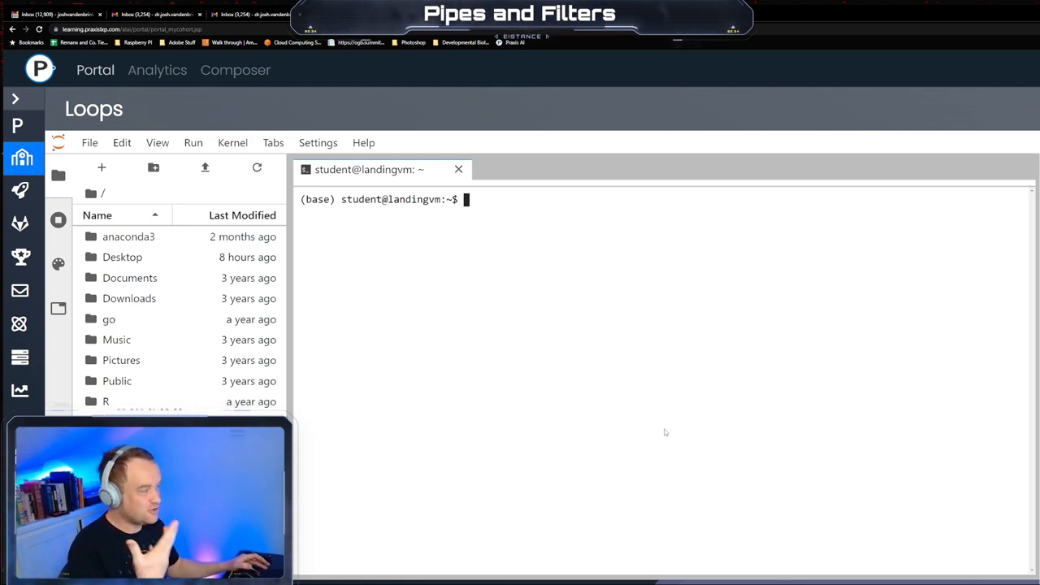
mouse_move(661, 436)
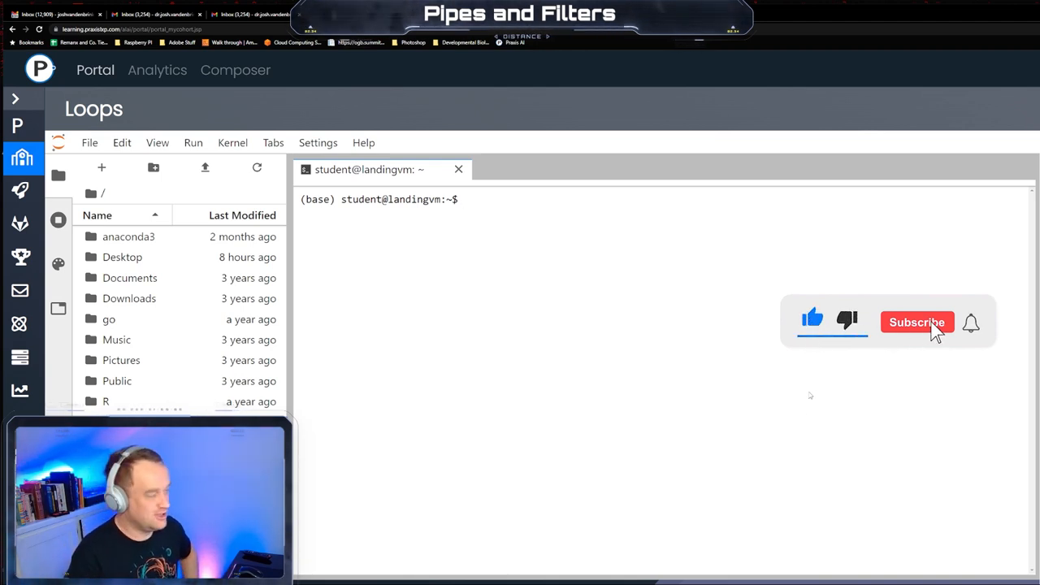
List the home folder contents and change into Desktop/classroom/myfiles
click(917, 322)
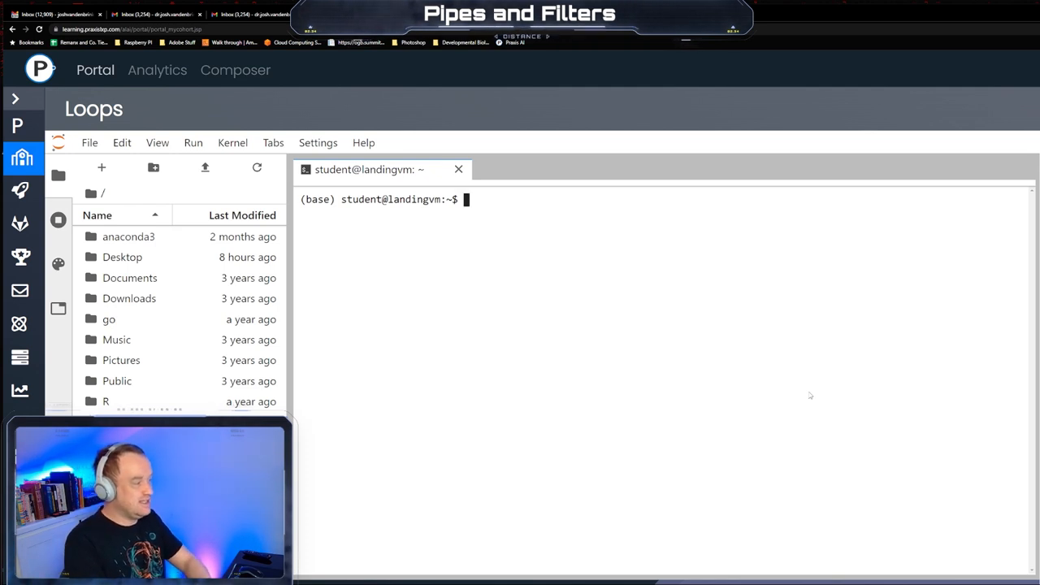
text(ls)
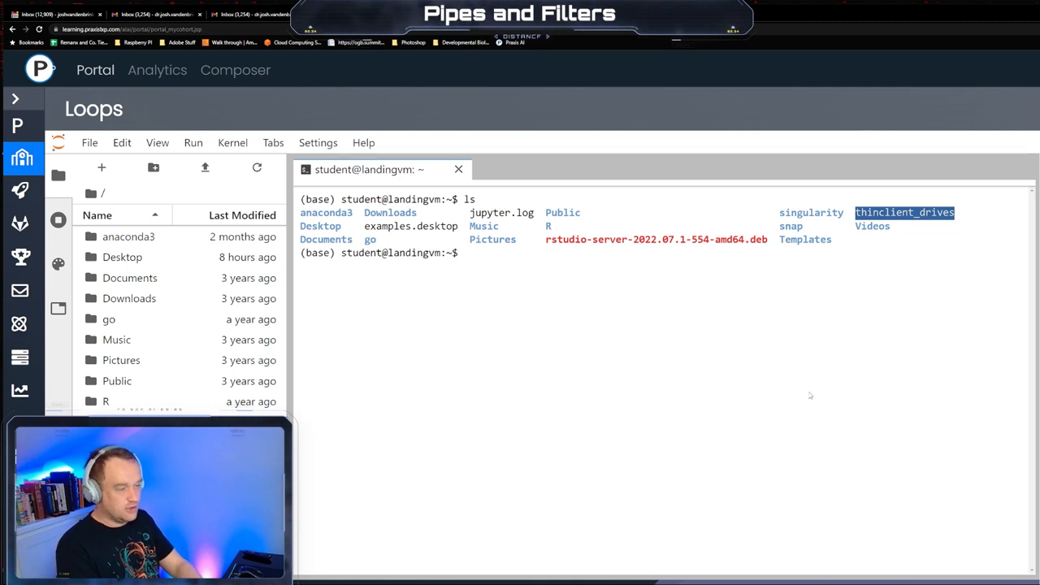
text(cd D)
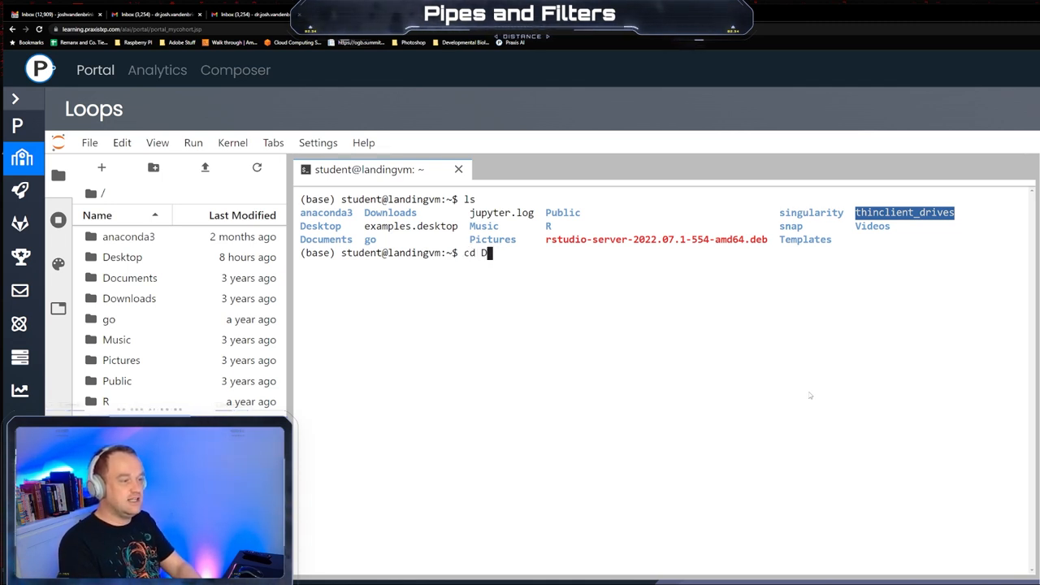
text(esktop/cla)
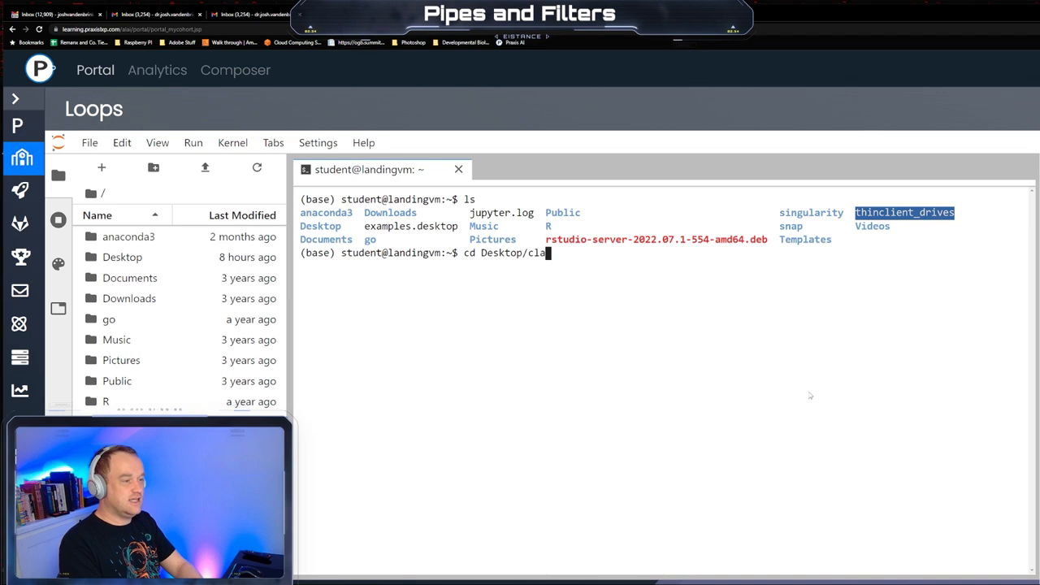
text(ssroom/myfiles/)
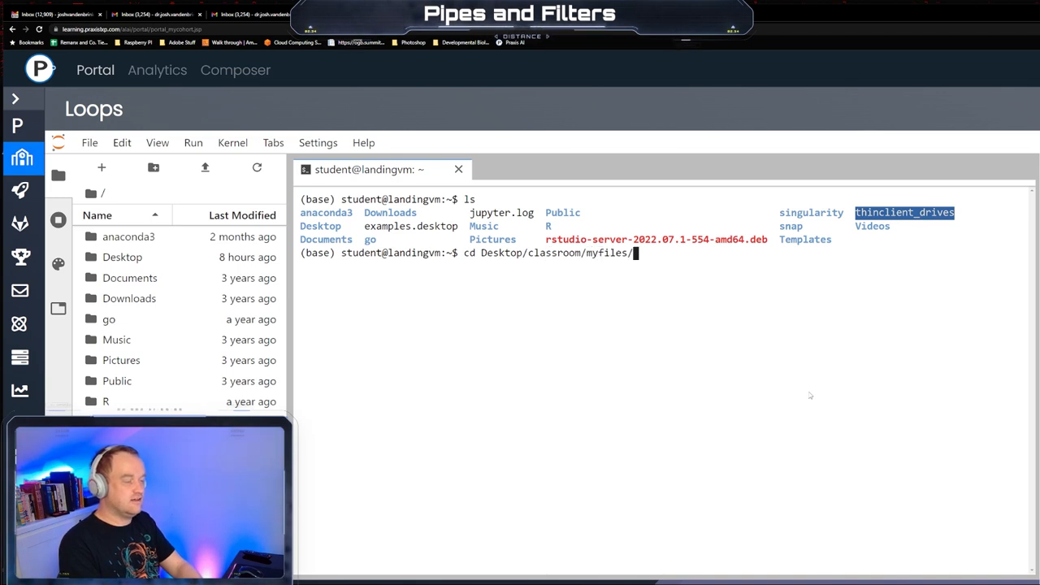
key(Return)
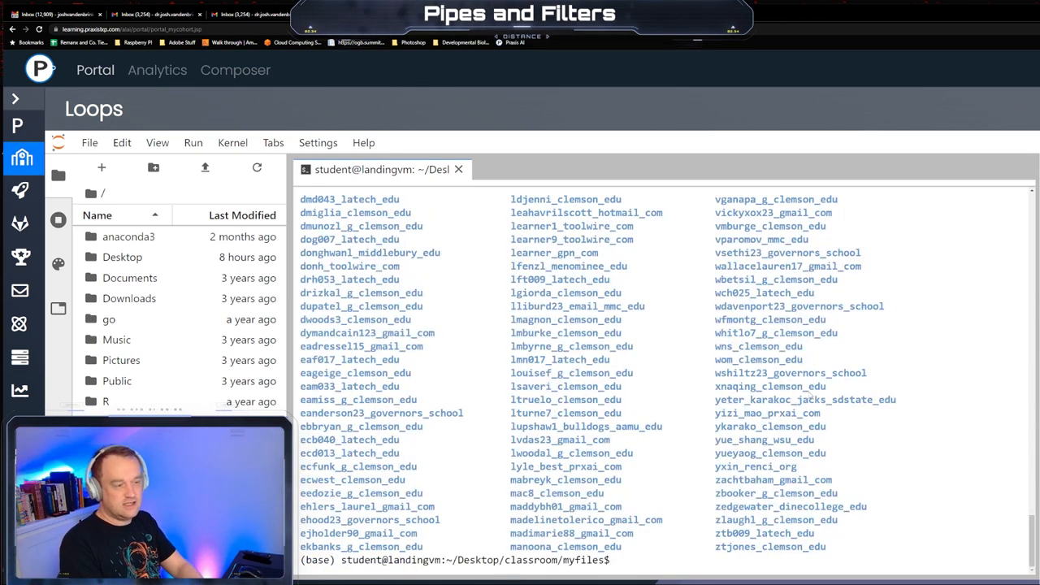
Change into data-shell, then exercise-data, then the creatures folder
text(cd data-shell/)
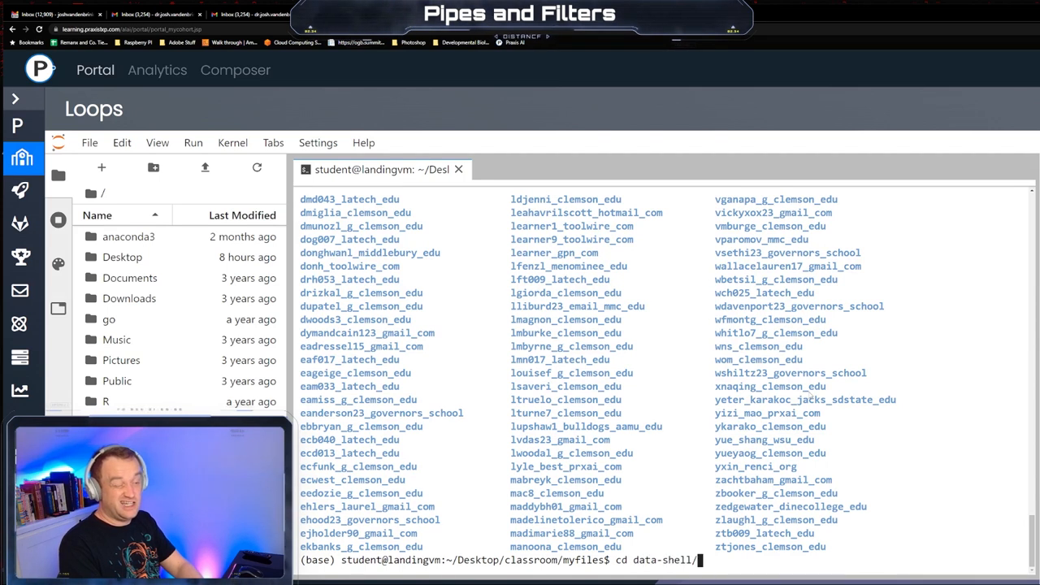
text(ex)
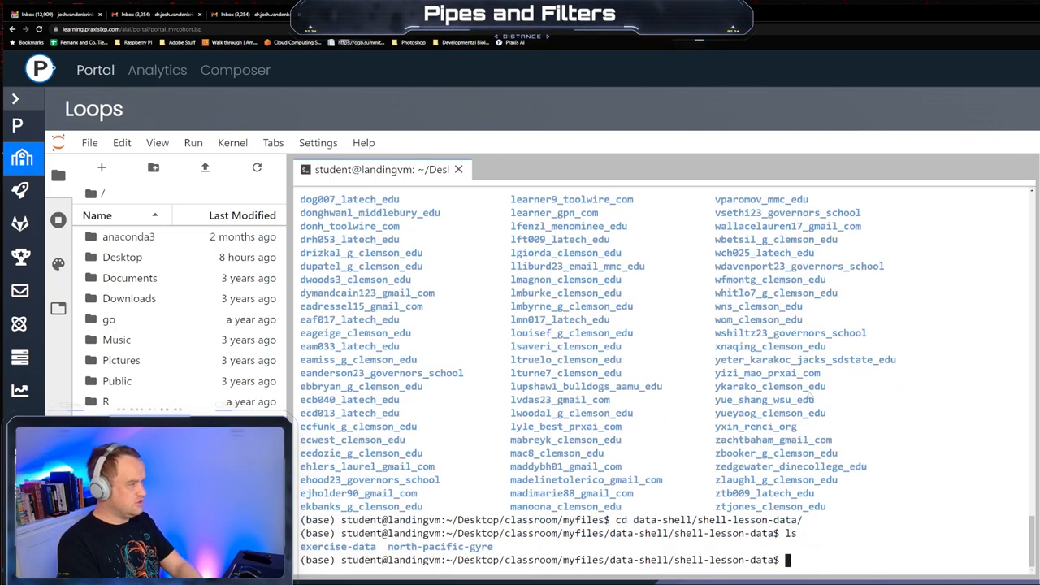
text(cd ex)
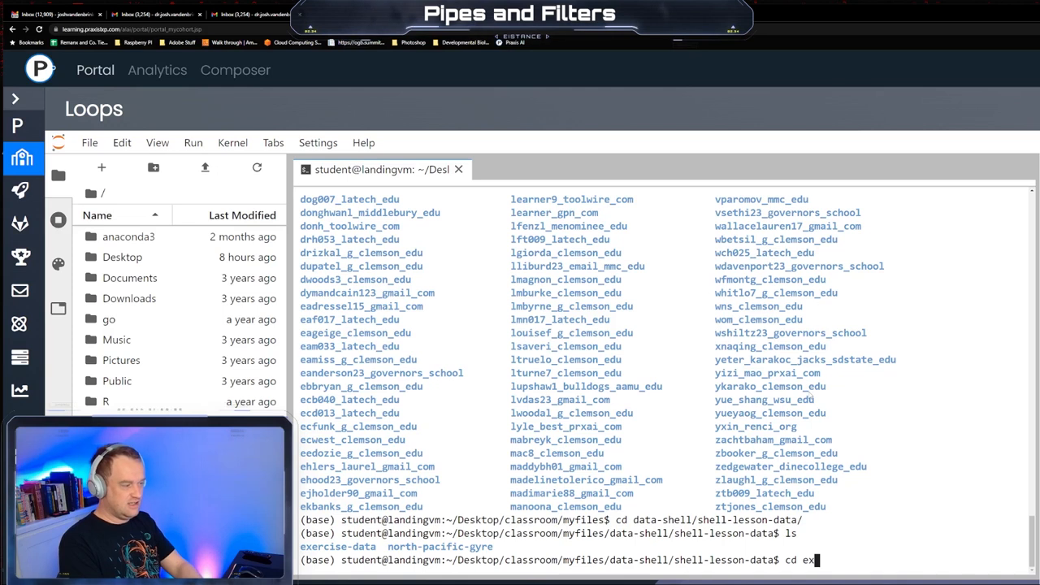
key(Return)
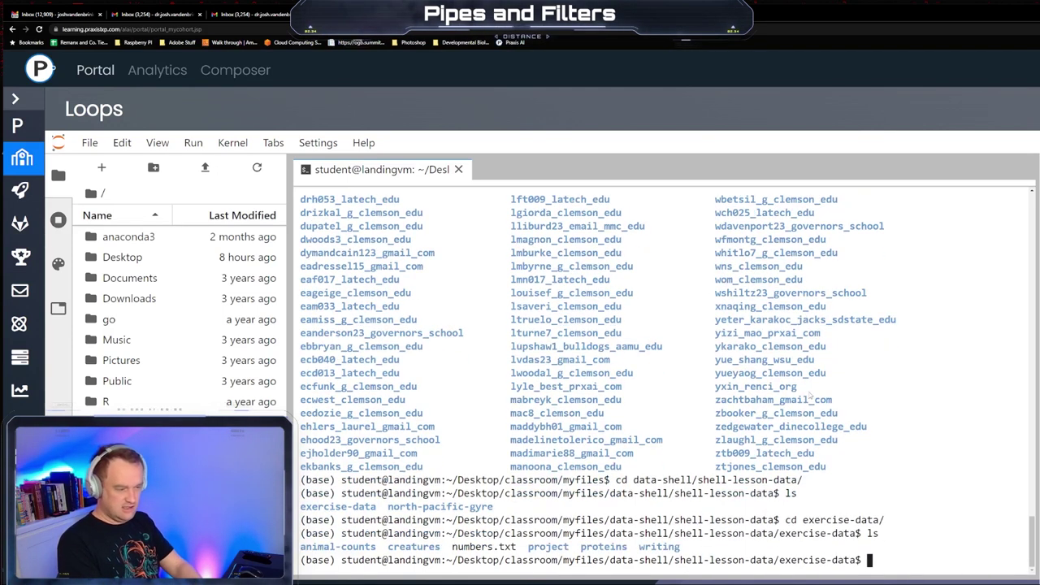
text(cd create)
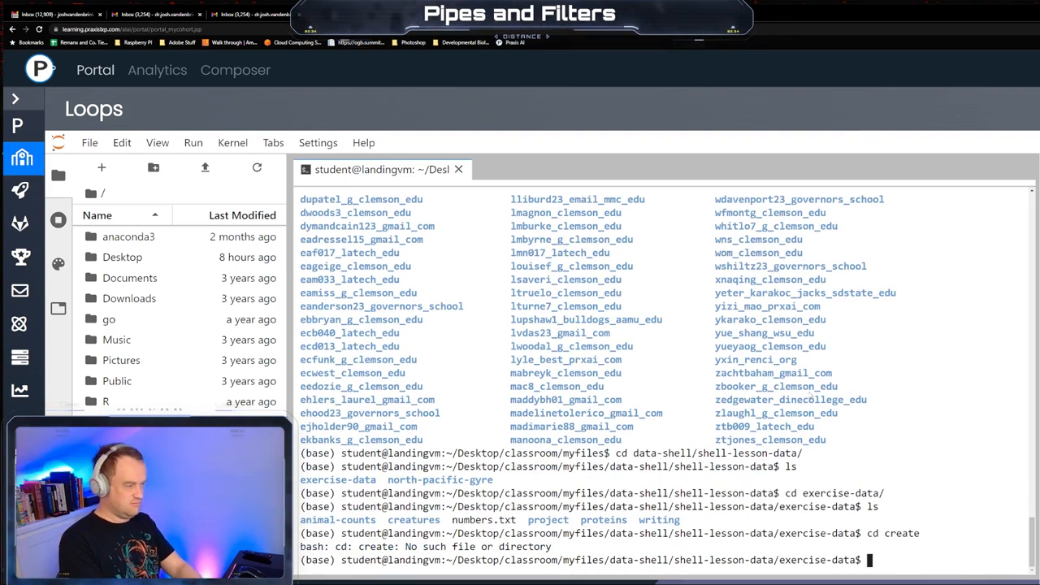
text(cd)
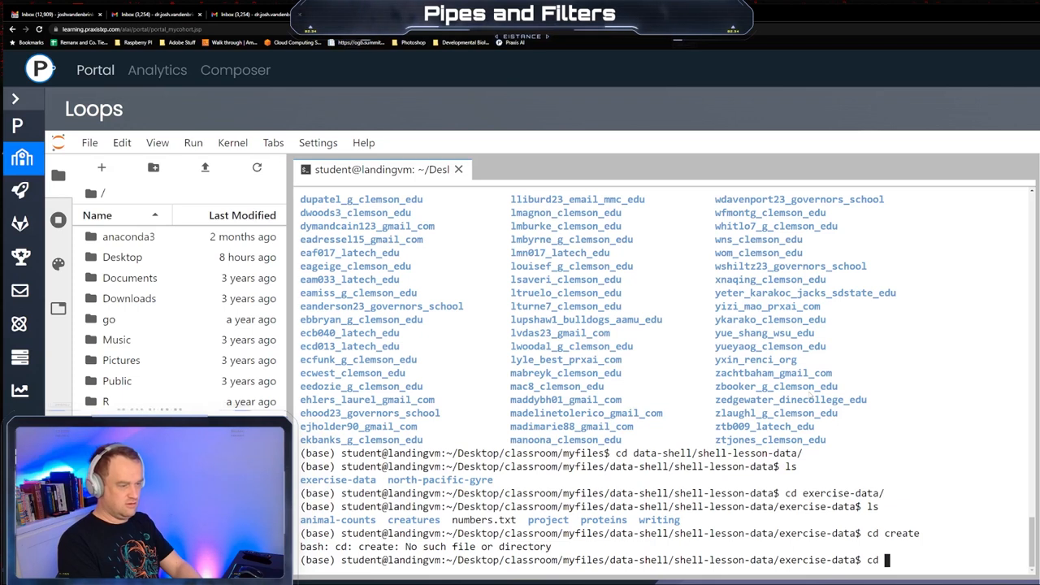
text(creatures/)
text(pwd)
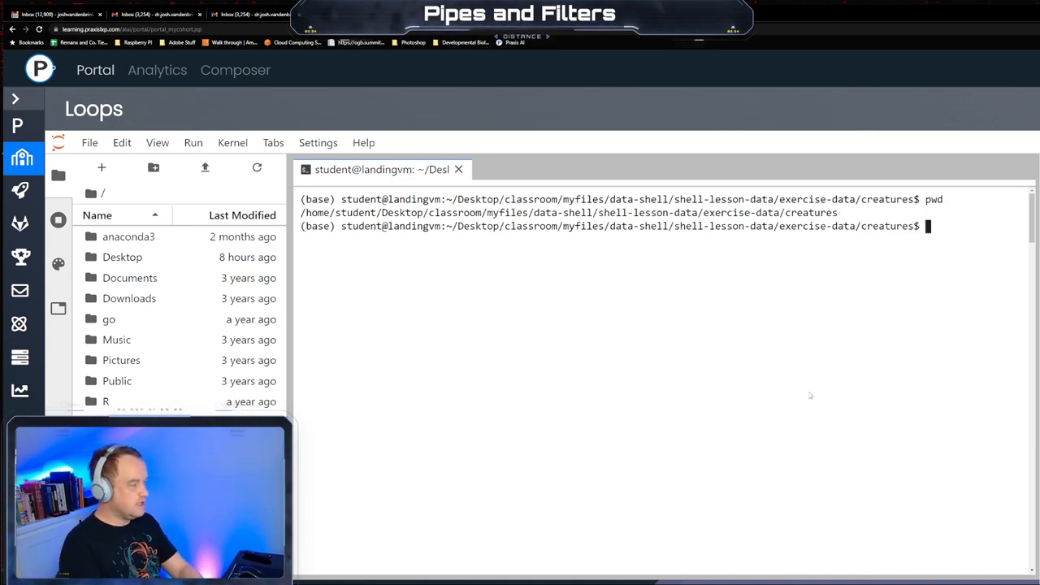
Show the first five lines of basilisk.dat, minotaur.dat and unicorn.dat with head -n 5
text(head -)
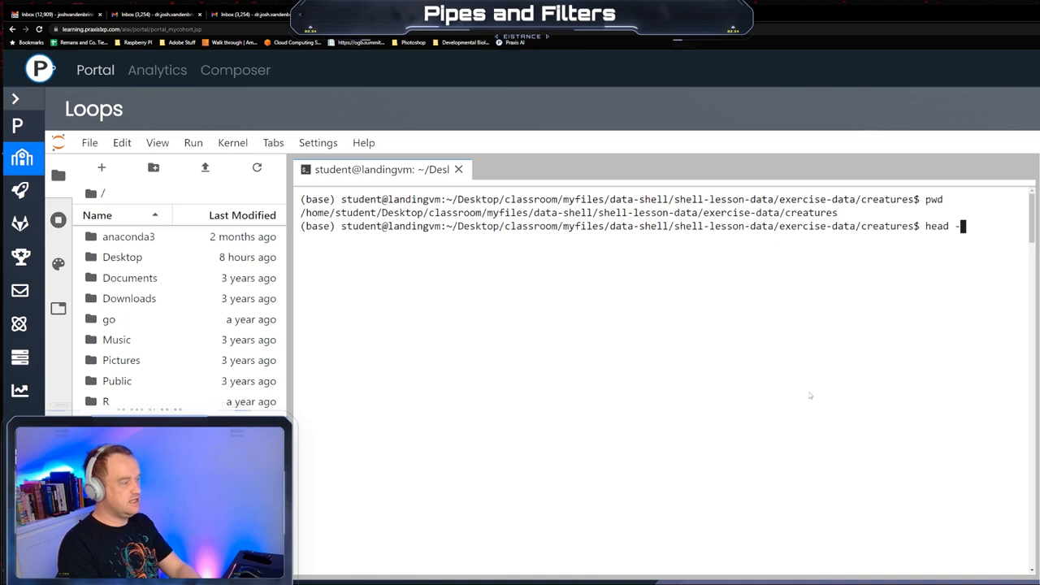
text(n 5)
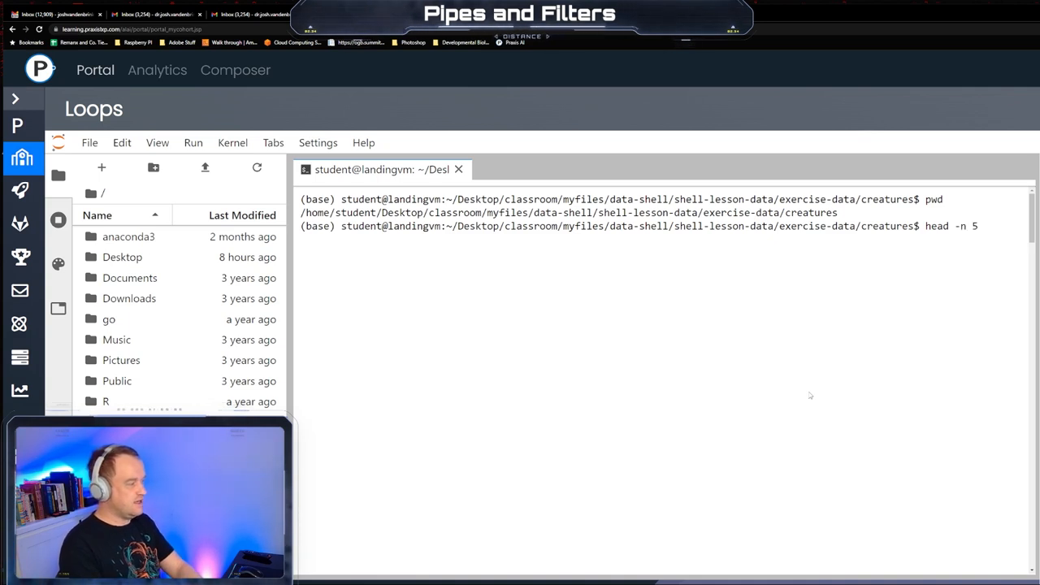
text(ba)
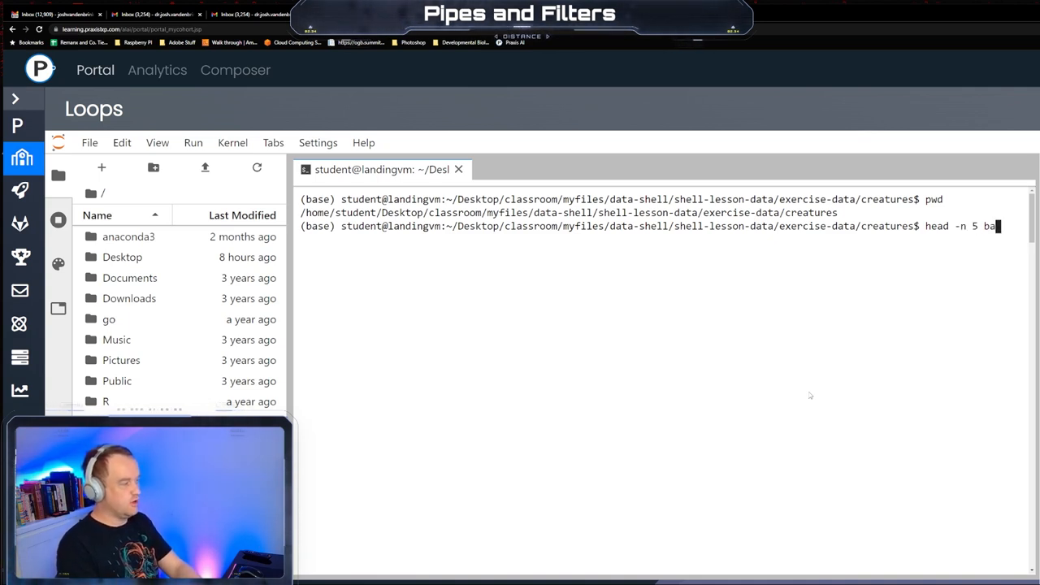
text(silisk.dat)
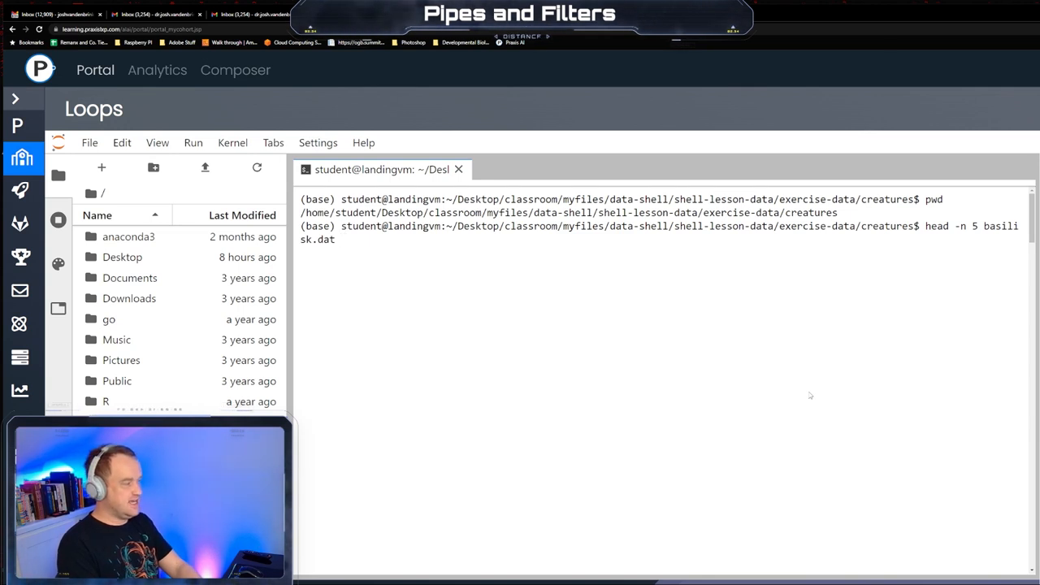
text(minotaur.dat)
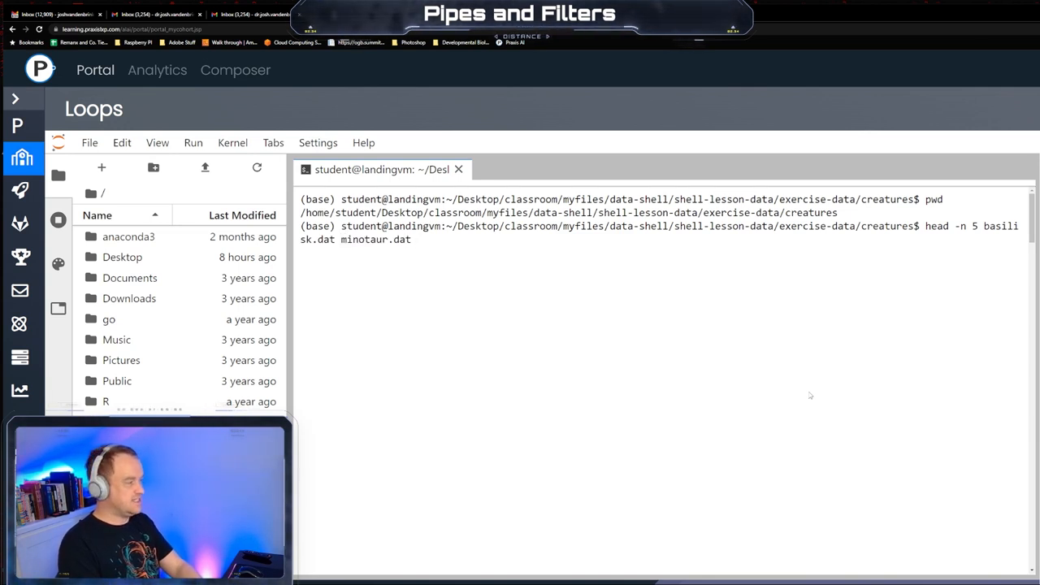
text(unicorn.dat)
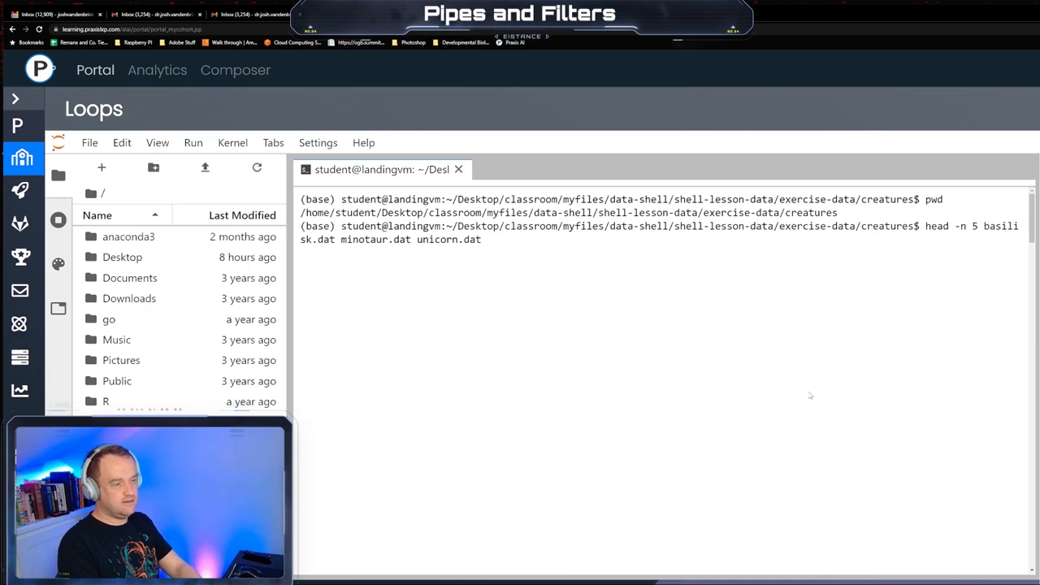
key(Return)
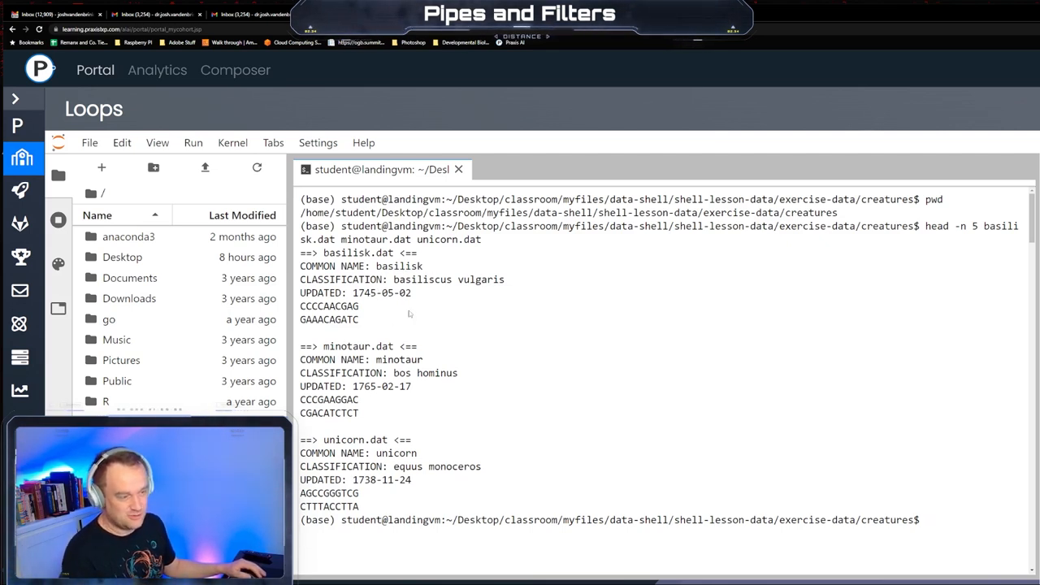
mouse_move(391, 299)
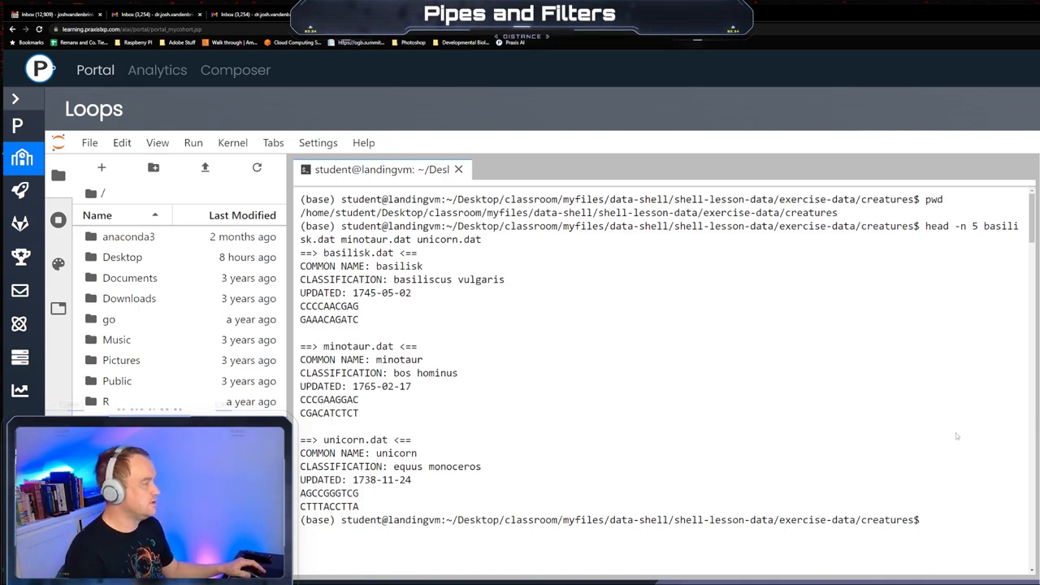
mouse_move(638, 468)
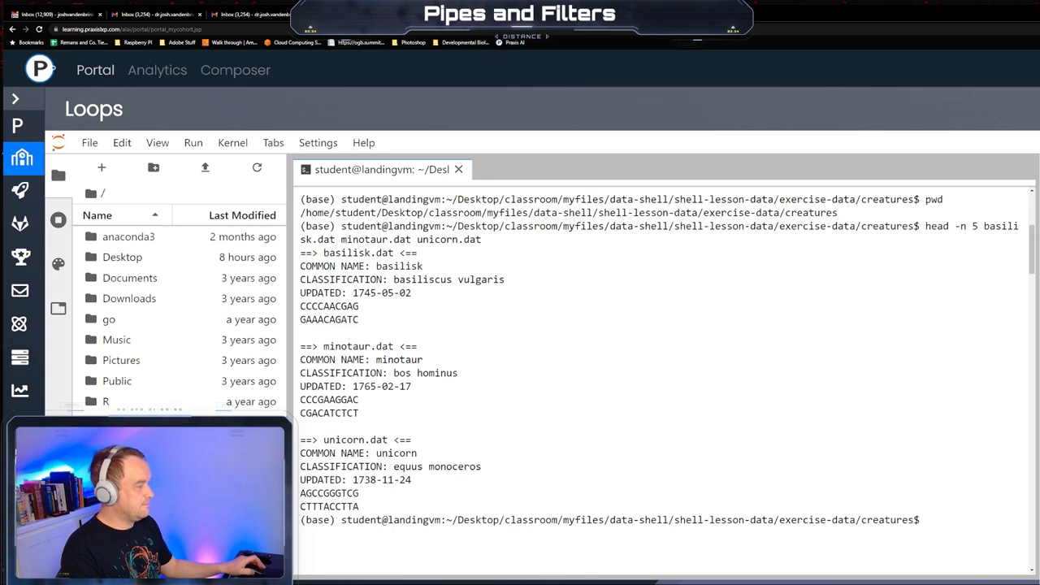
mouse_move(1027, 422)
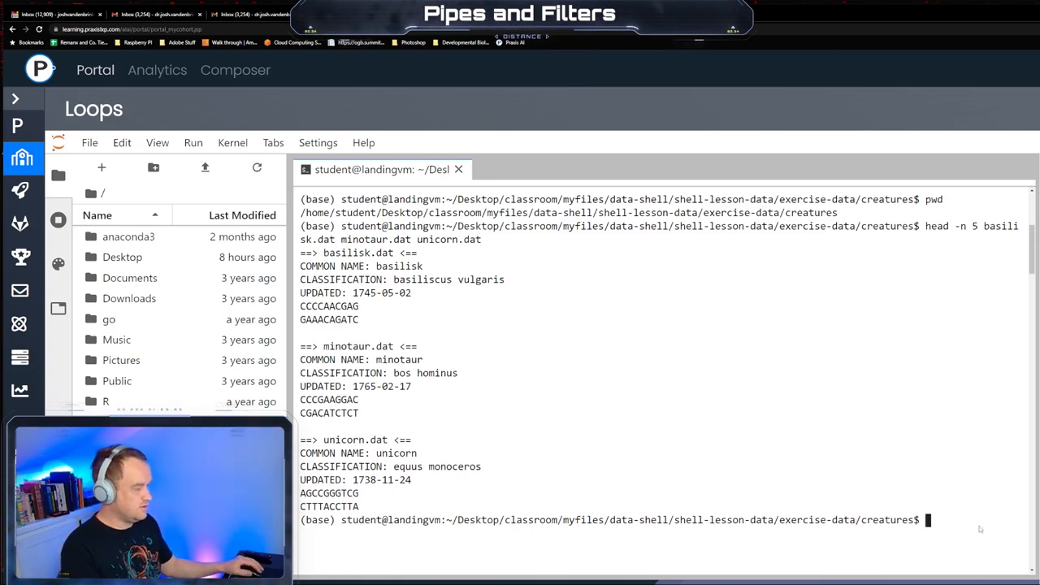
Begin a 'for thing in list_of_things' loop with do, then abandon it at fresh prompts
text(f)
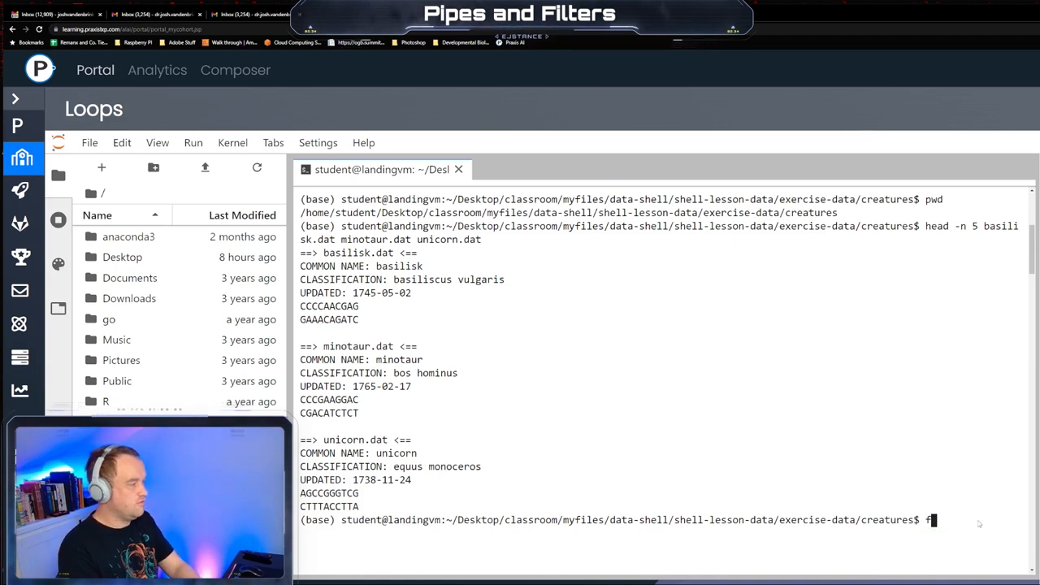
text(or ti)
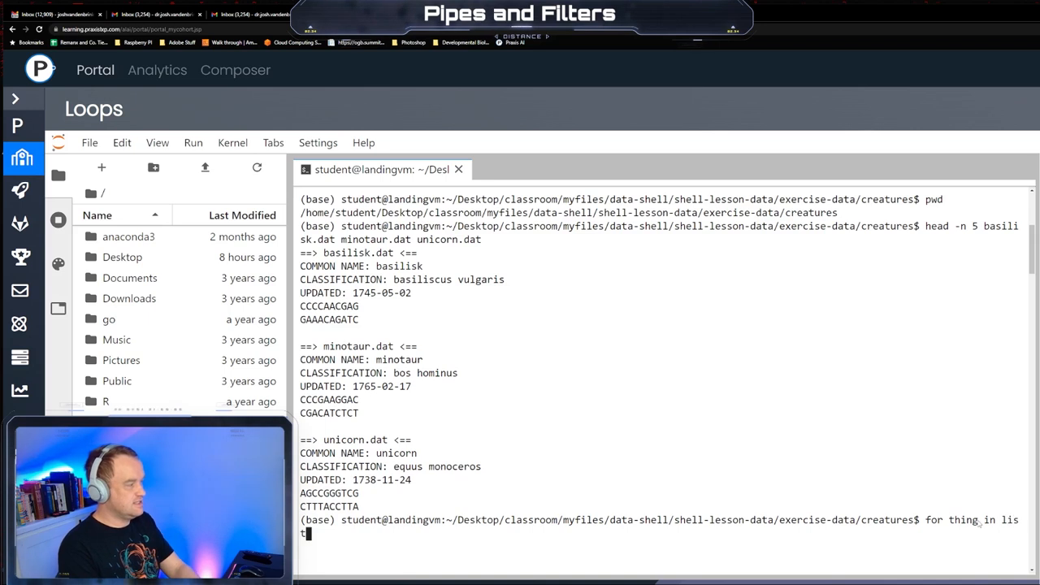
text(_o)
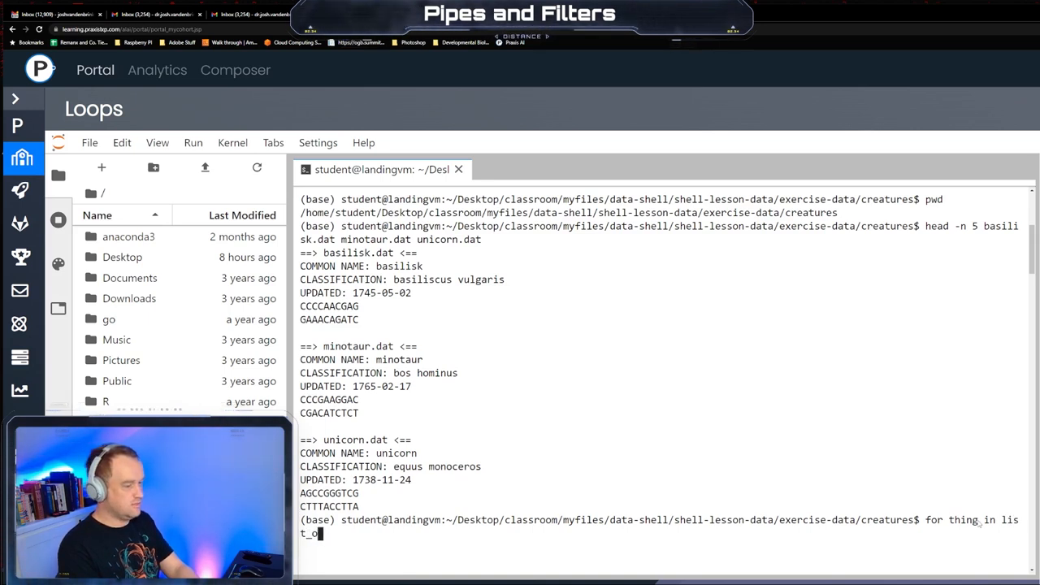
text(f_things)
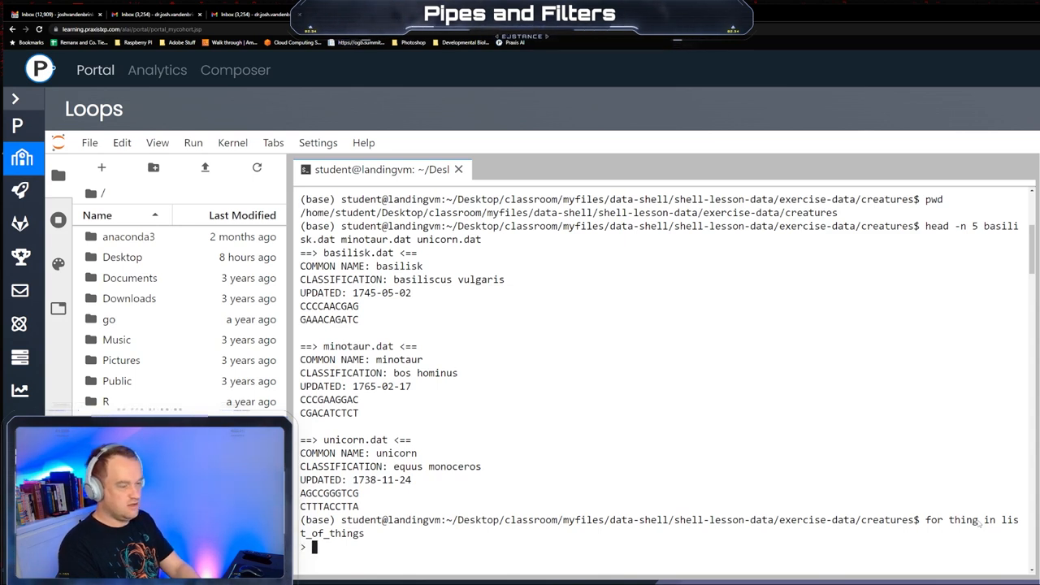
text(do)
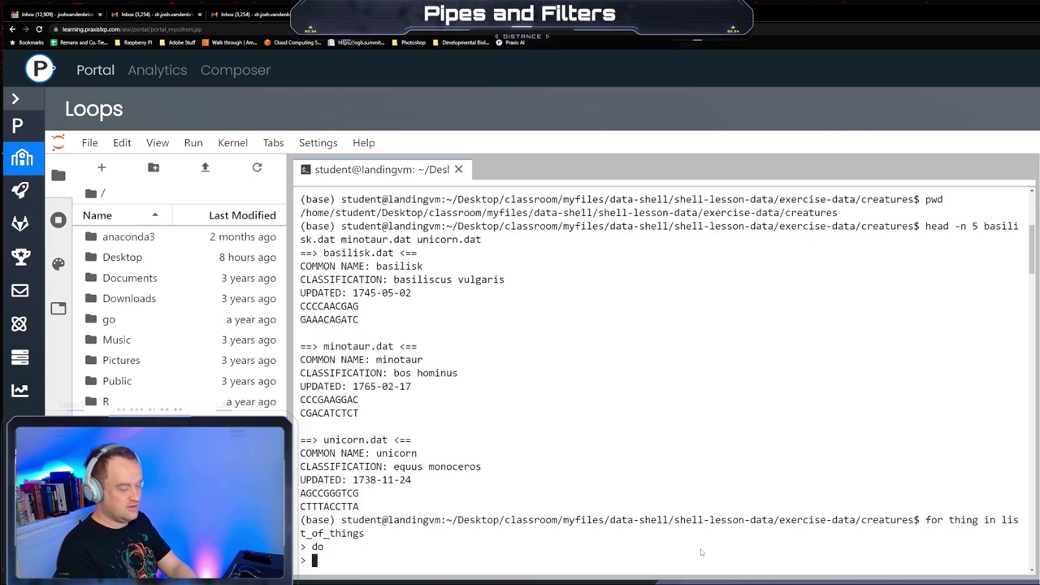
text(e)
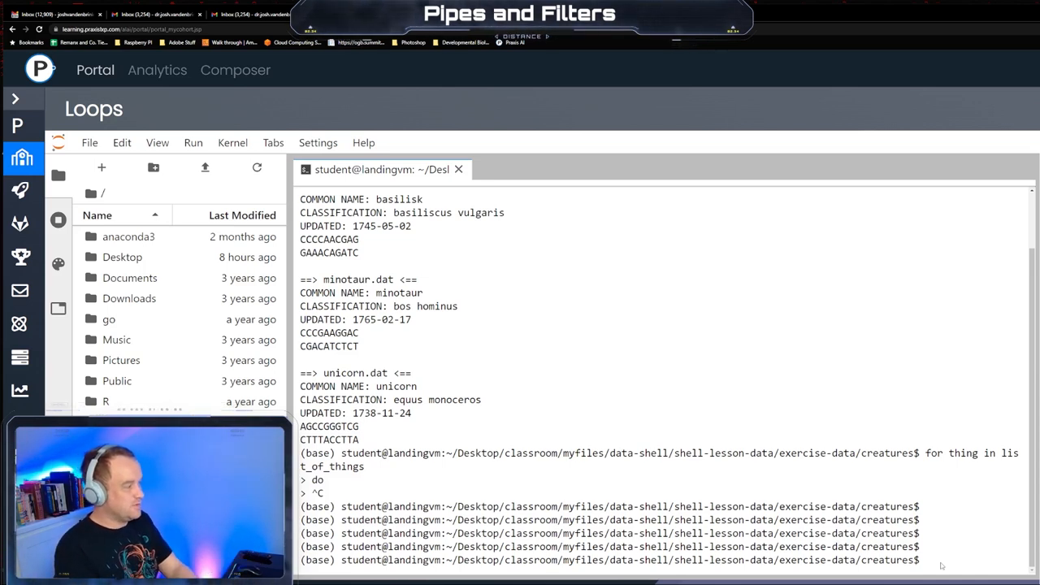
Start a for loop over basilisk.dat, minotaur.dat and unicorn.dat that echoes $filename
text(for filena)
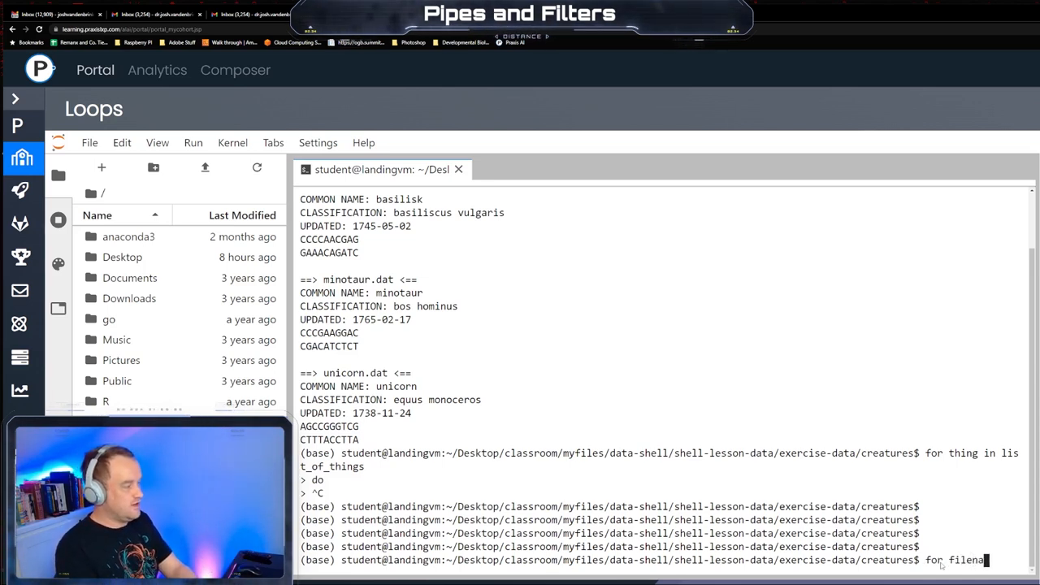
text(basilisk.dat)
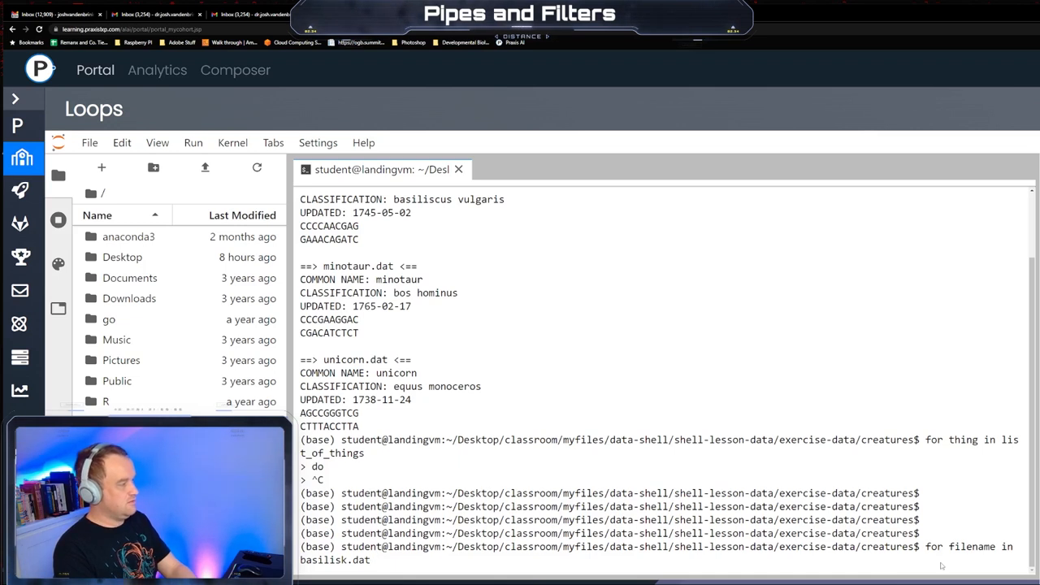
text(minotaur.dat)
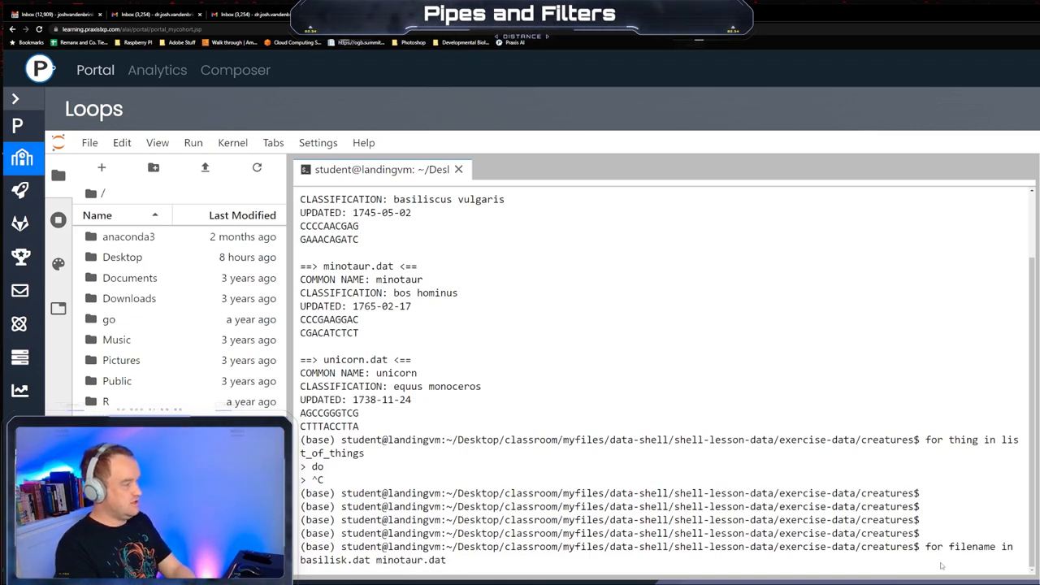
text(unicor.)
text(do)
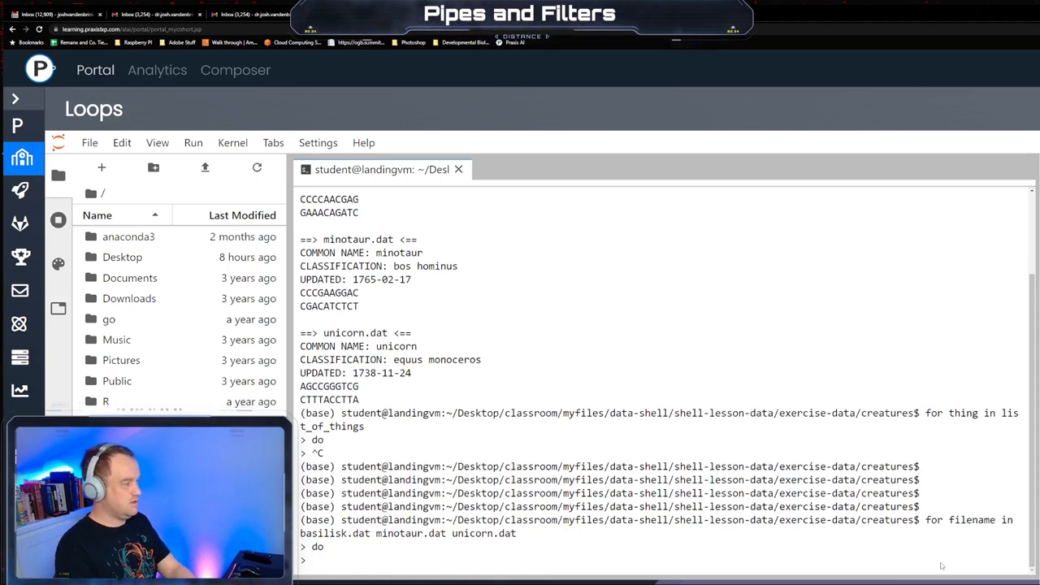
text(echo)
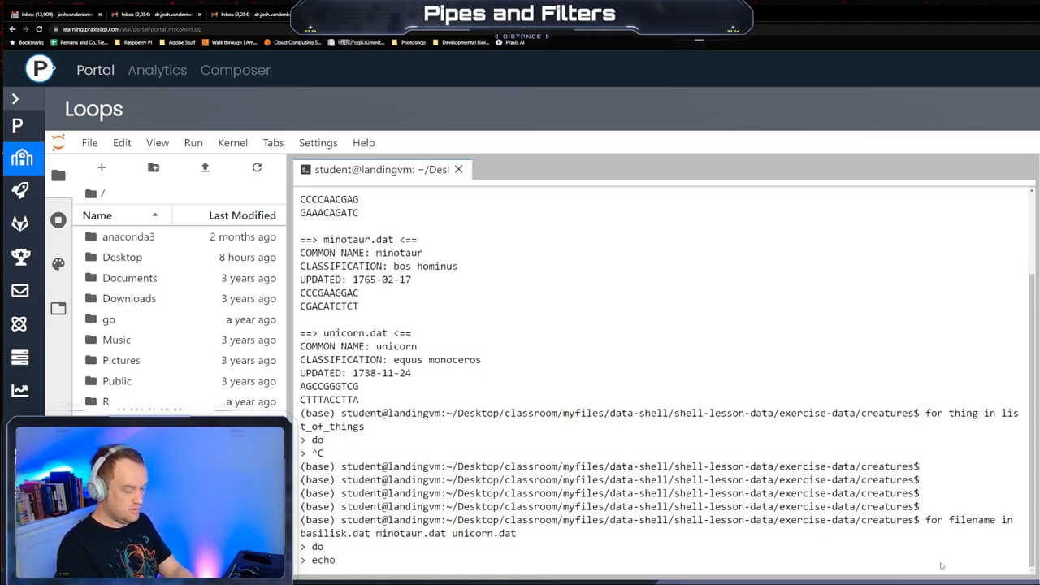
text($filen)
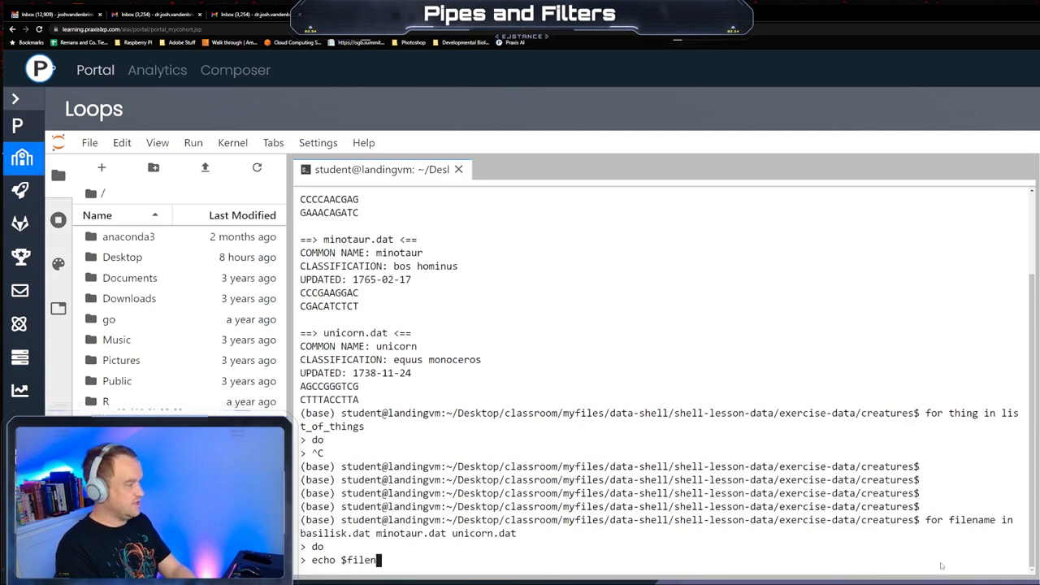
key(Return)
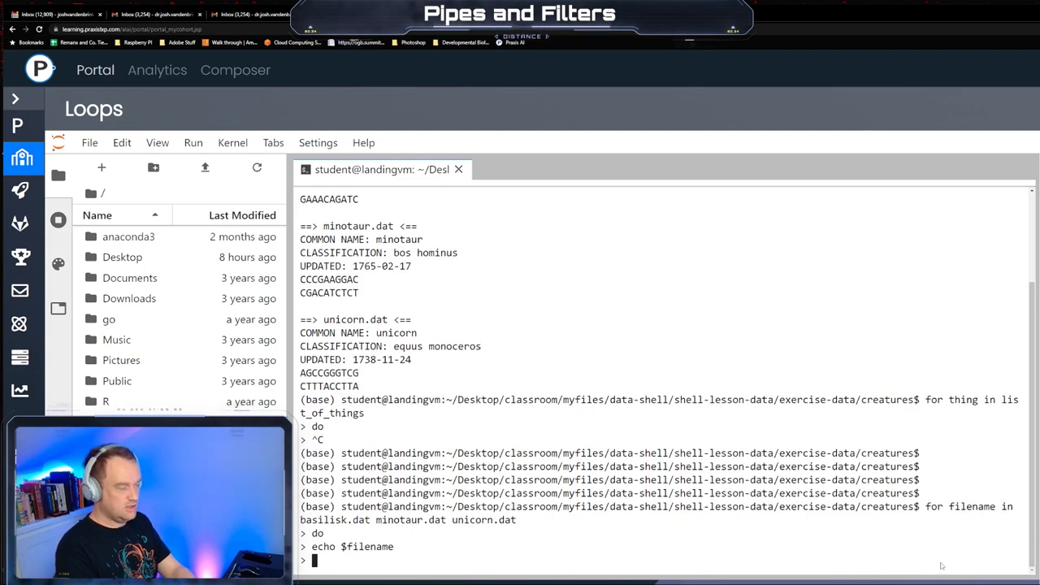
Add head -n 2 $filename | tail -n 1 to the body, close with done and run the loop
text(head -)
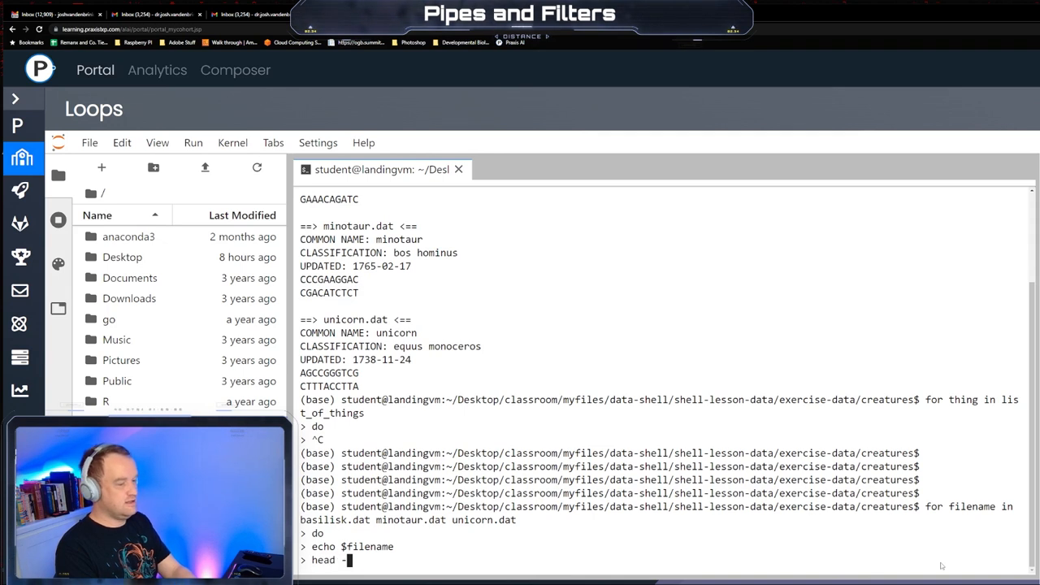
text(n 2)
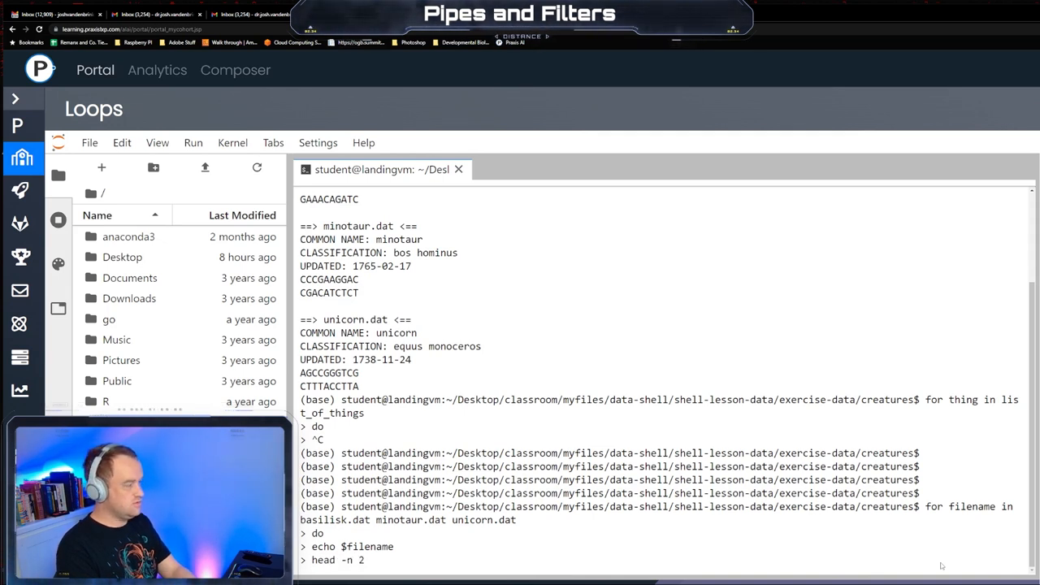
text($filename | tail)
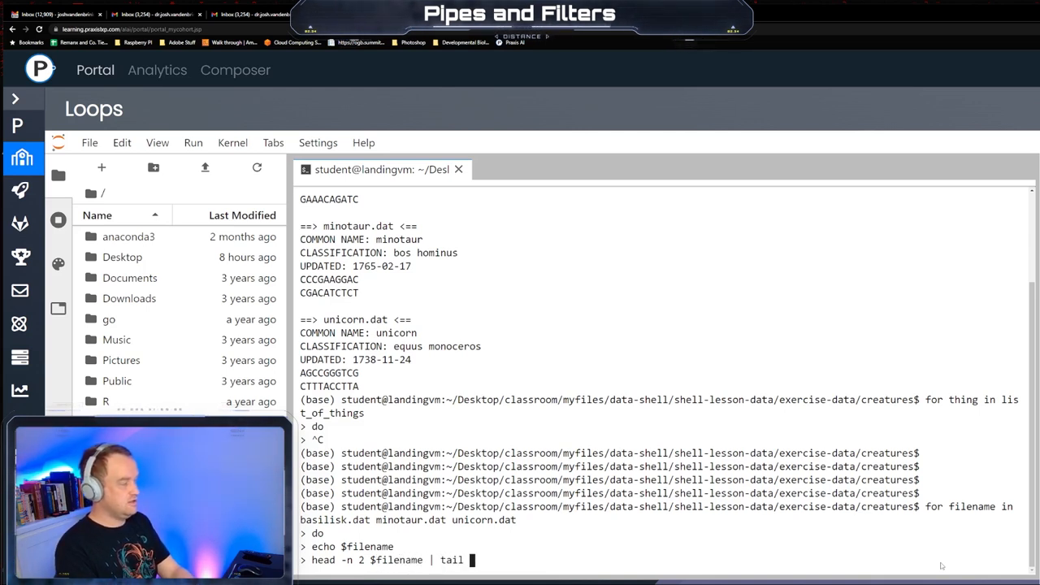
text(n 1)
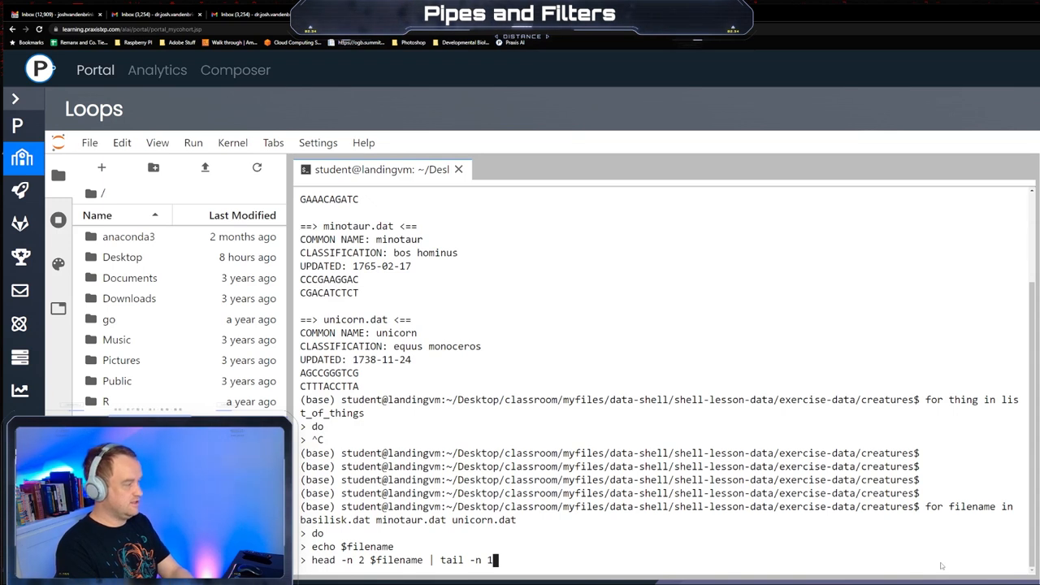
text(done)
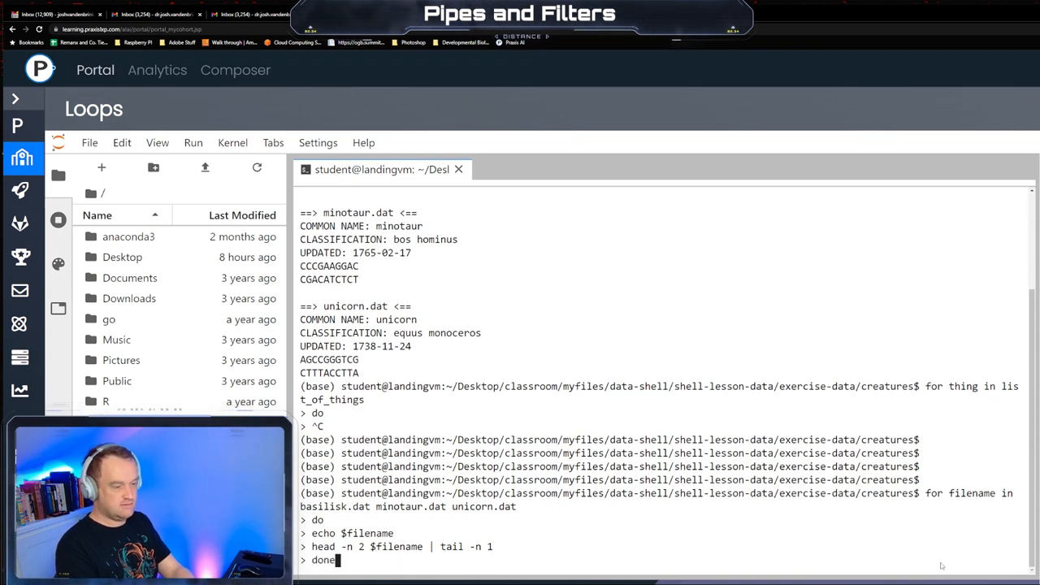
key(Return)
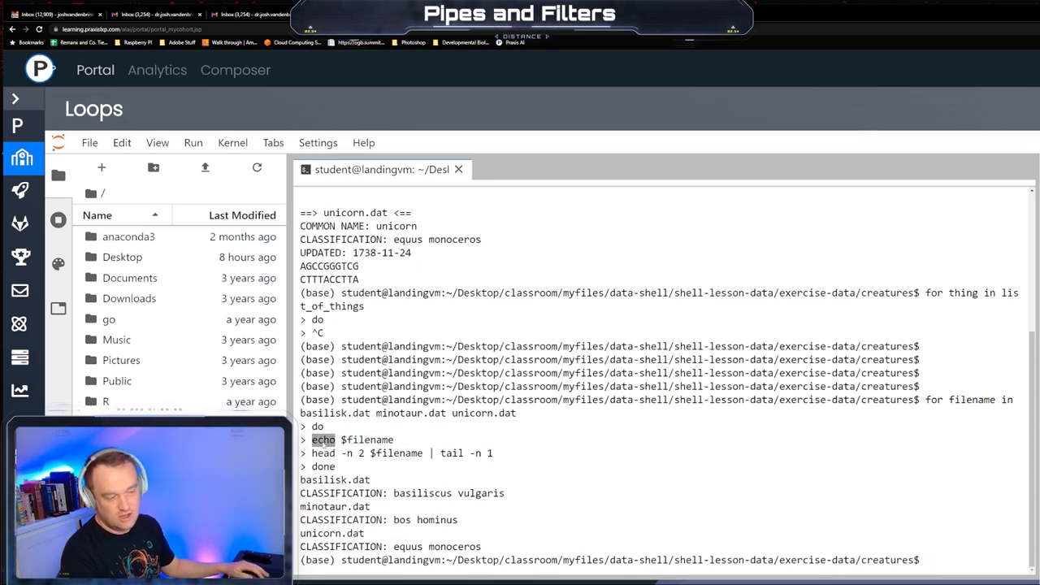
Highlight the echo and head commands in the loop to point them out
double_click(367, 439)
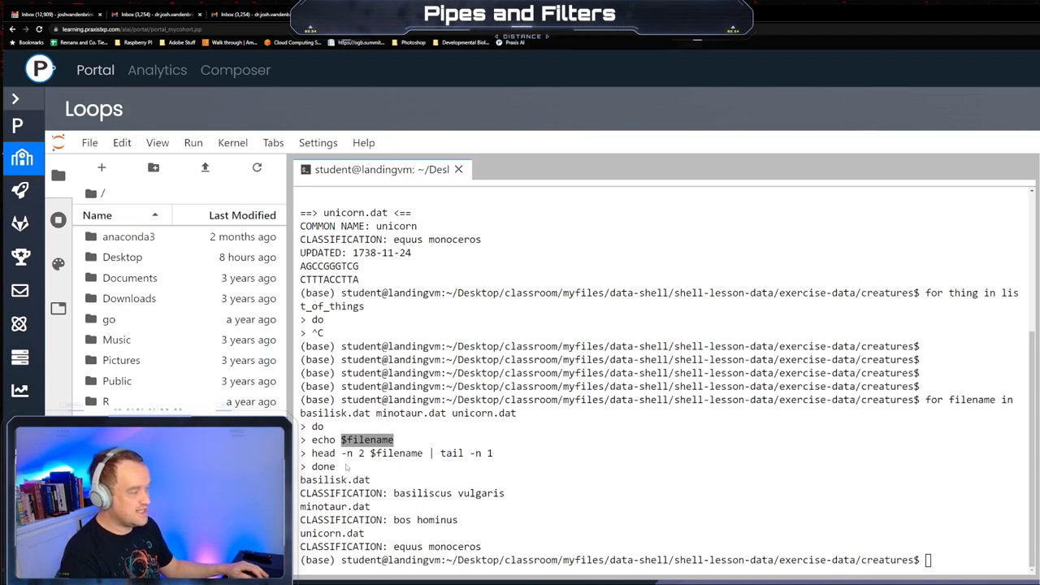
mouse_move(445, 458)
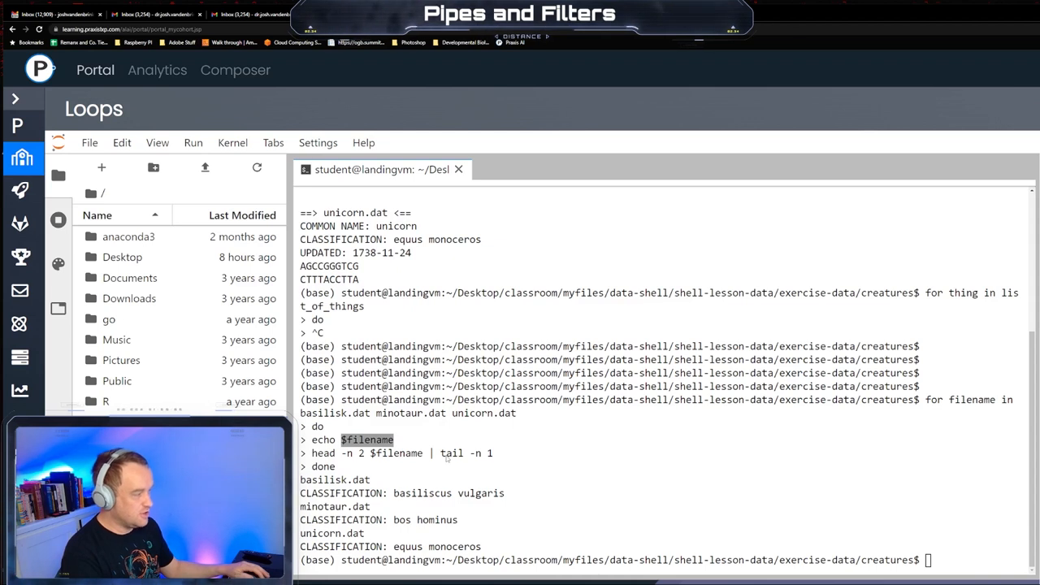
mouse_move(374, 459)
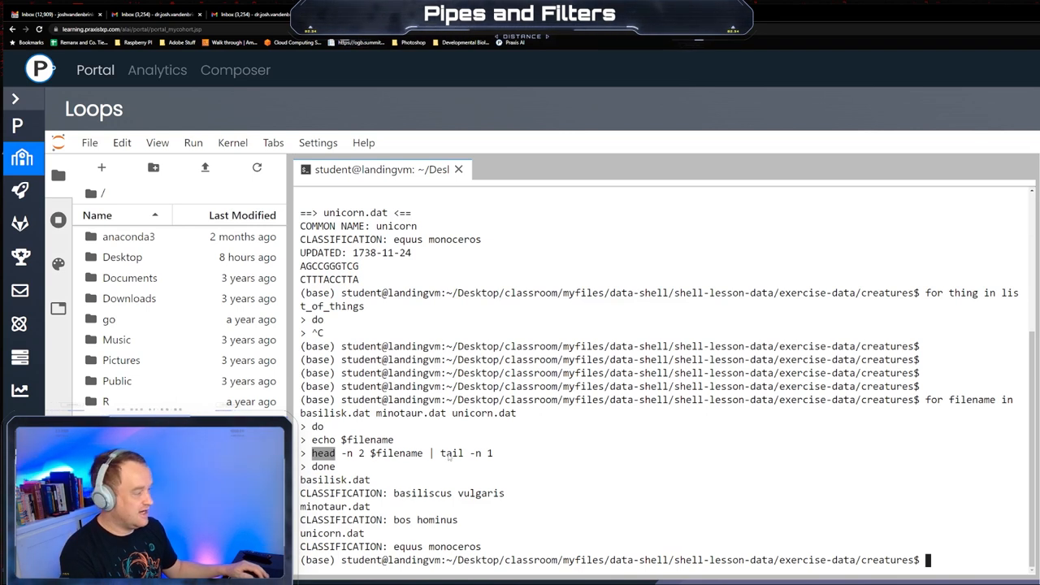
double_click(452, 454)
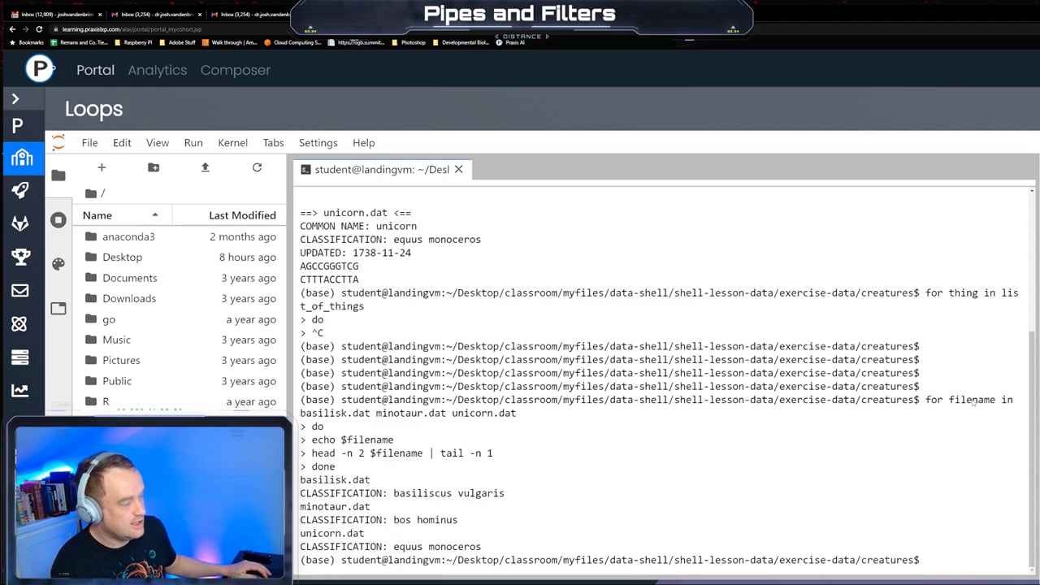
double_click(972, 400)
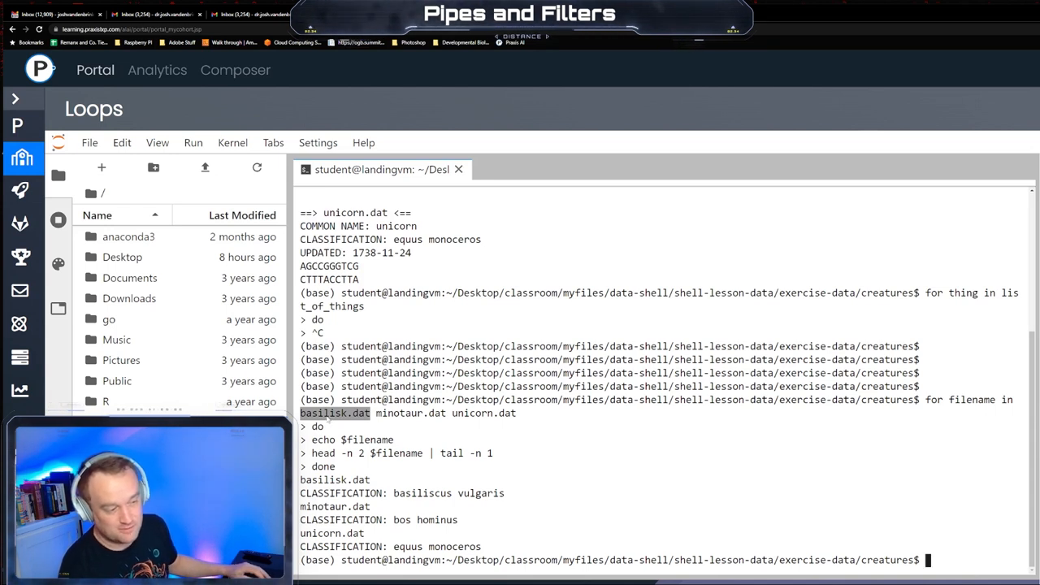
double_click(367, 439)
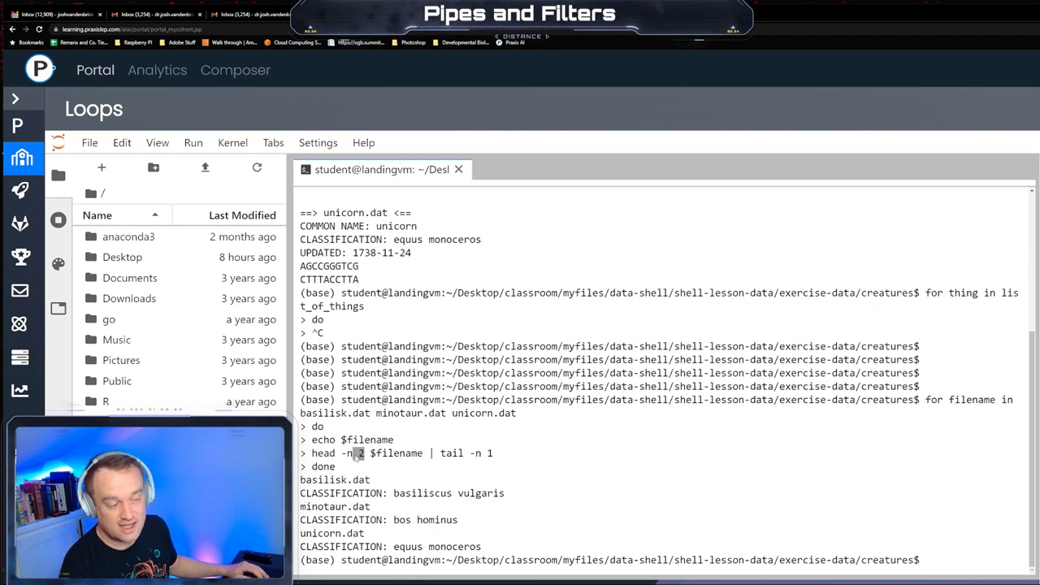
double_click(396, 452)
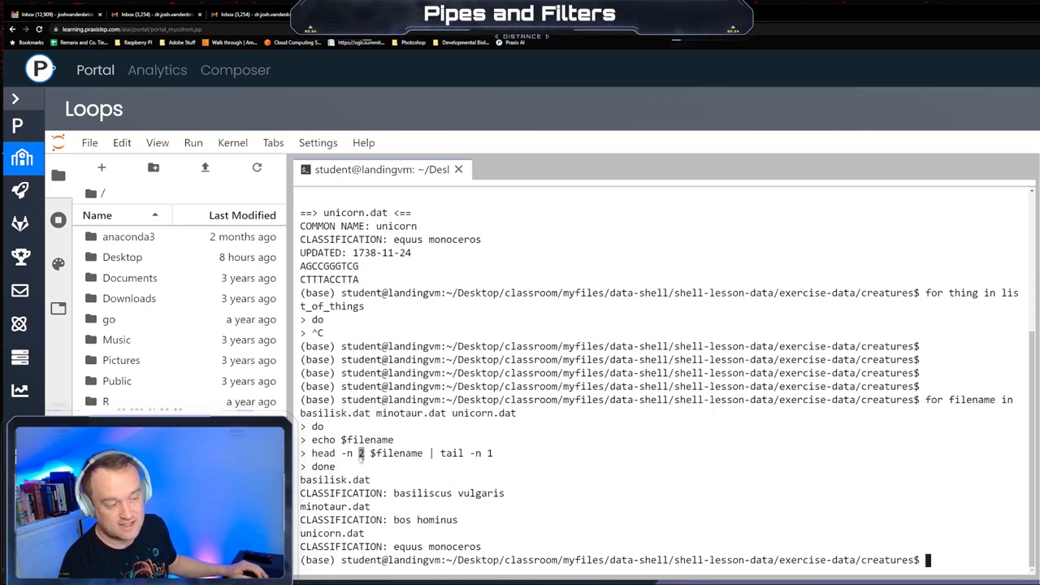
double_click(396, 452)
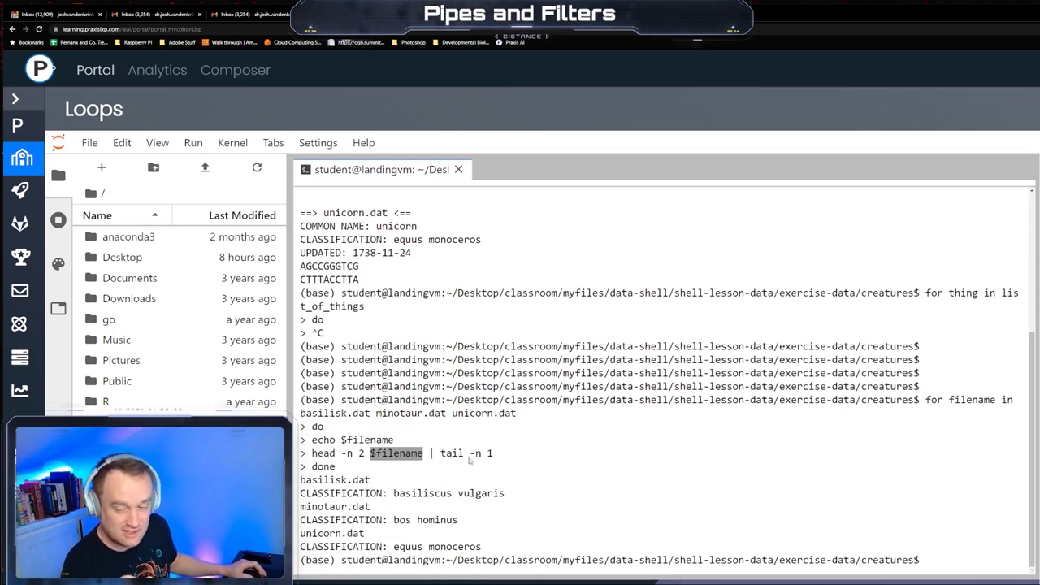
mouse_move(470, 460)
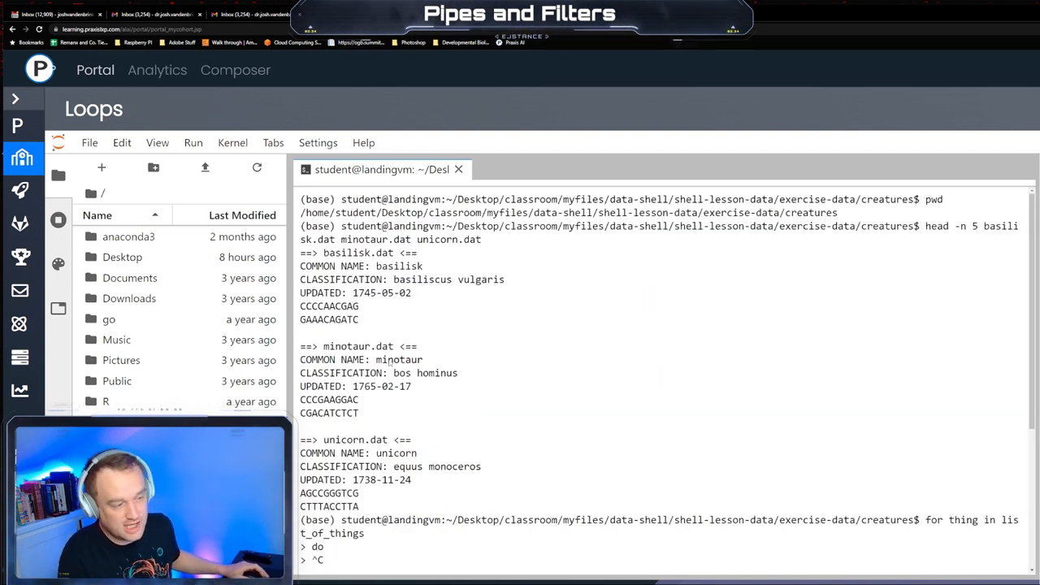
double_click(317, 359)
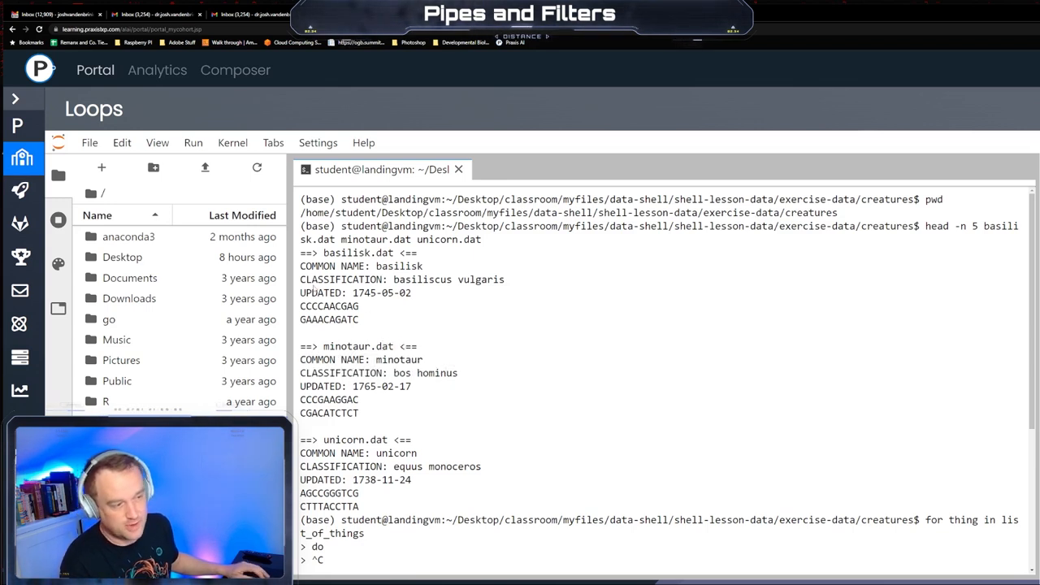
drag(299, 267, 511, 279)
text(for filename in basilisk.dat minotaur.dat unicorn.dat)
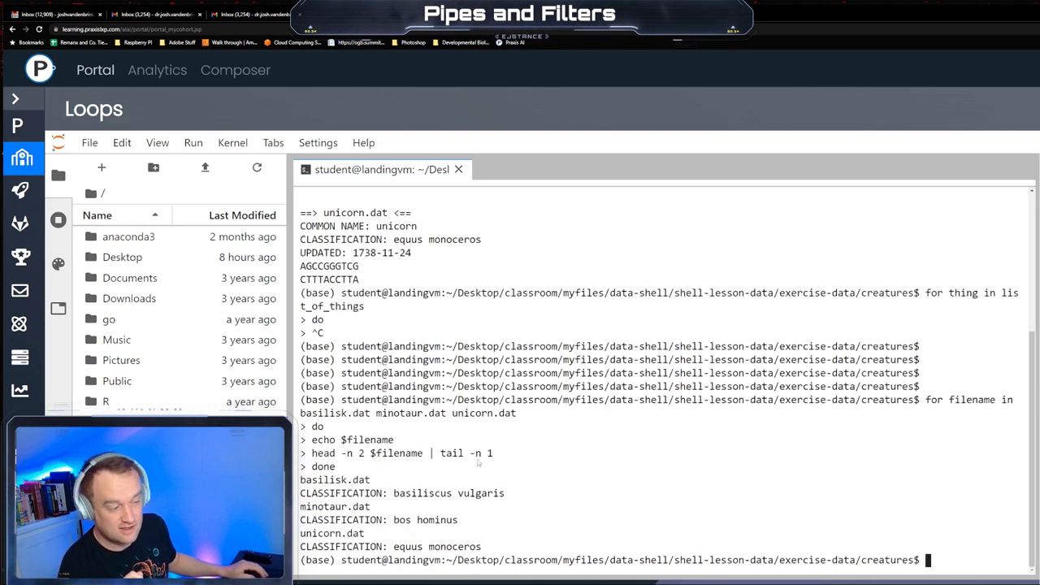
double_click(321, 465)
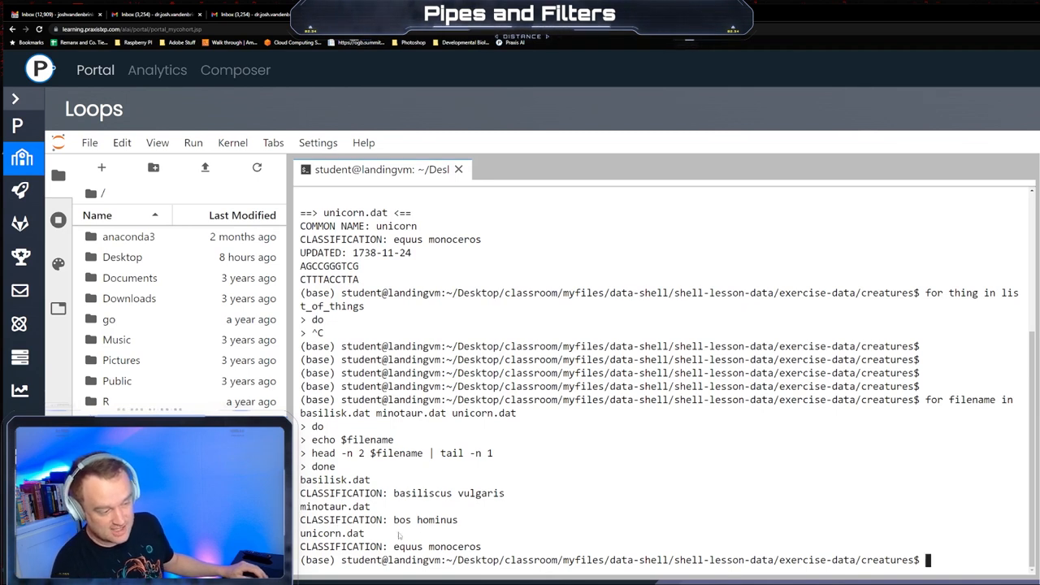
double_click(379, 520)
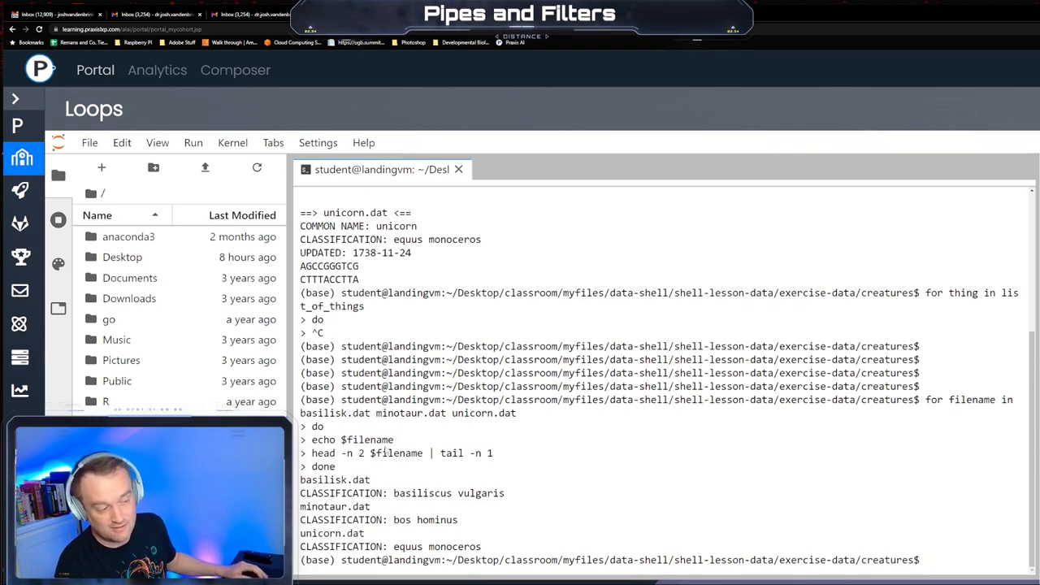
double_click(396, 452)
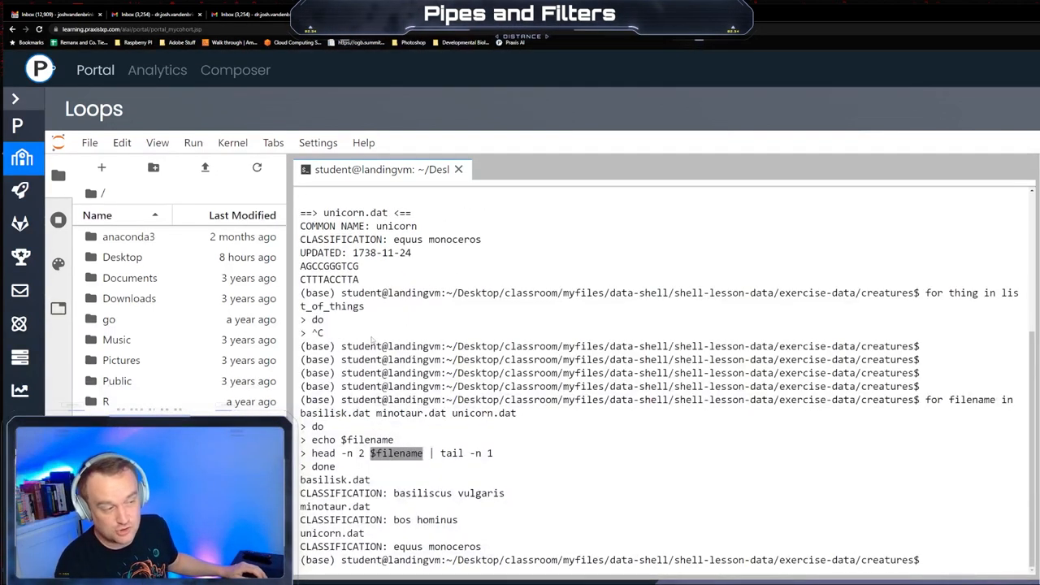
mouse_move(459, 453)
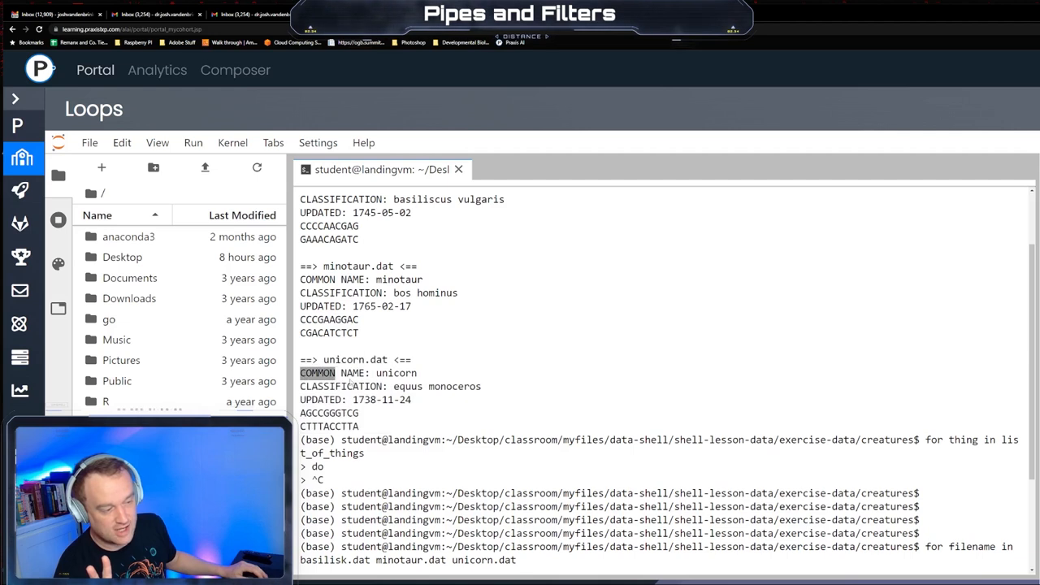
Mark unicorn's common name and classification lines in the output and scroll down
drag(299, 373, 481, 387)
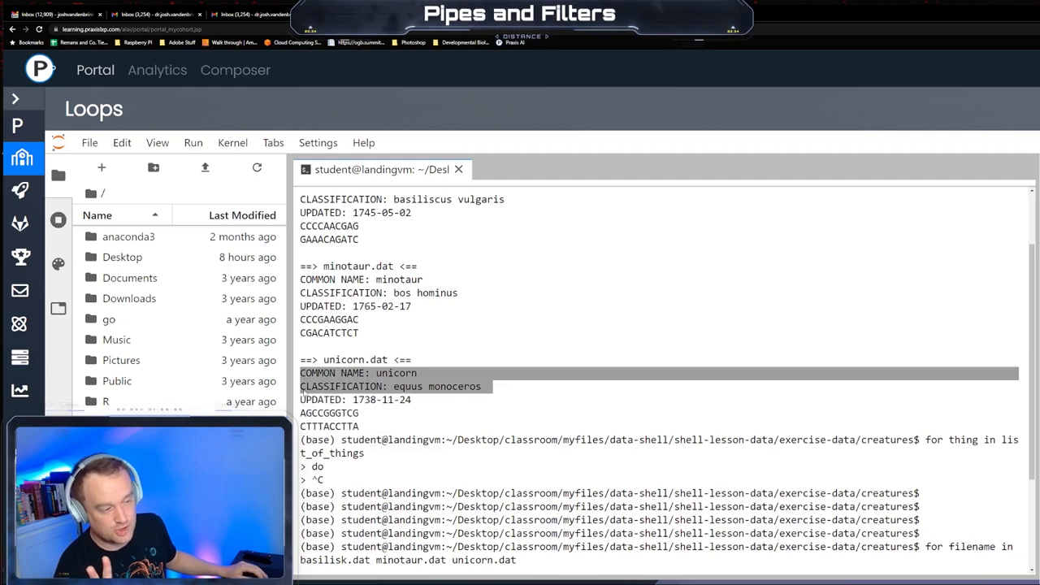
scroll(down, 3)
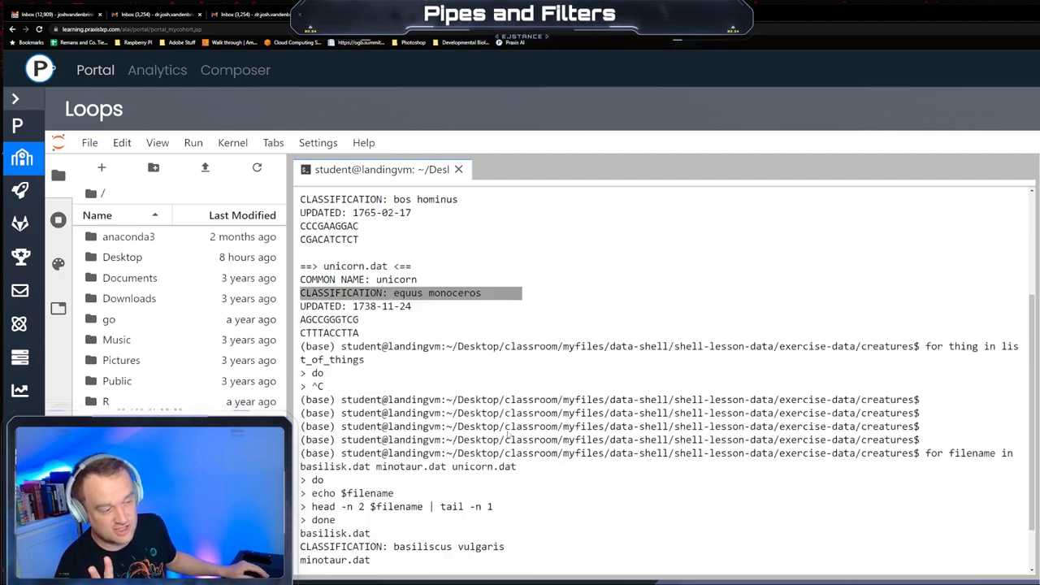
scroll(down, 3)
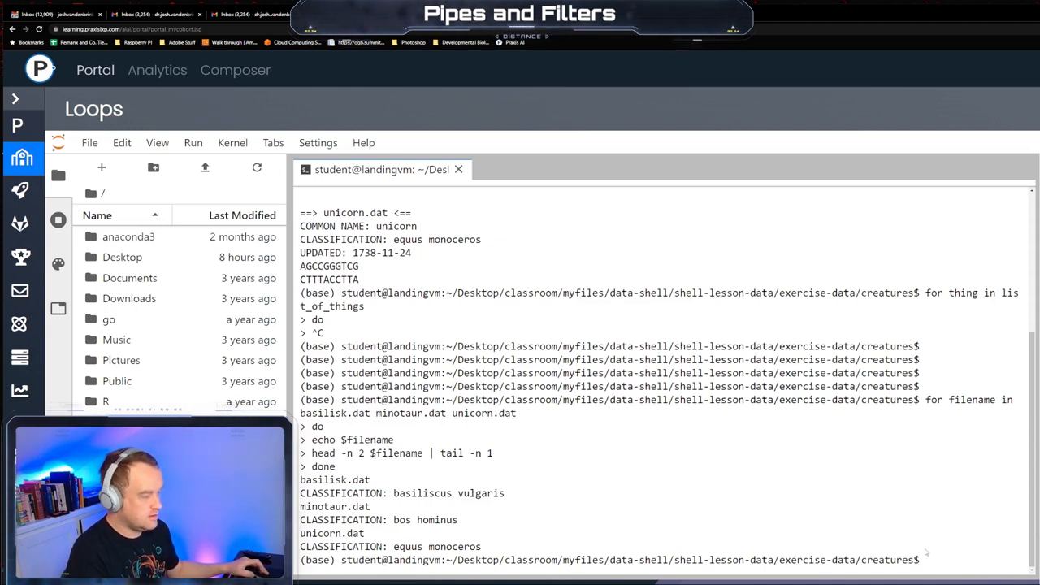
Clear the screen, list the creature files with ls and discard a half-typed line
text(cle)
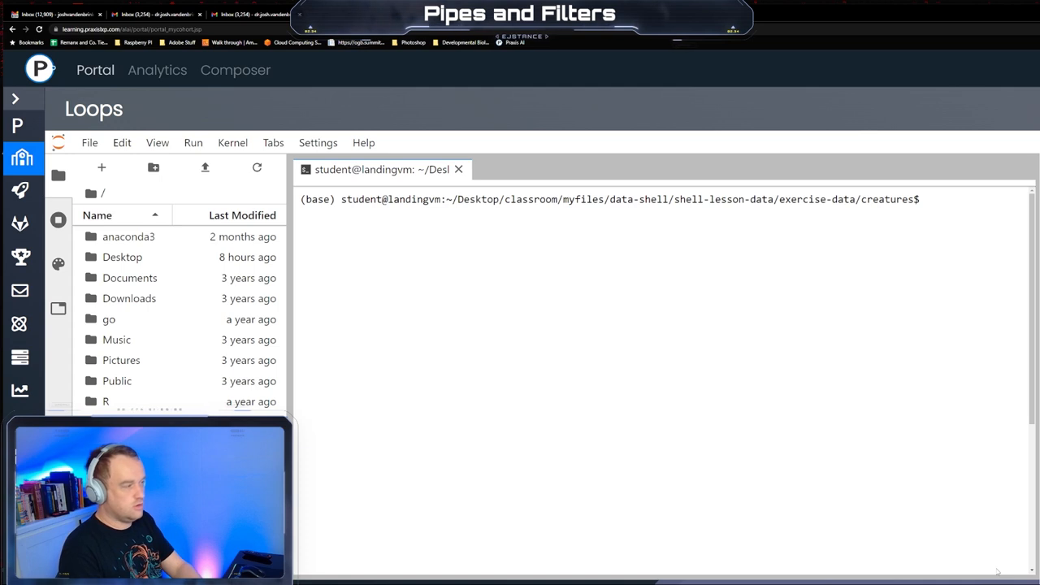
key(Return)
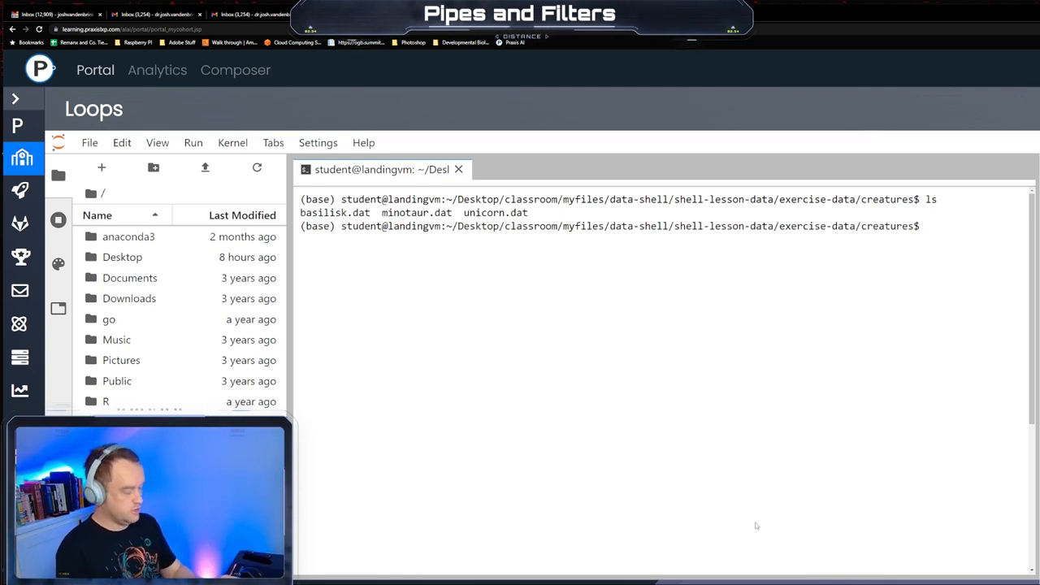
text([)
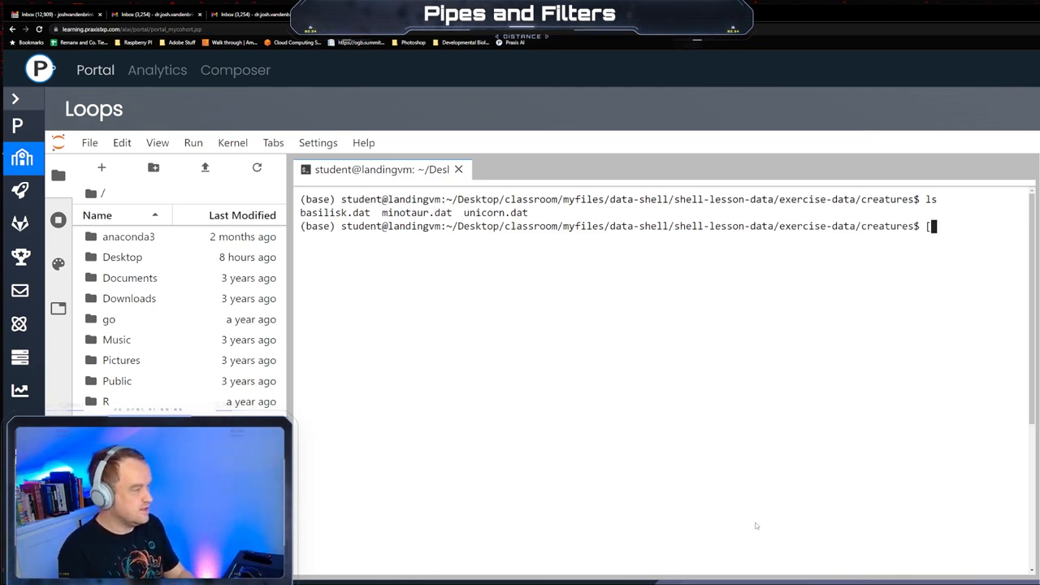
text({)
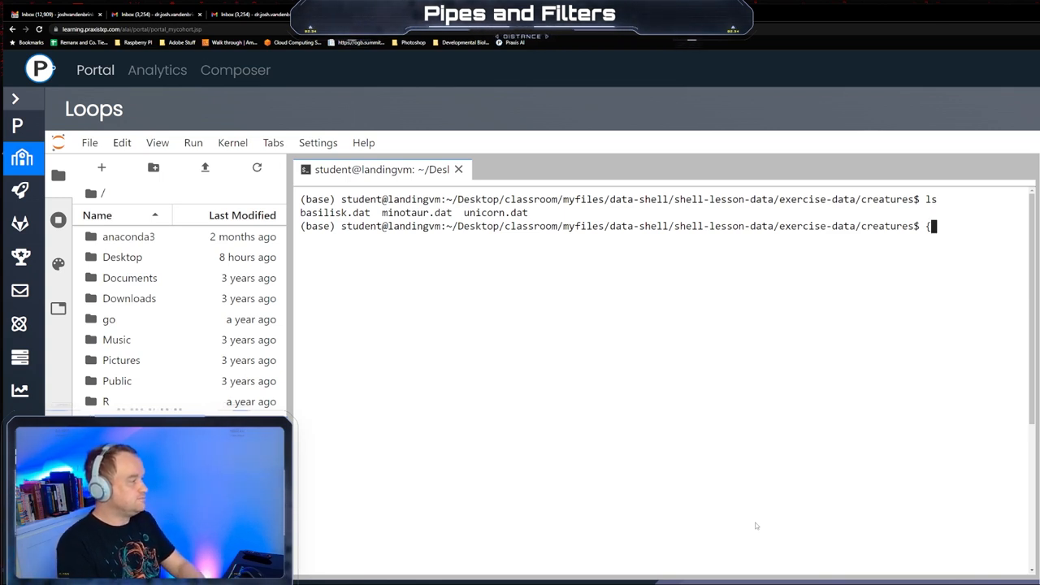
key(Backspace)
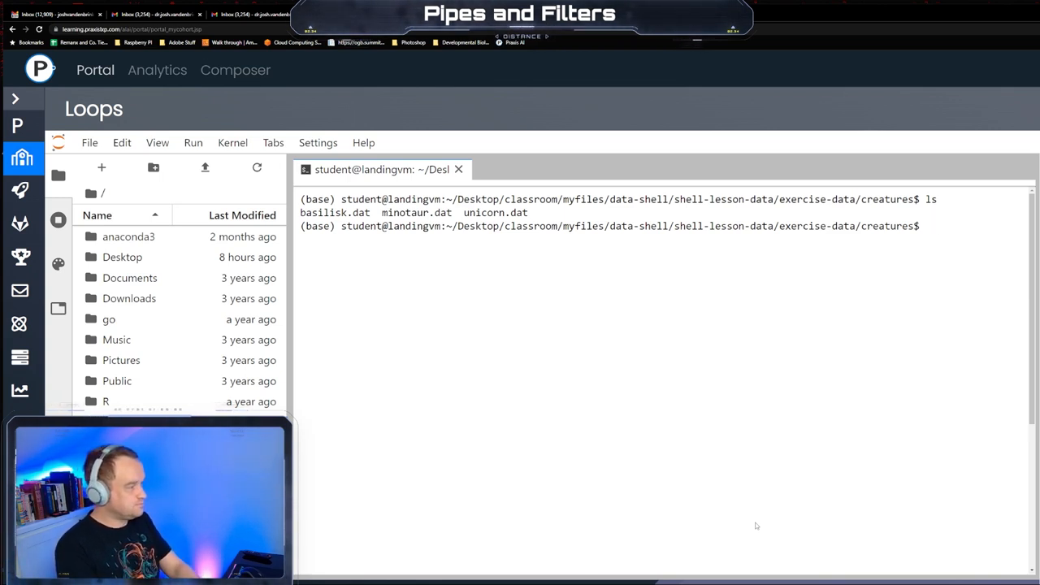
Run '$filename ${filename}' alone, producing 'unicorn.dat: command not found'
text($)
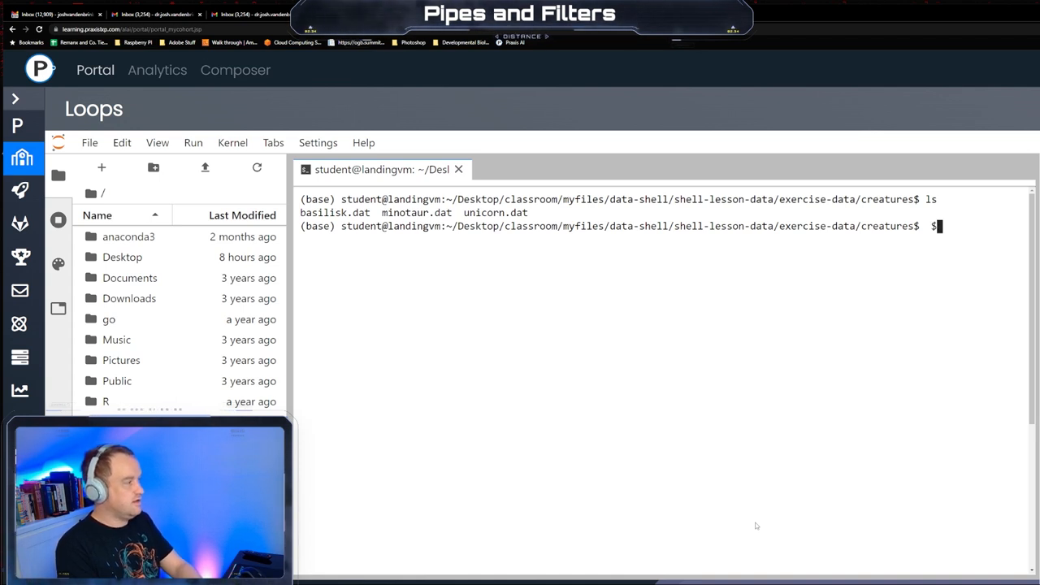
text($filename)
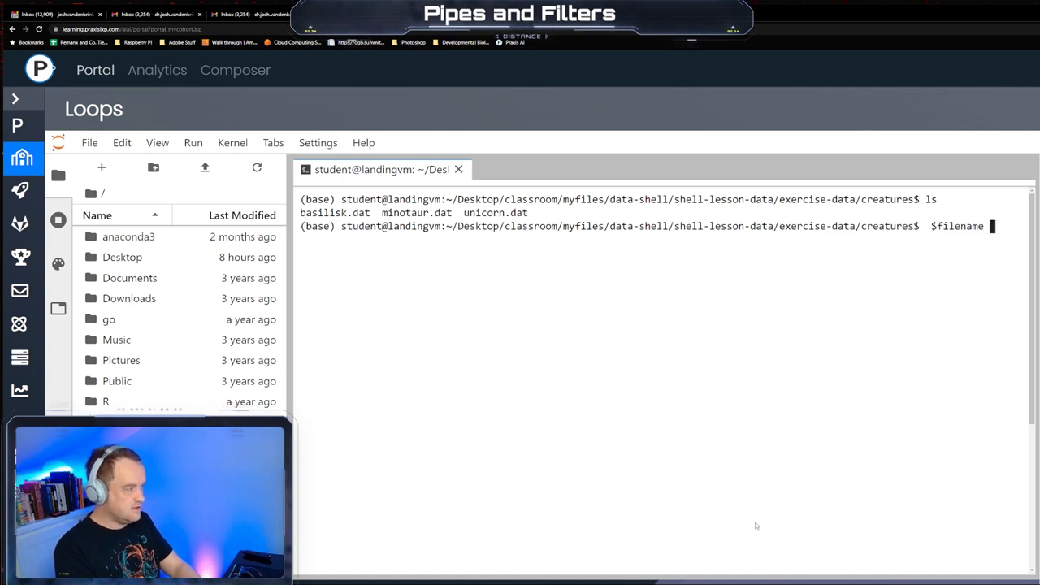
text(${filename)
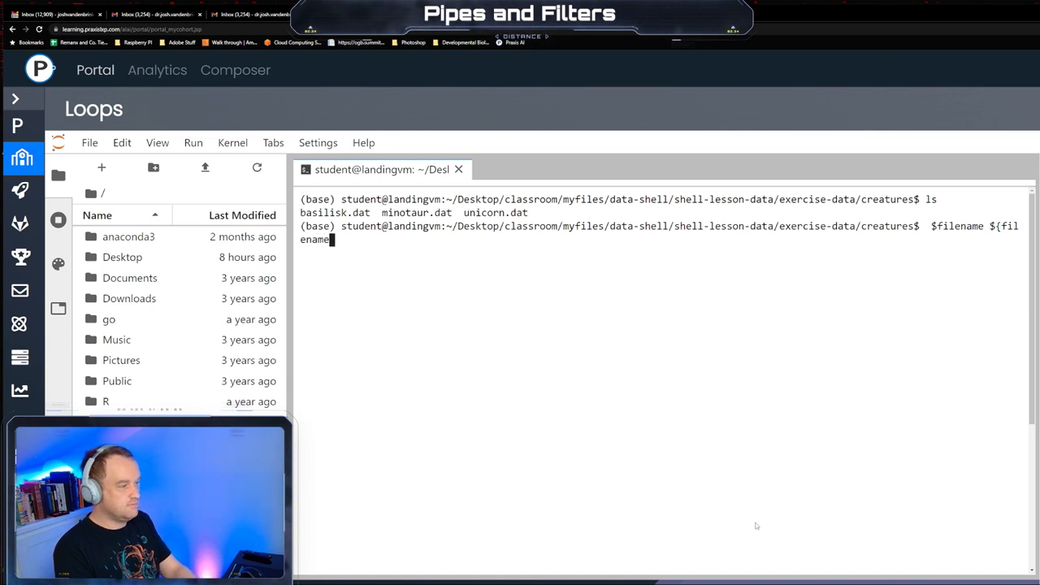
text(})
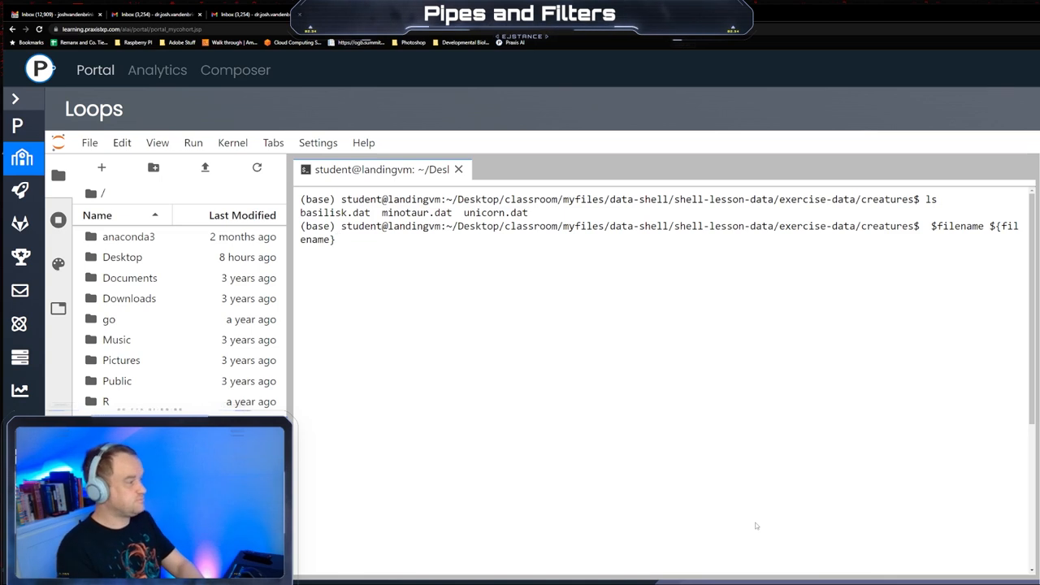
key(Return)
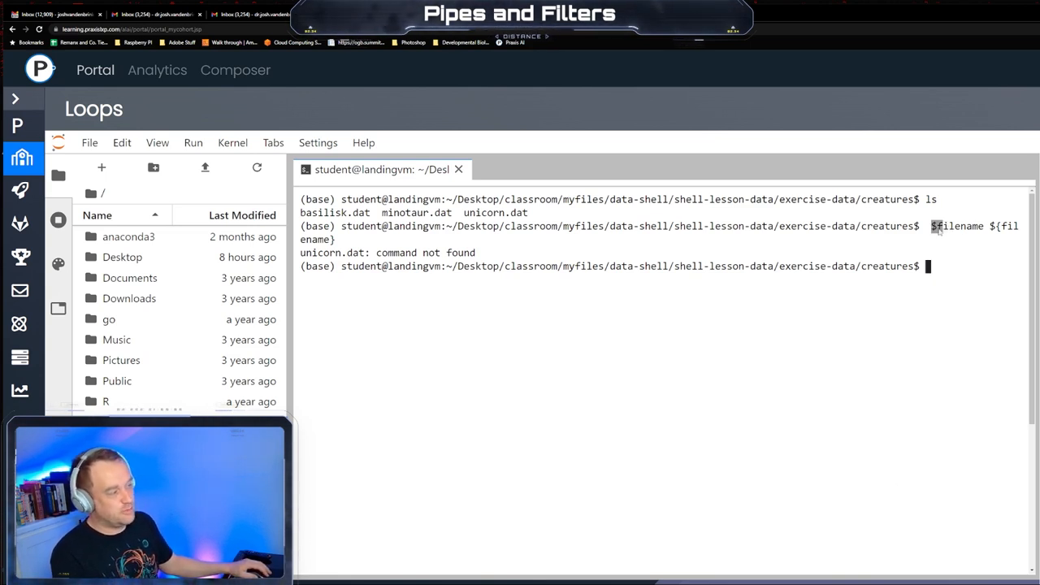
double_click(957, 226)
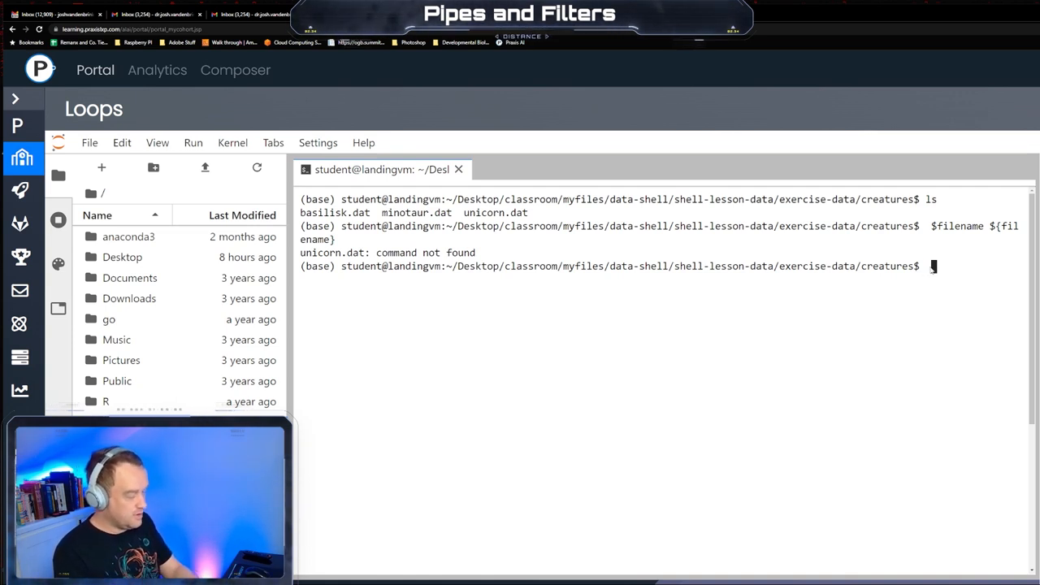
text({file{)
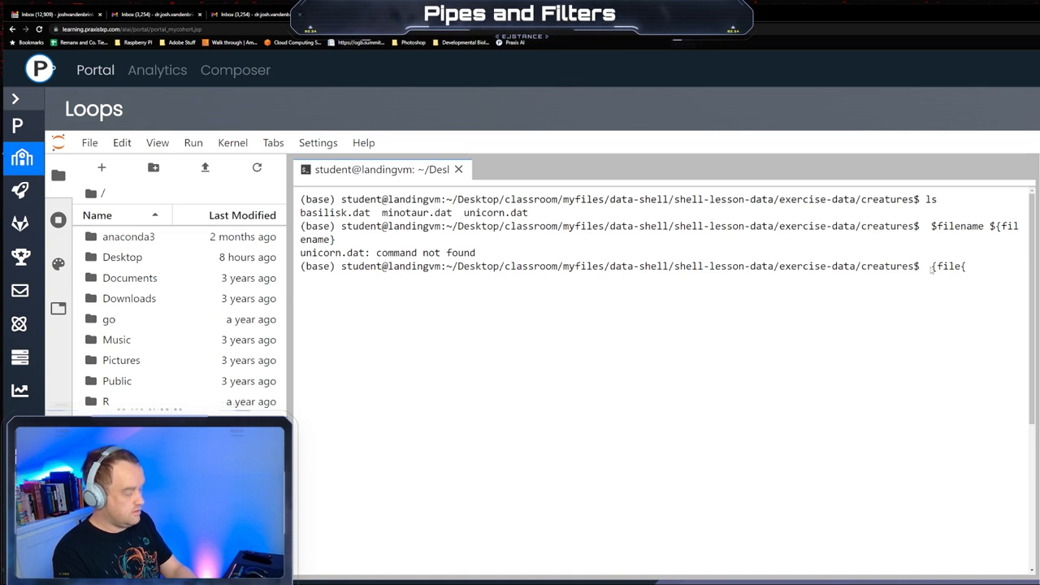
text(name)
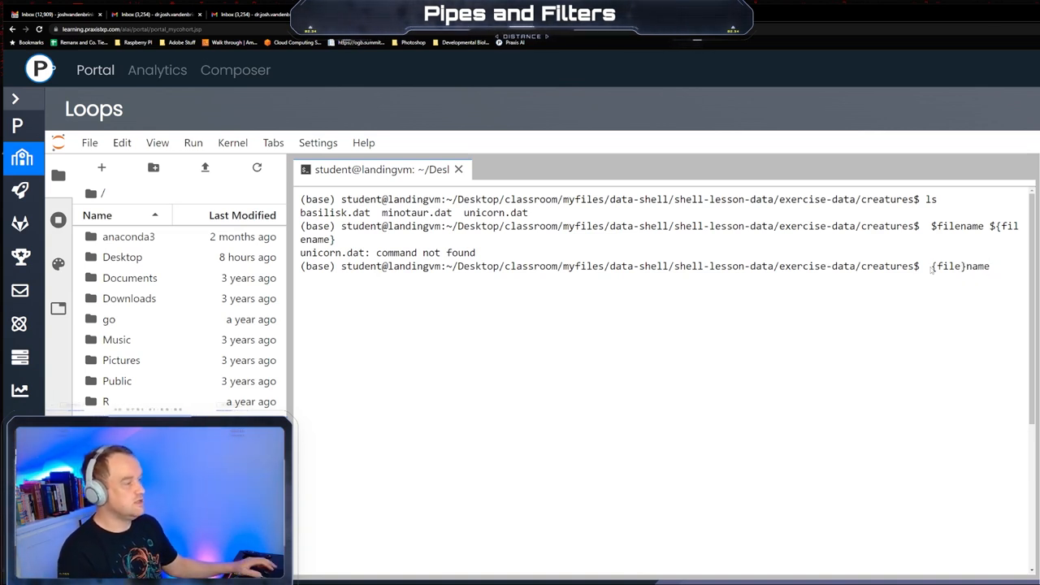
mouse_move(933, 280)
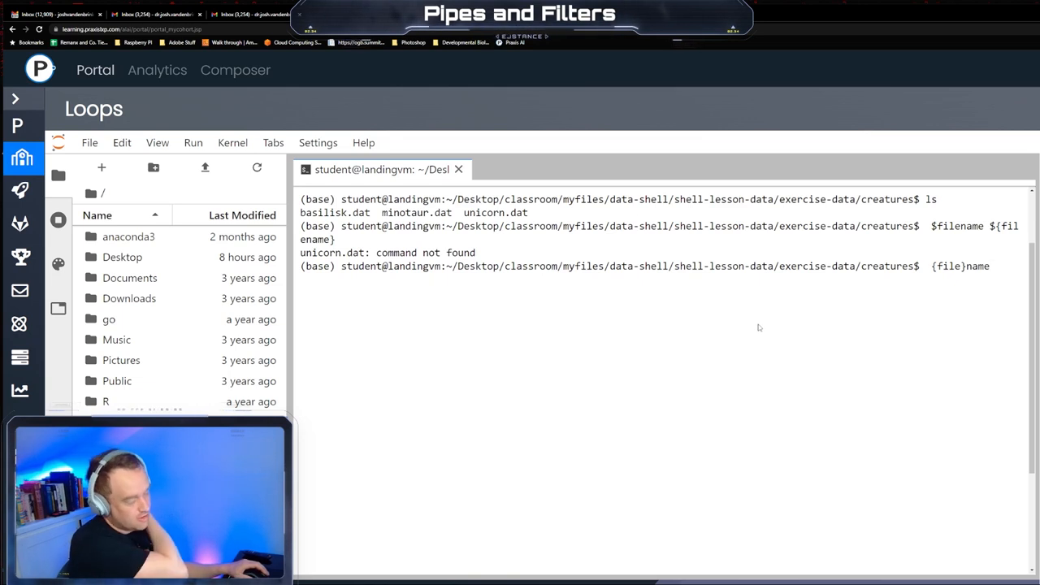
mouse_move(745, 345)
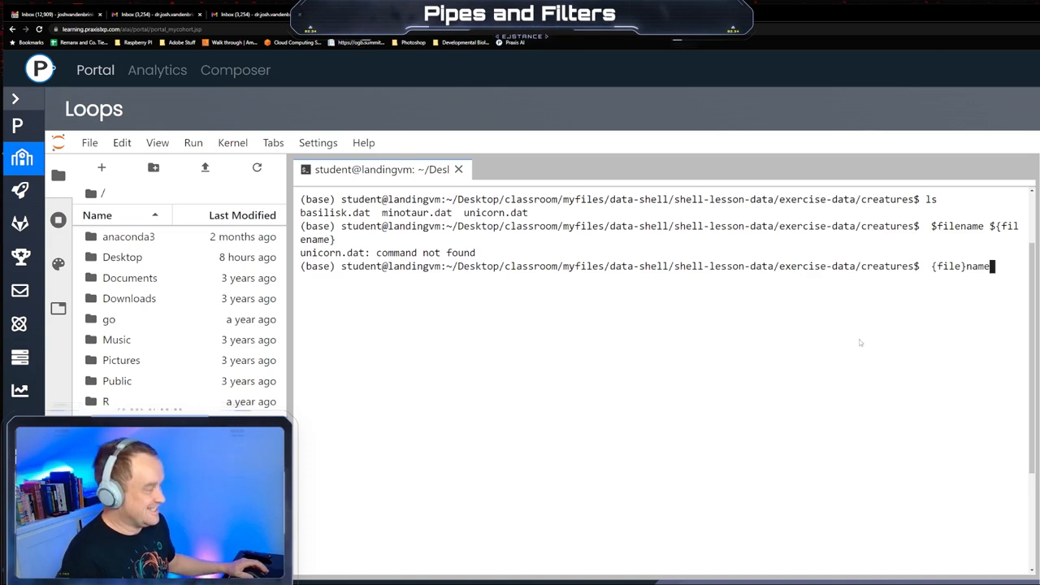
key(ctrl+c)
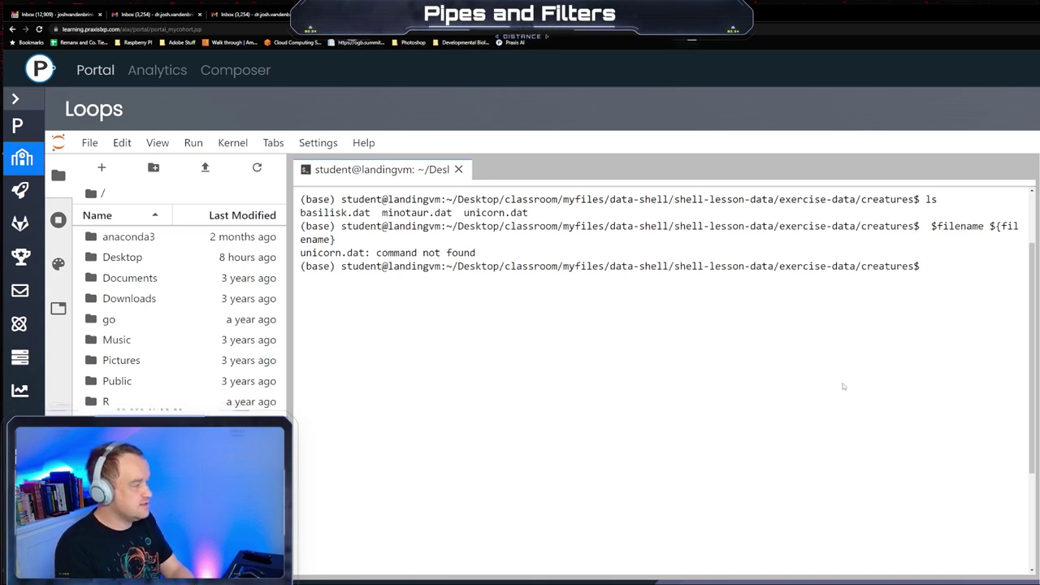
Start a 'for x in basilisk.dat minotaur.dat unicorn.dat' loop header
text(for x in)
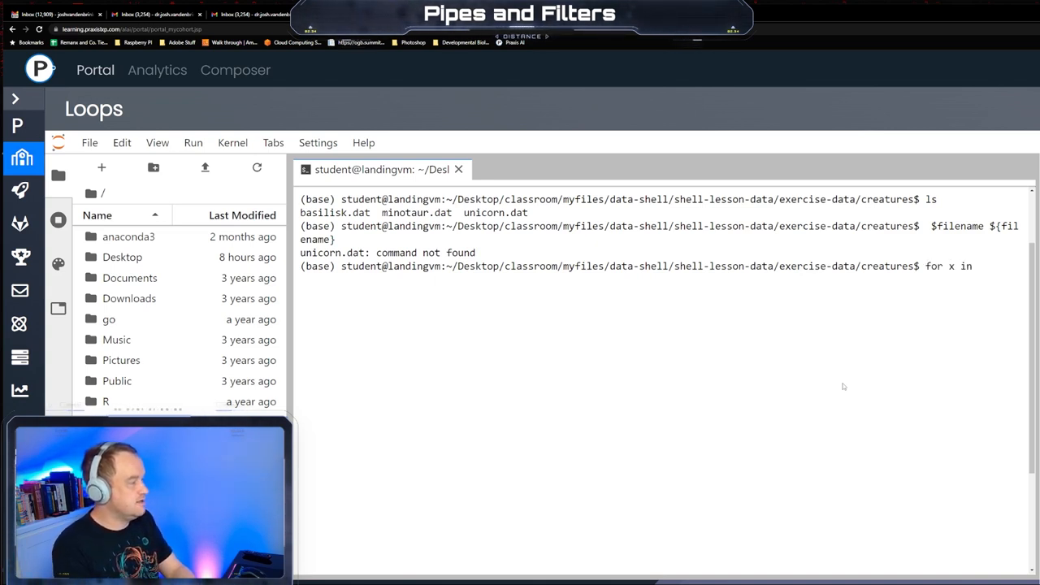
text(basilisk.d)
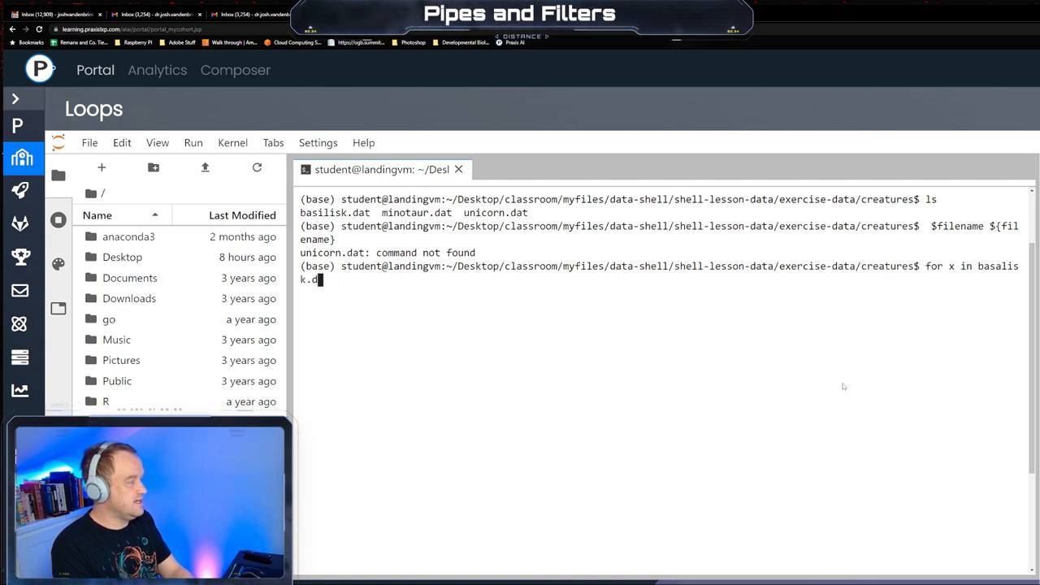
text(minota)
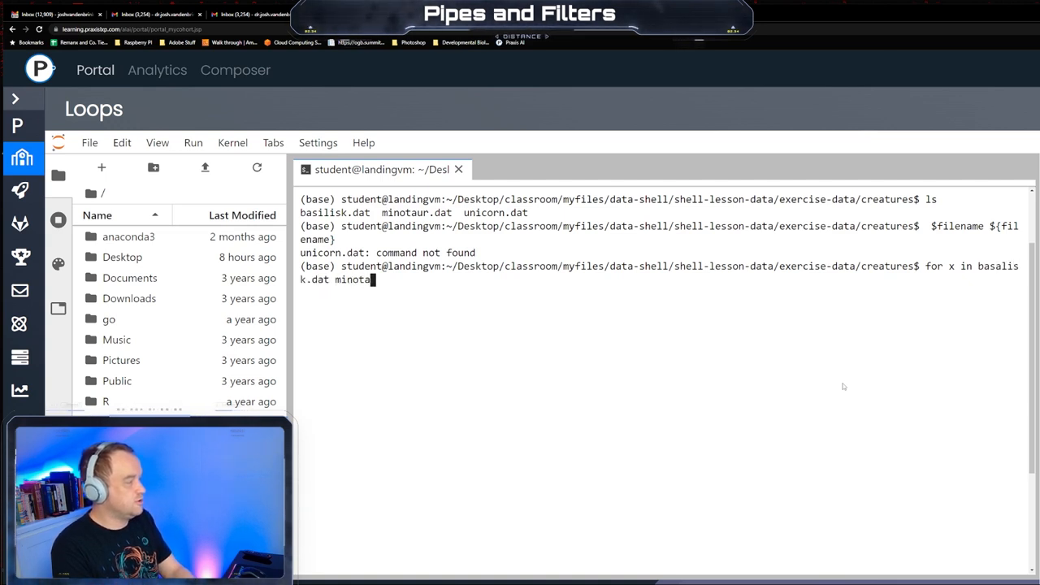
text(ur,dat uni)
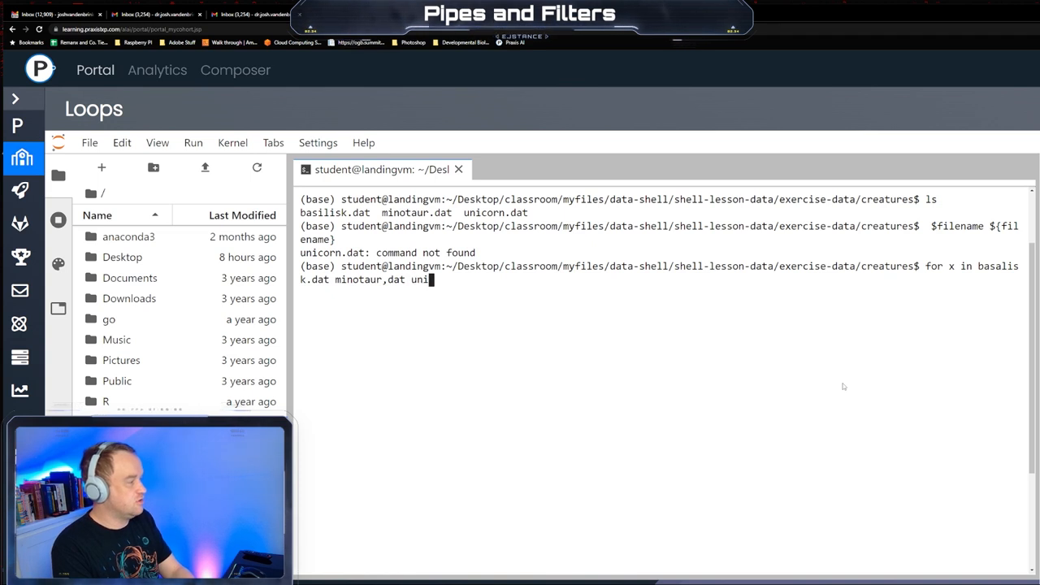
text(corn.dat)
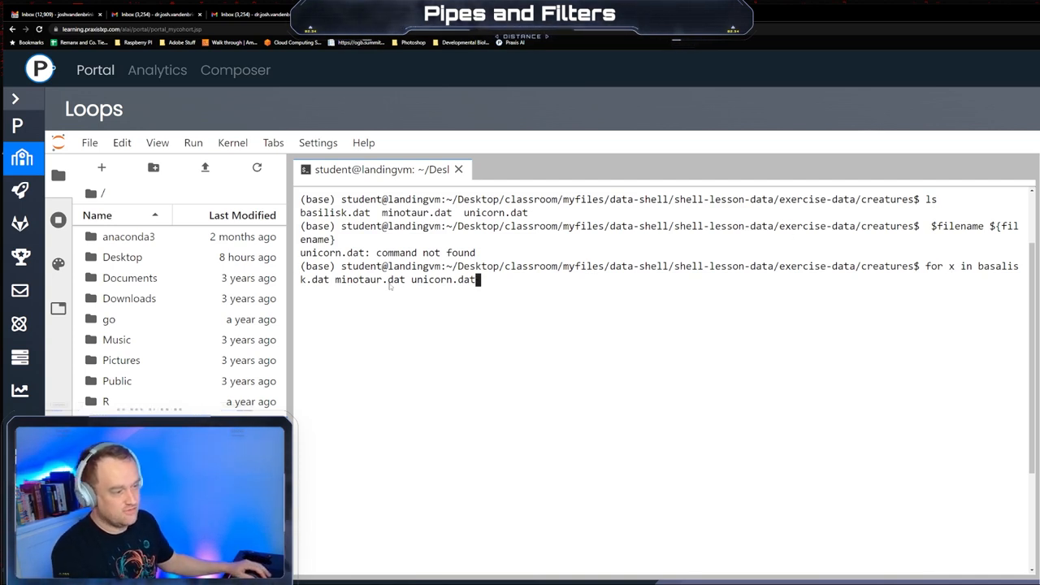
mouse_move(351, 296)
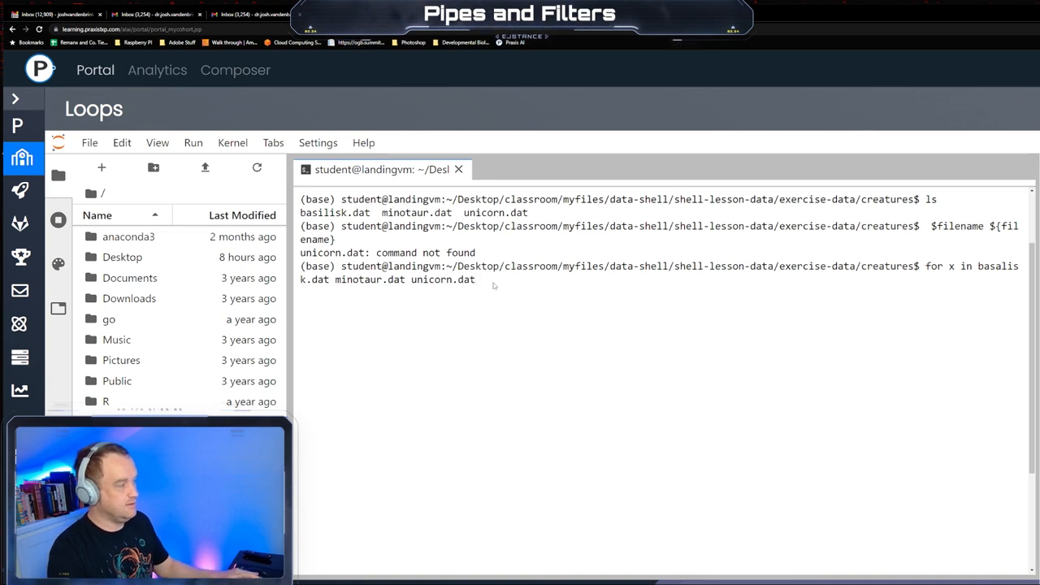
key(Return)
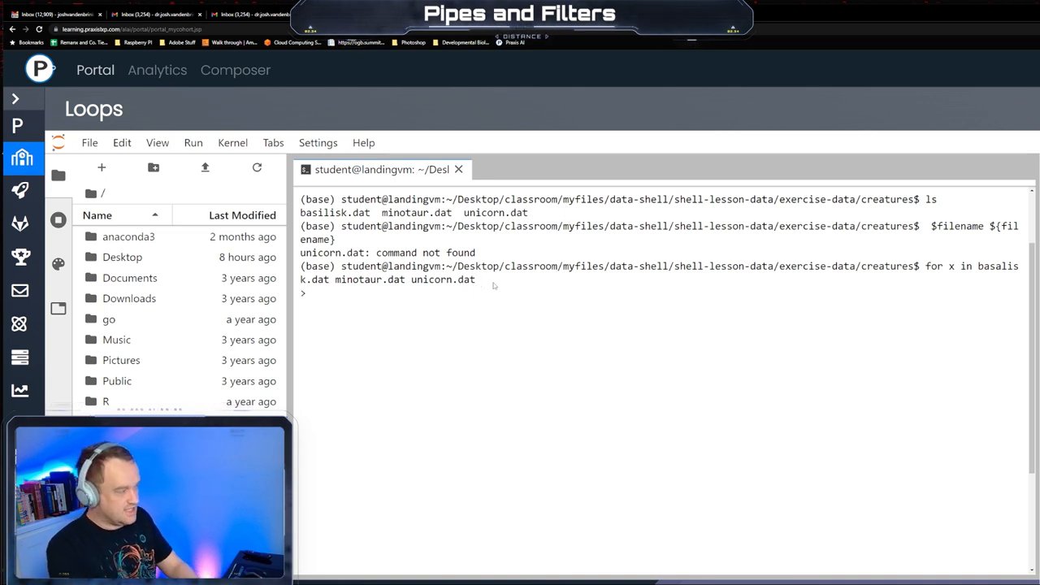
Write the loop body do, head -n 2 $x | tail -n 1 and done
text(do)
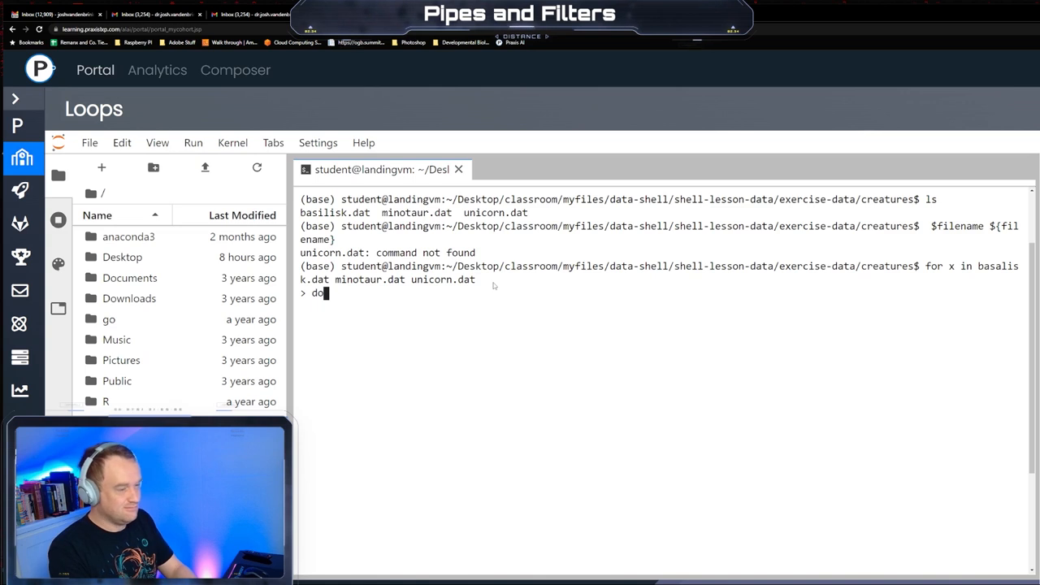
text(head)
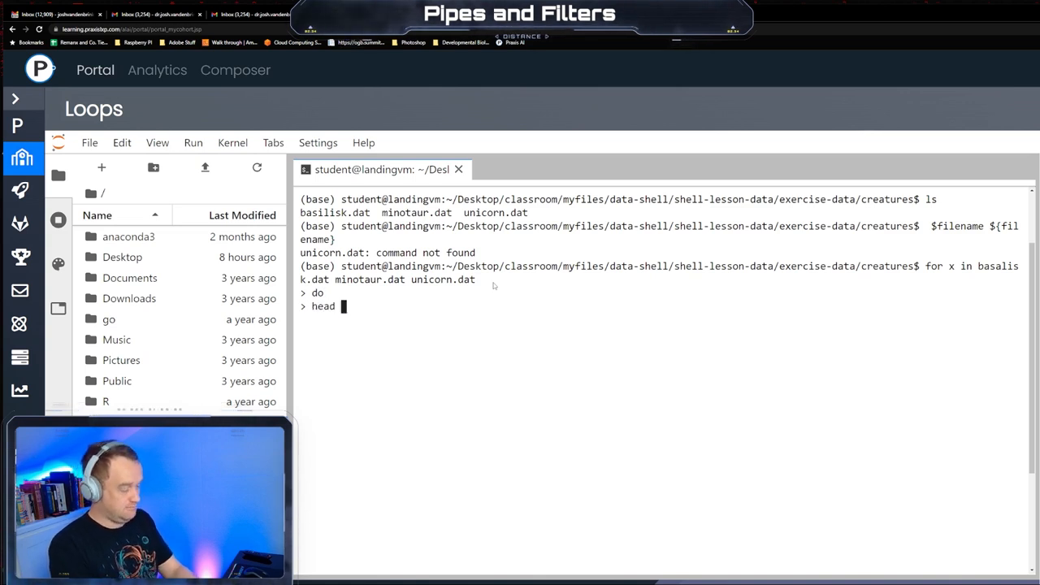
text(-n)
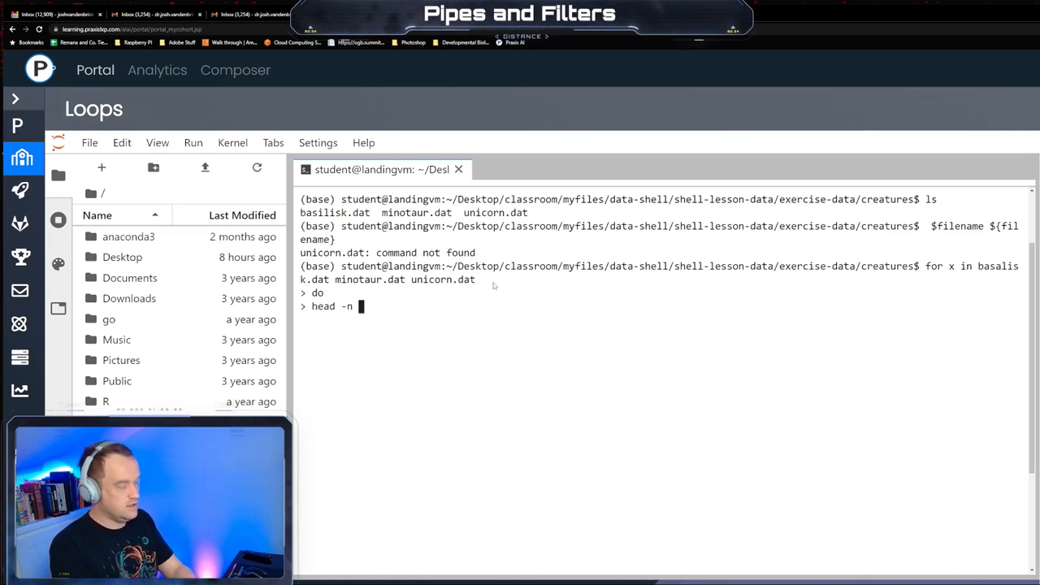
text(2)
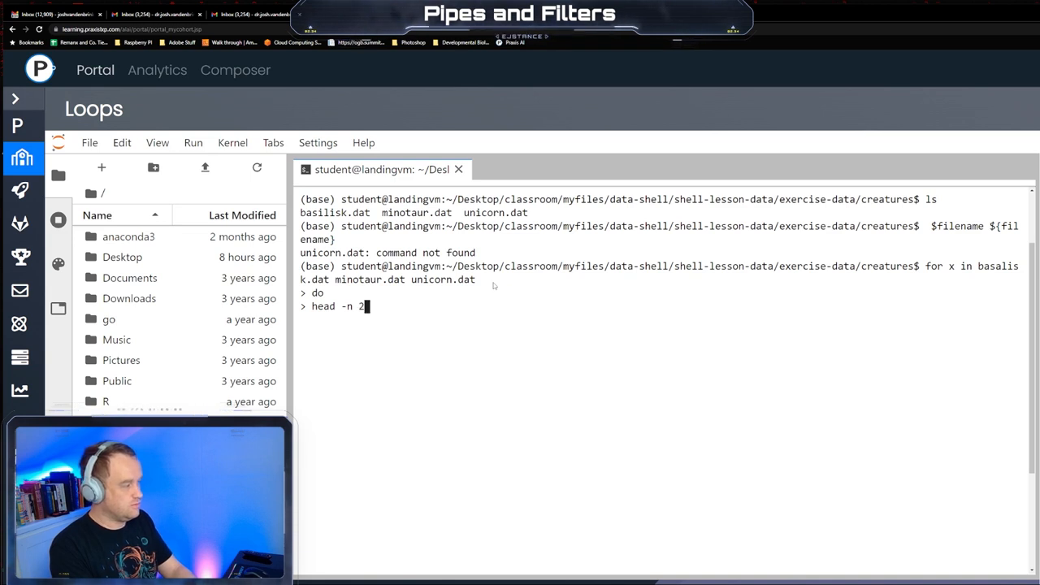
text($x)
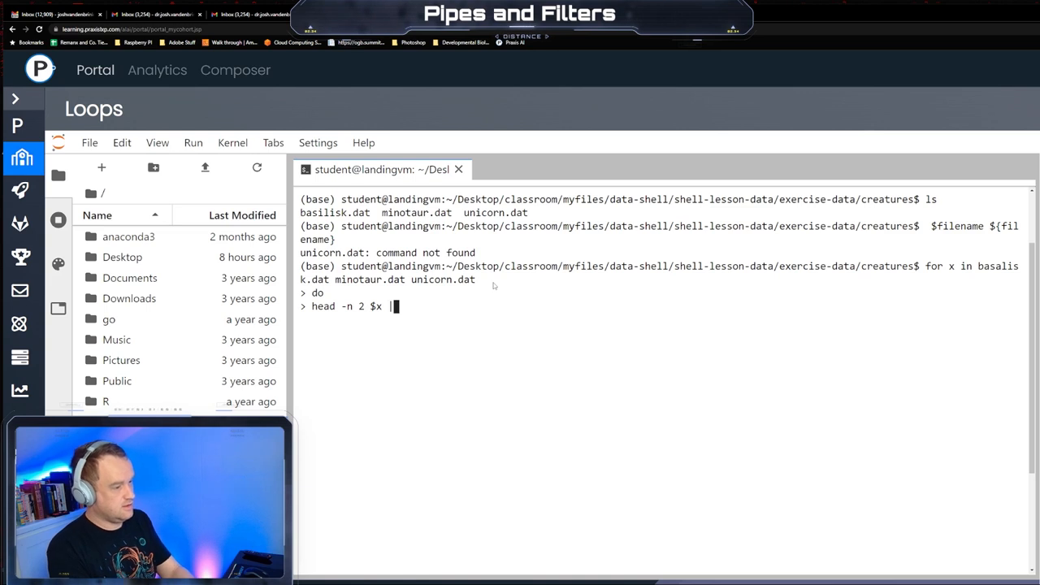
text(| tail)
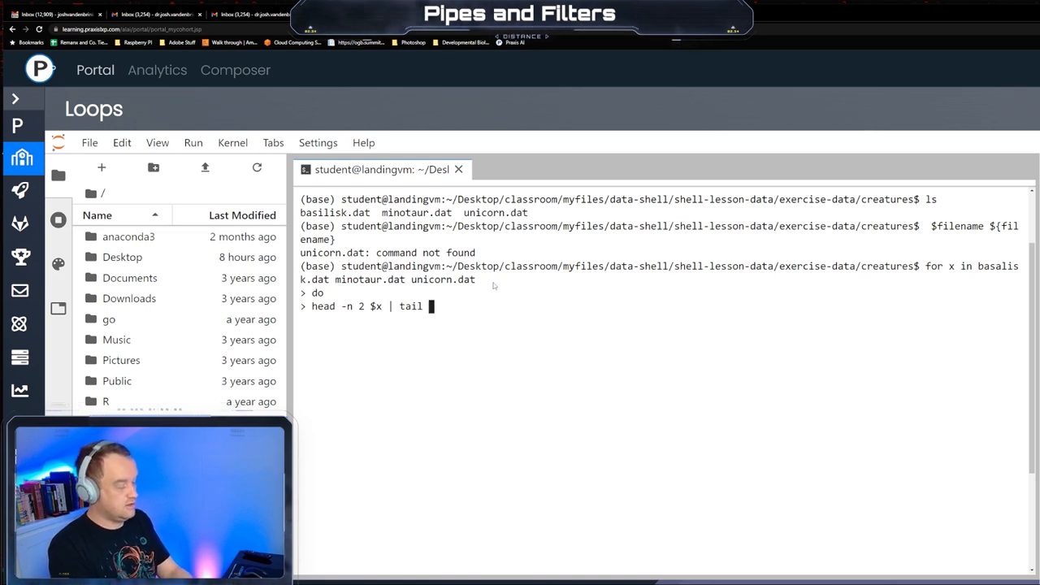
text(-n)
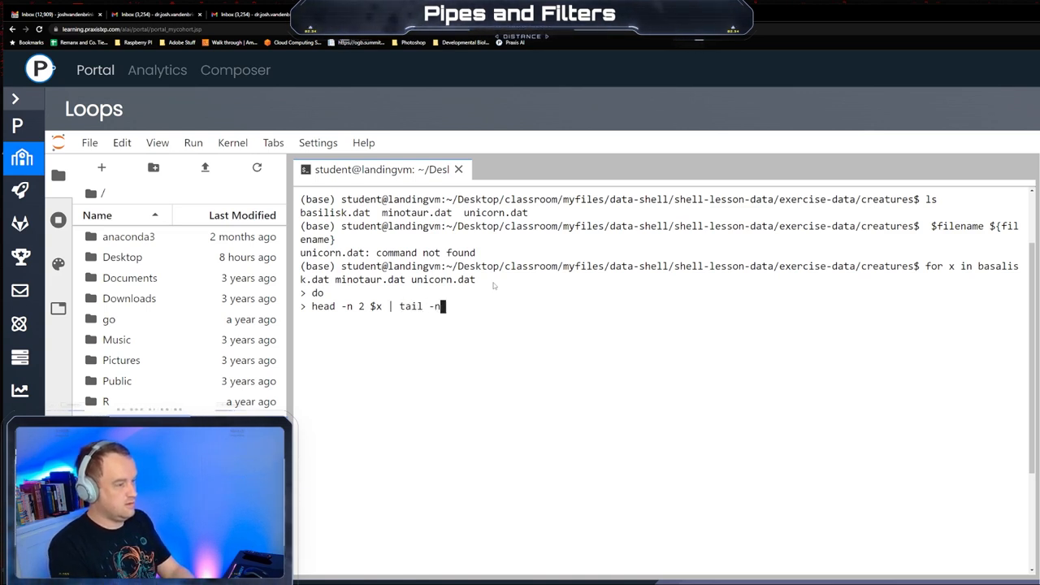
text(1)
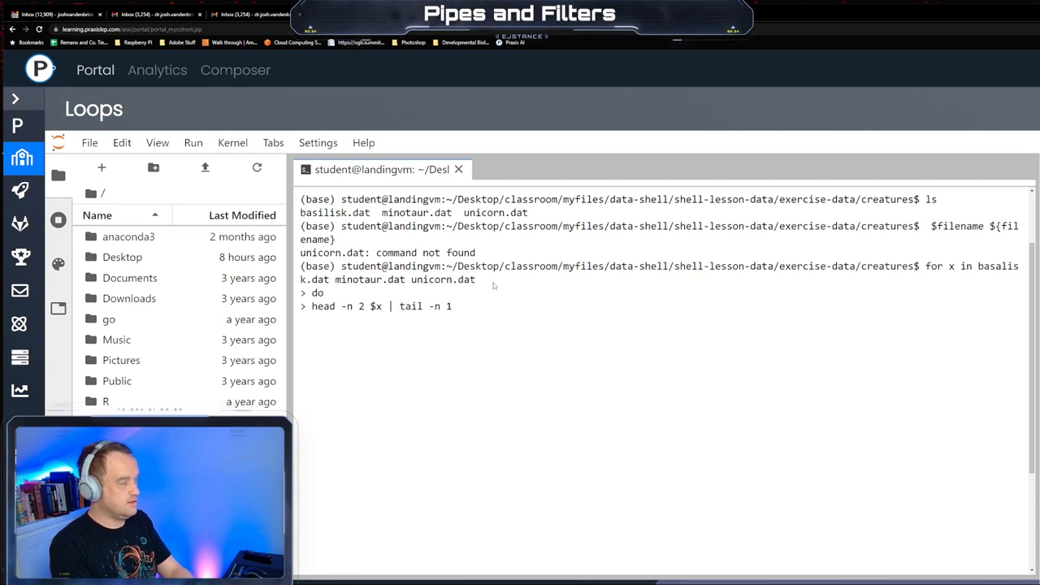
text(done)
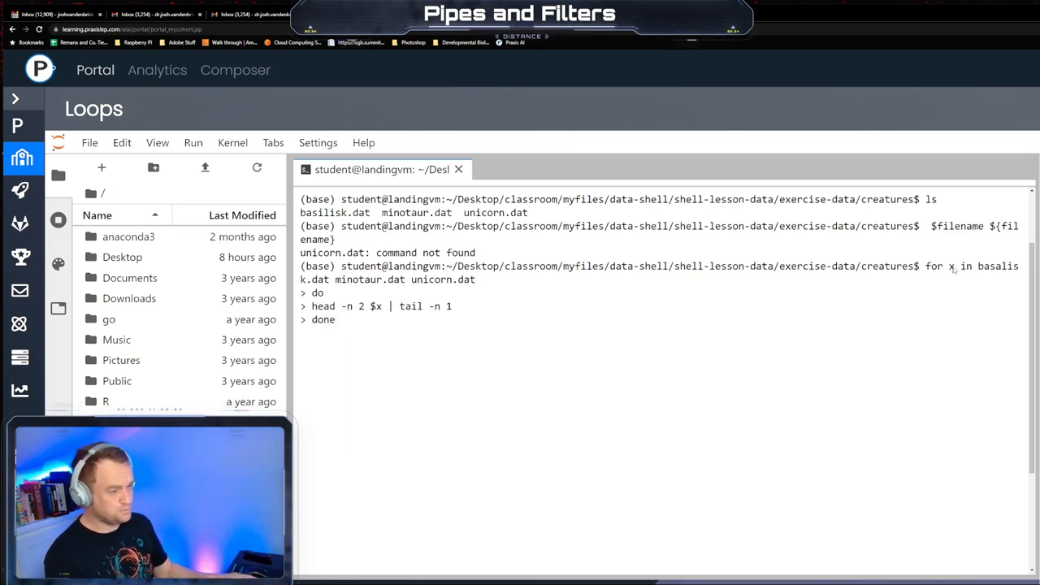
Run the loop, then rerun it with the misspelled basalisk corrected to basilisk.dat
key(Return)
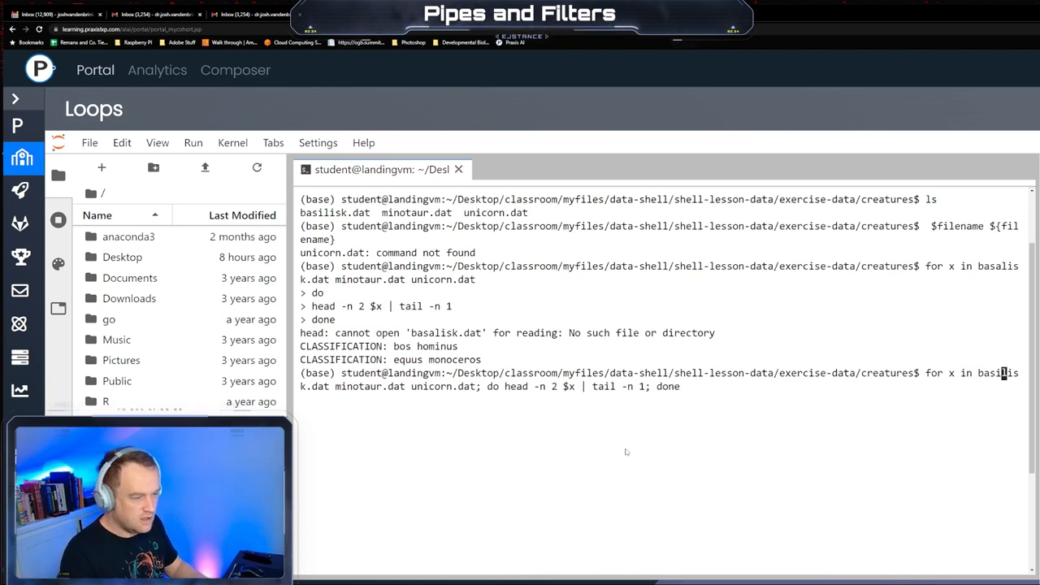
key(Return)
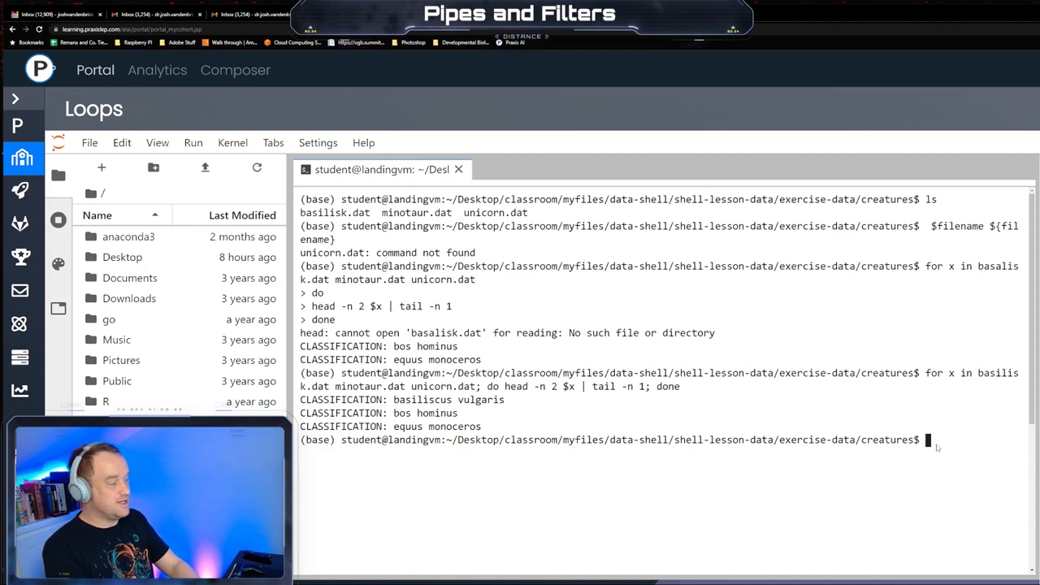
Start a loop 'for temperature in basilisk.dat minotaur.dat unicorn.dat' with do
text(for temp)
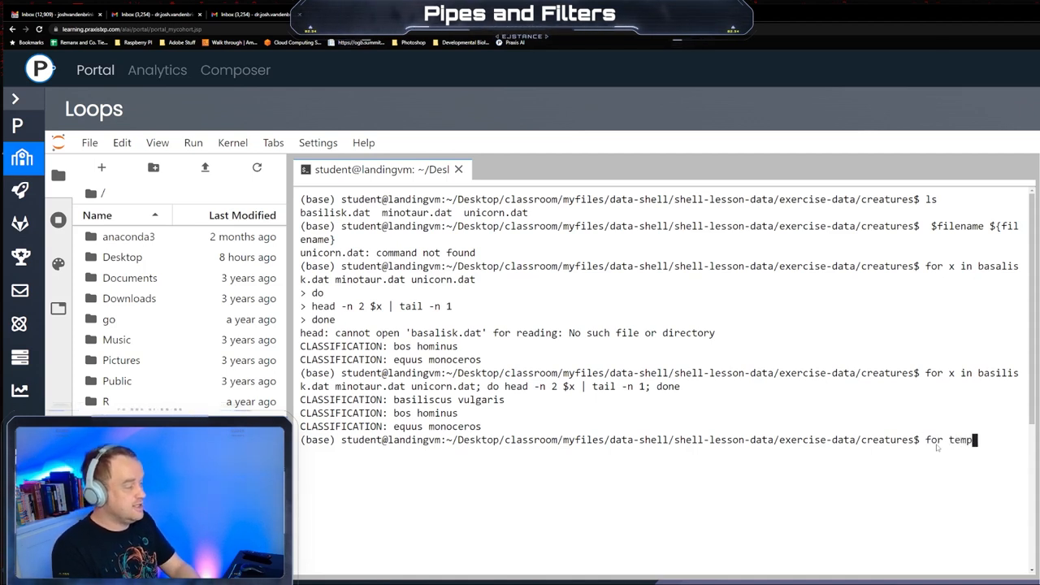
text(erature in basi)
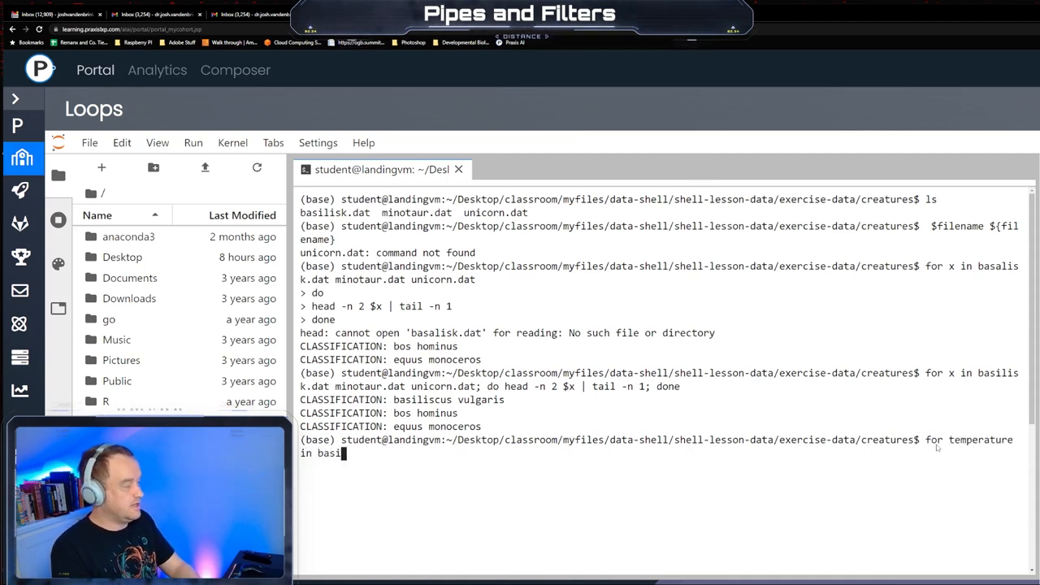
text(lisk.dat)
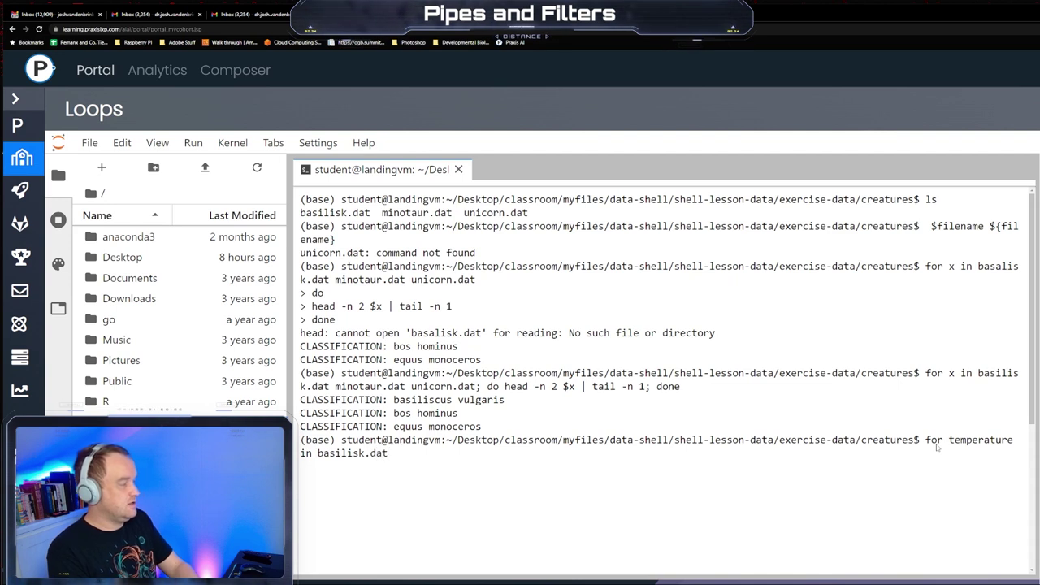
text(minotaur.)
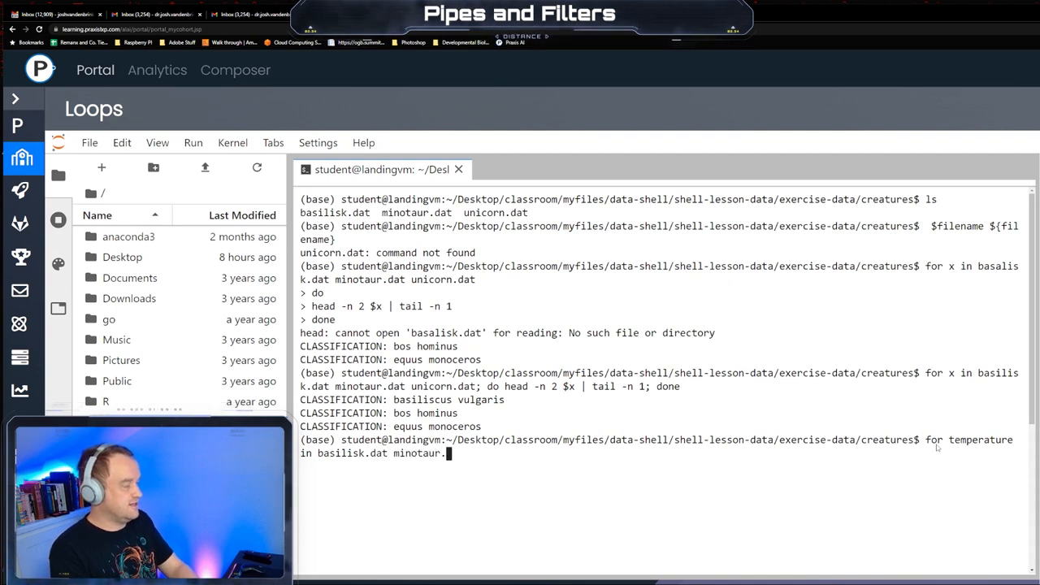
text(unicor)
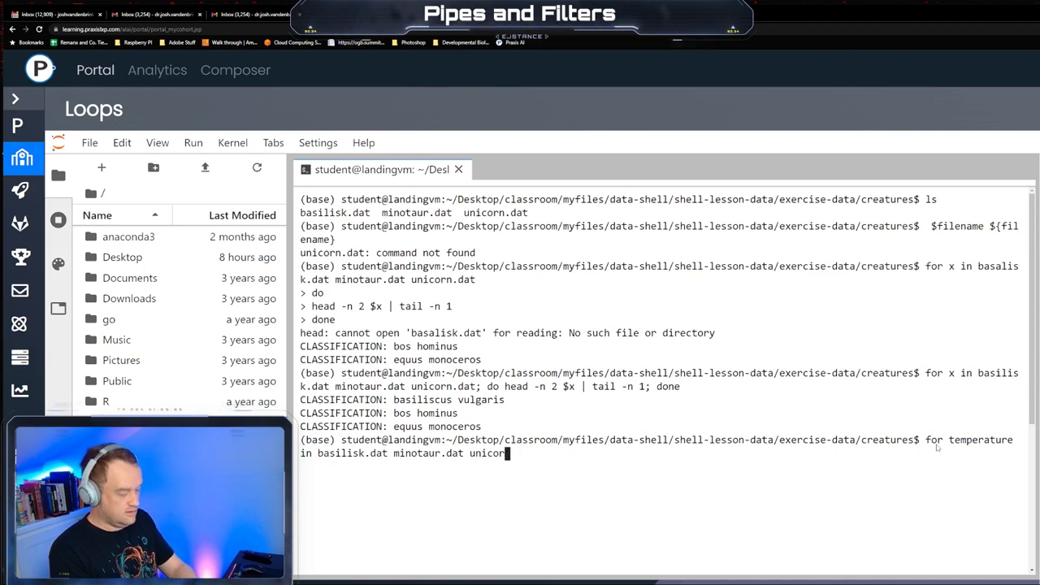
text(.dat)
text(do)
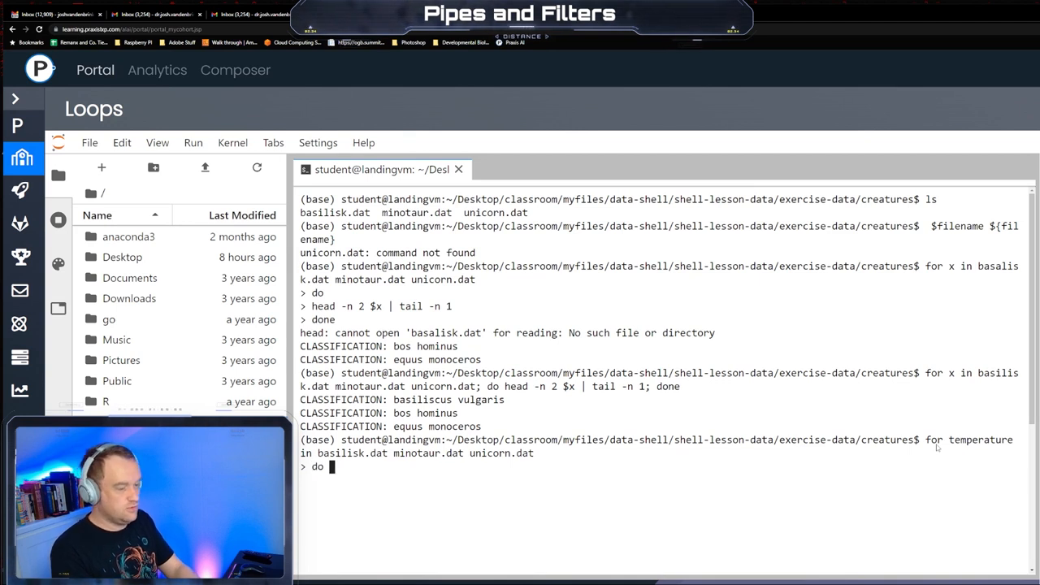
Add the body 'head -n 2 $temperature | tail -n 1', close with done and run it to print the three classifications
text(head -)
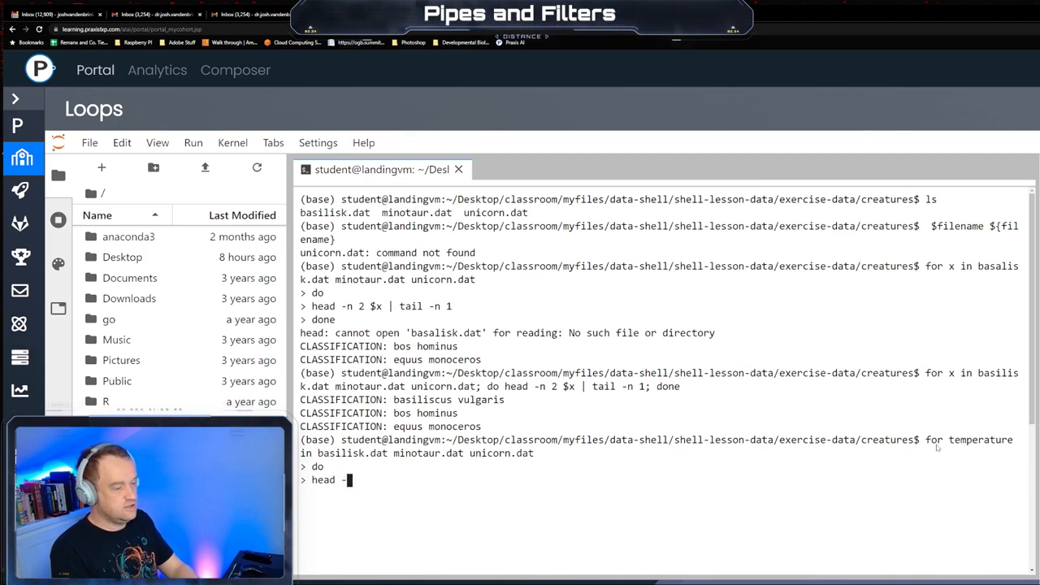
text(32)
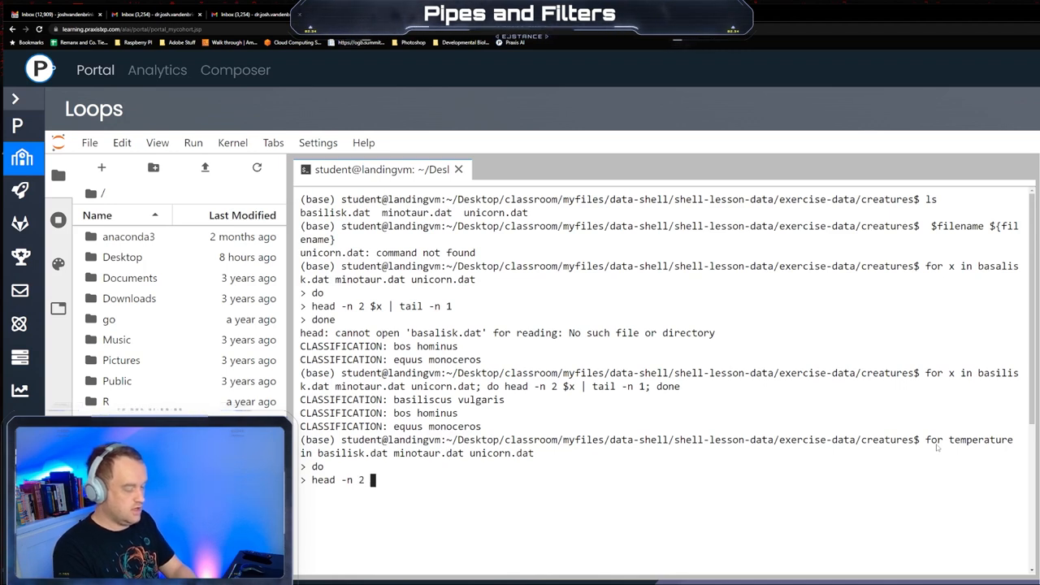
text($temp)
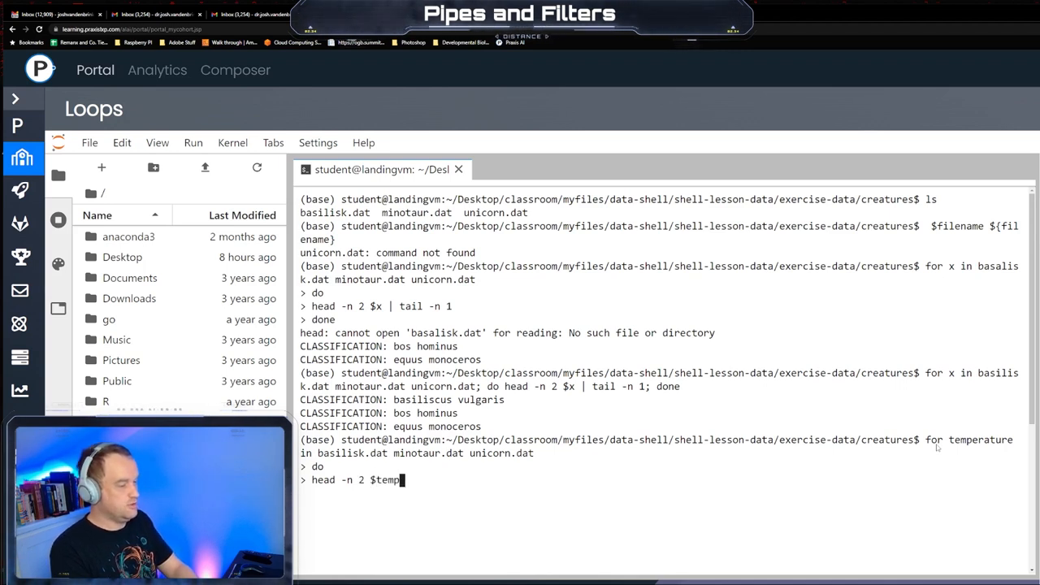
text(erature |)
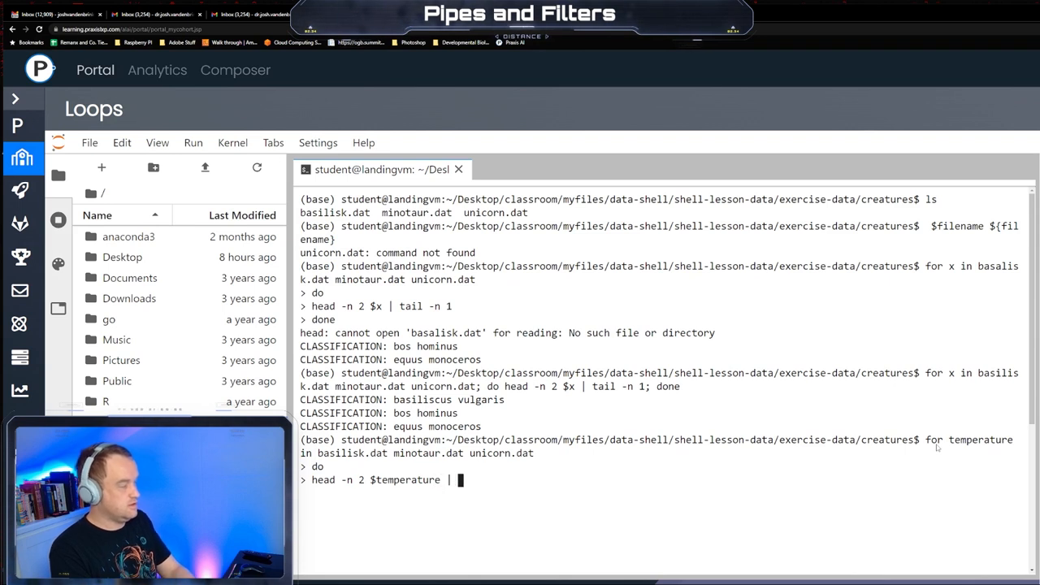
text(tail -n 1)
text(do)
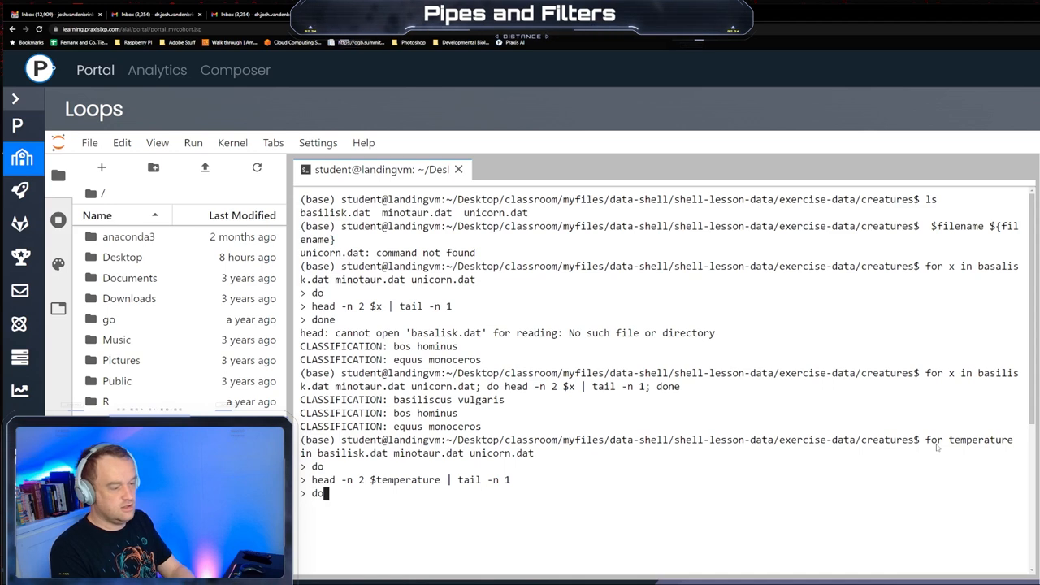
text(ne)
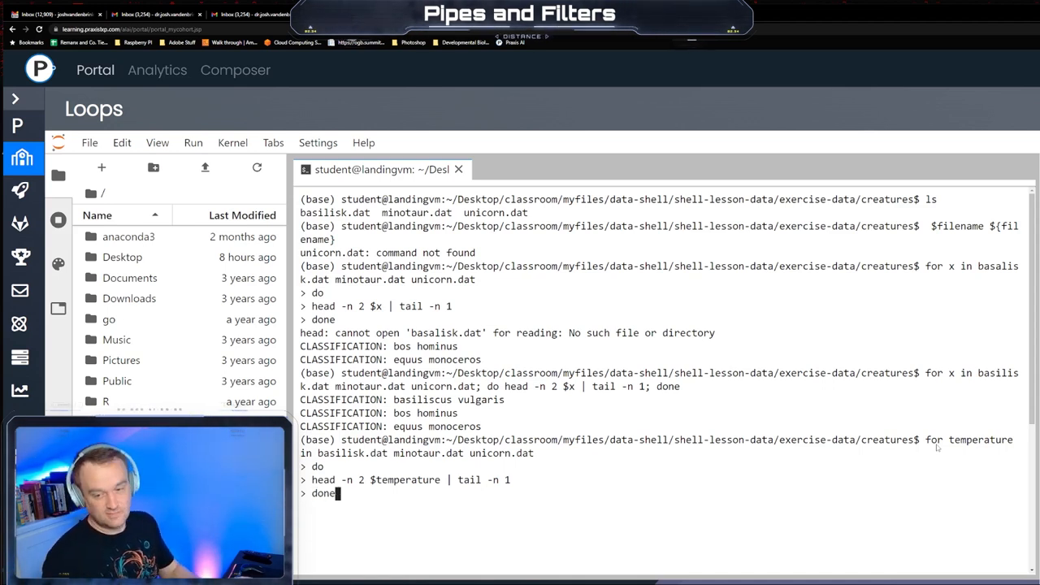
key(Return)
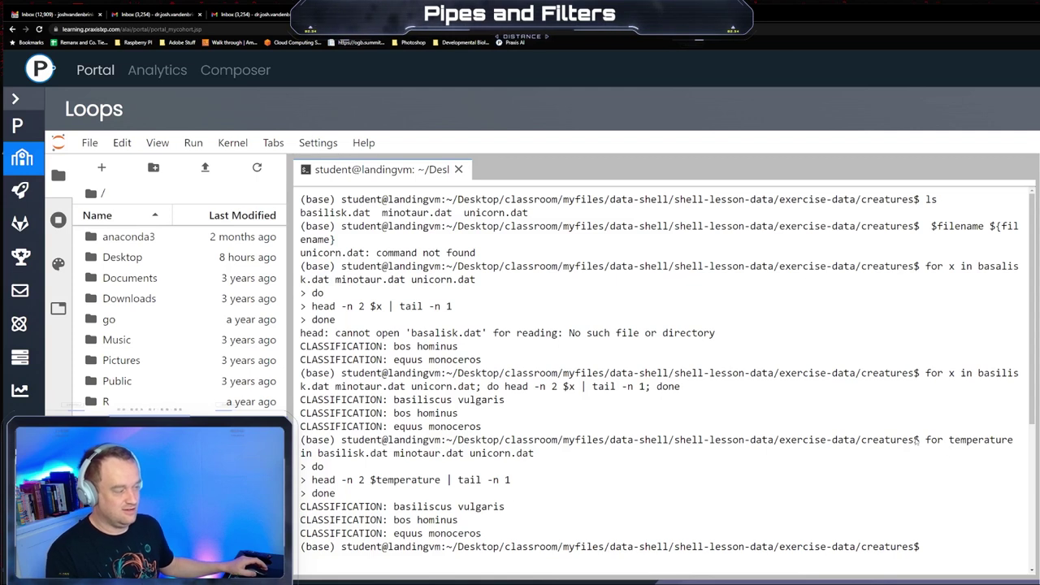
mouse_move(422, 465)
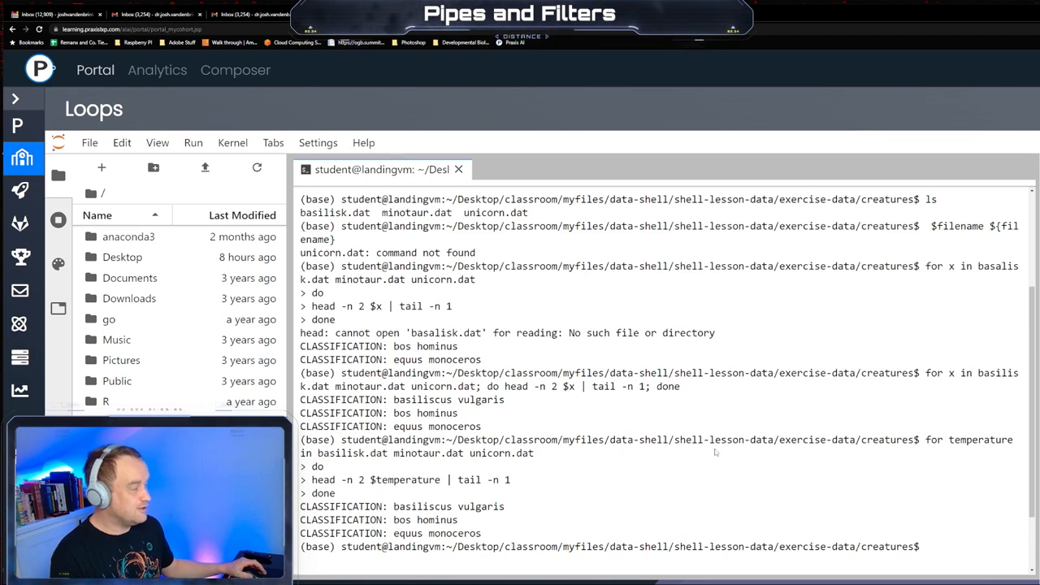
mouse_move(670, 491)
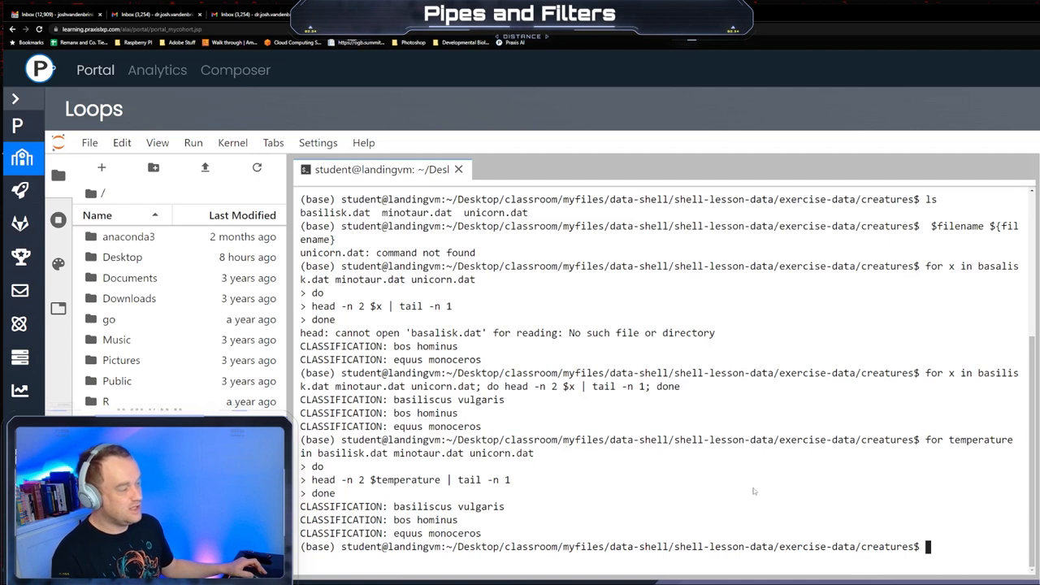
mouse_move(862, 484)
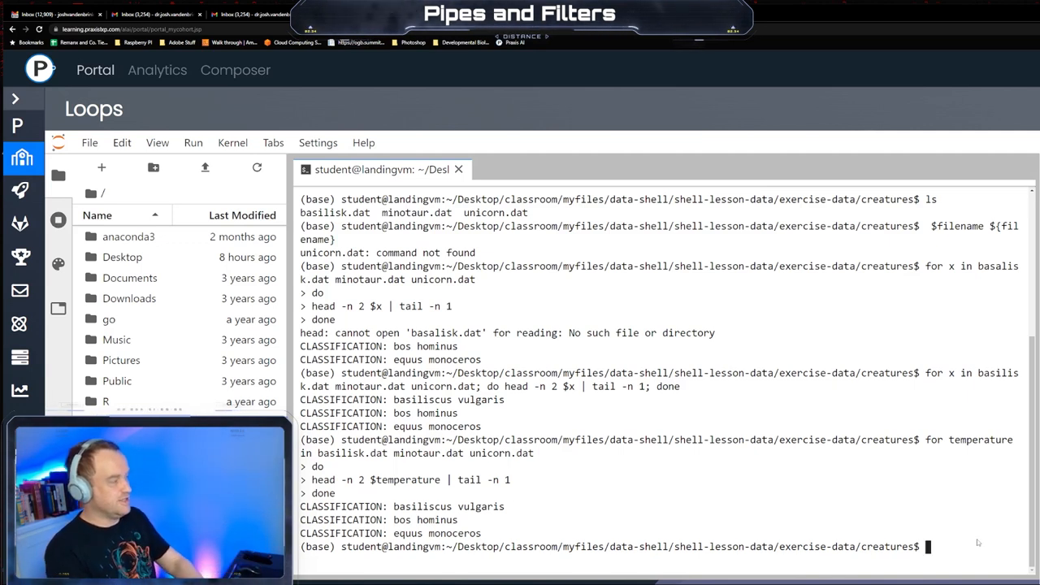
Start a loop 'for filename in *.dat' whose body begins with 'echo $filename'
text(for fi)
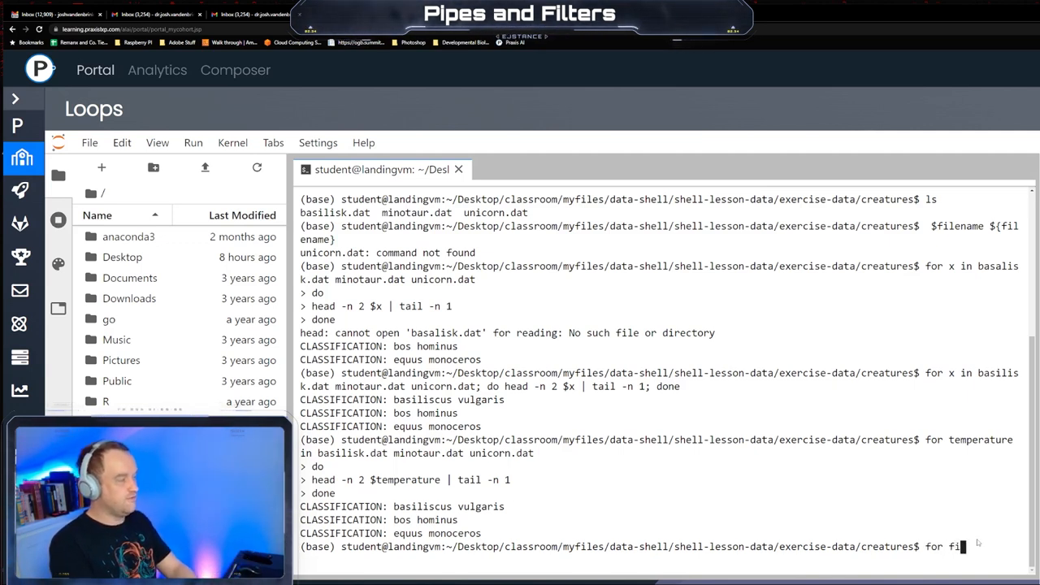
text(lename in)
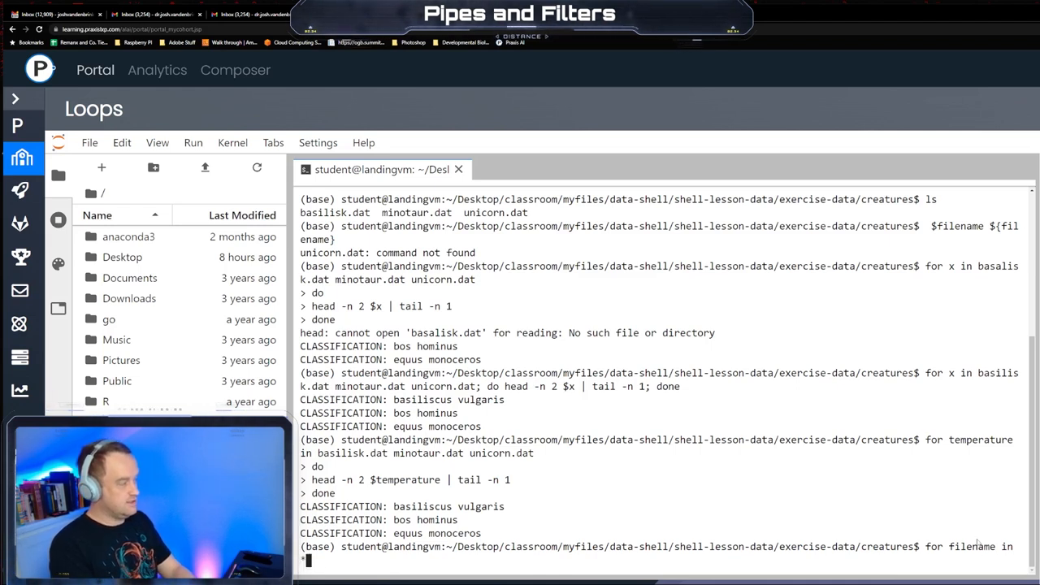
text(*.dat)
text(do)
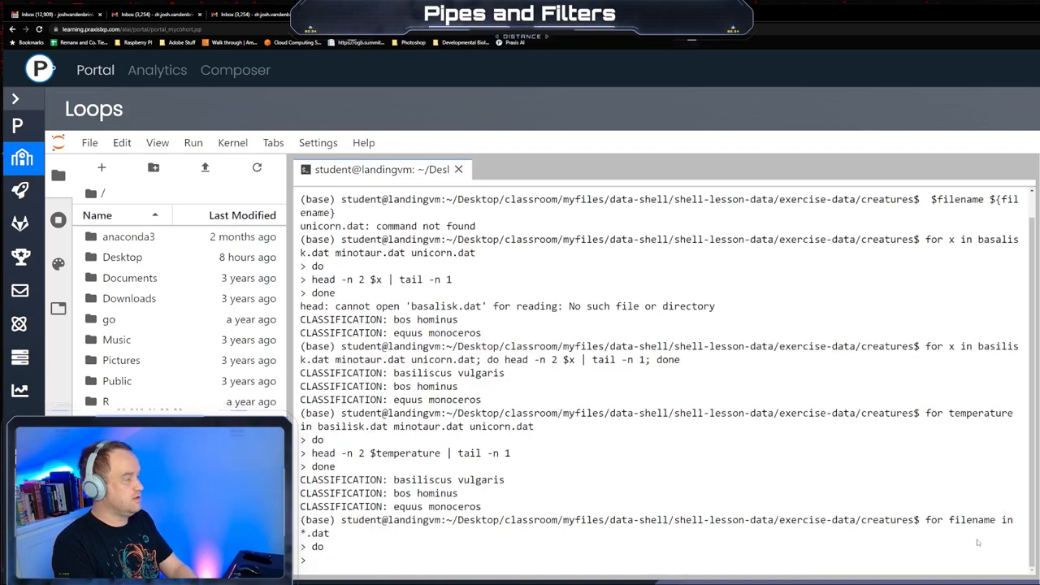
text(echo)
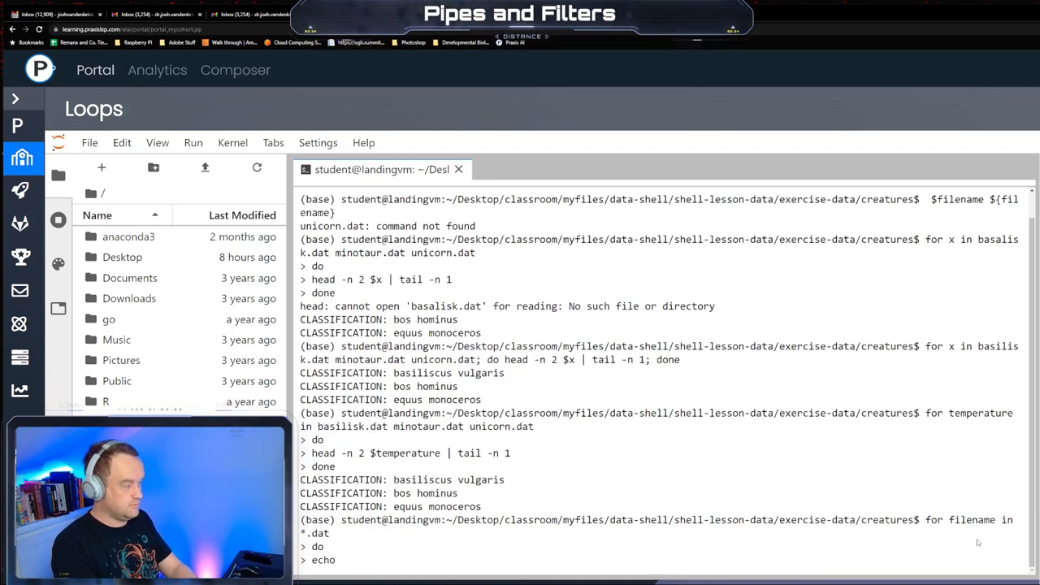
text($filename)
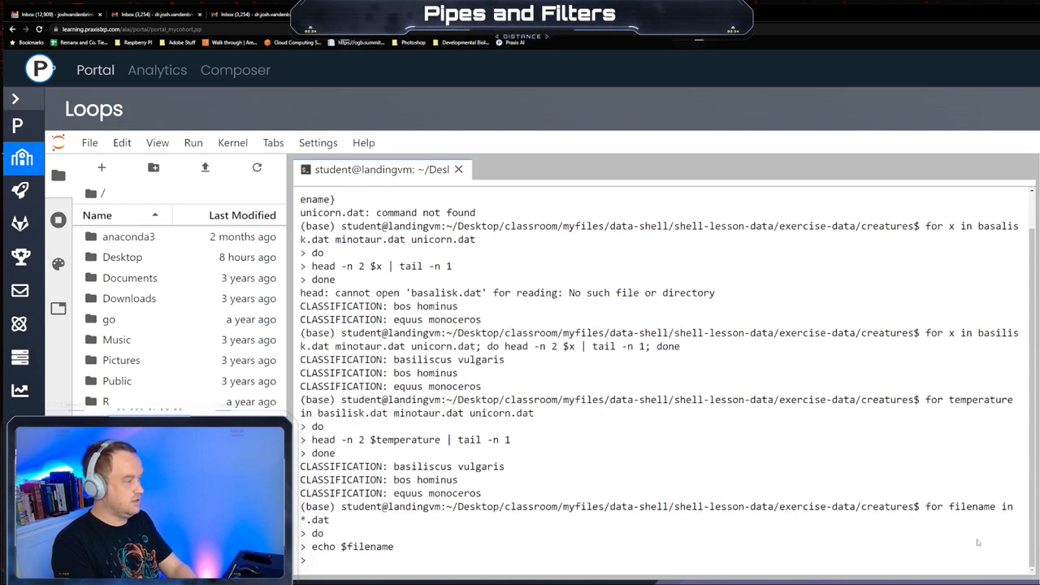
Add 'head -n 100 $filename | tail -n 20' to print lines 81-100 of each file
text(head -n 100)
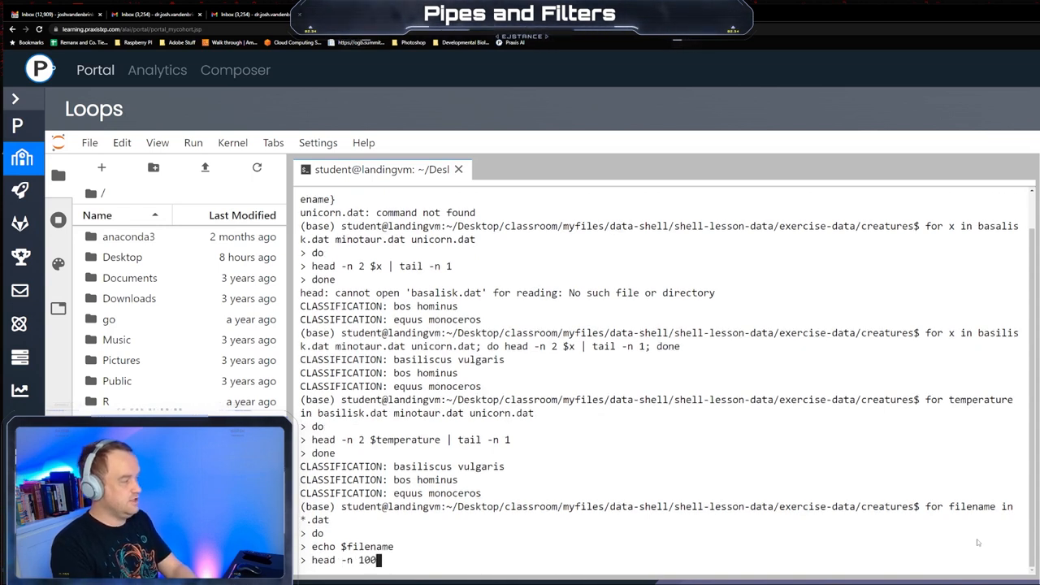
text($)
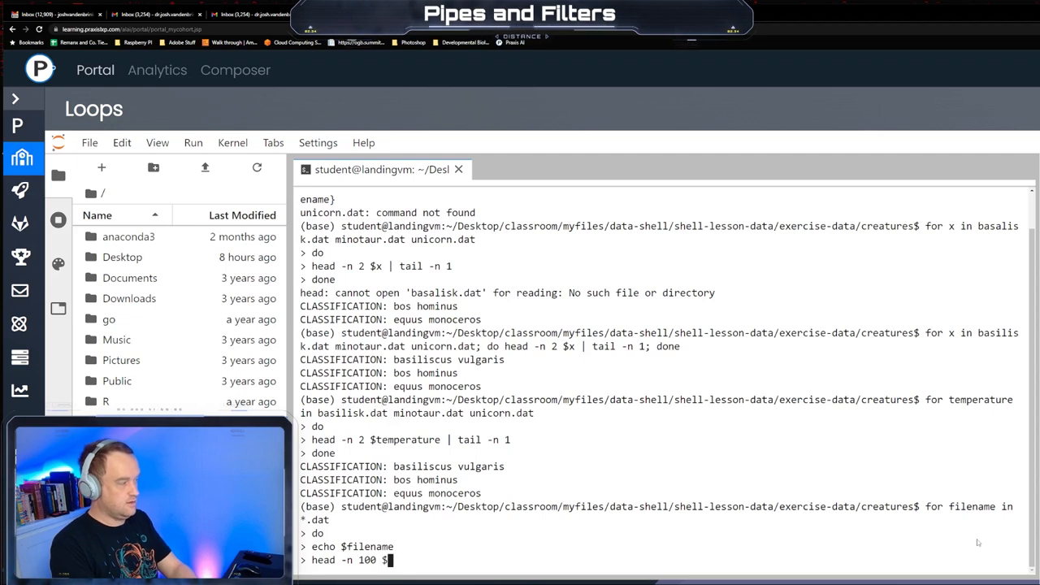
text(filename |)
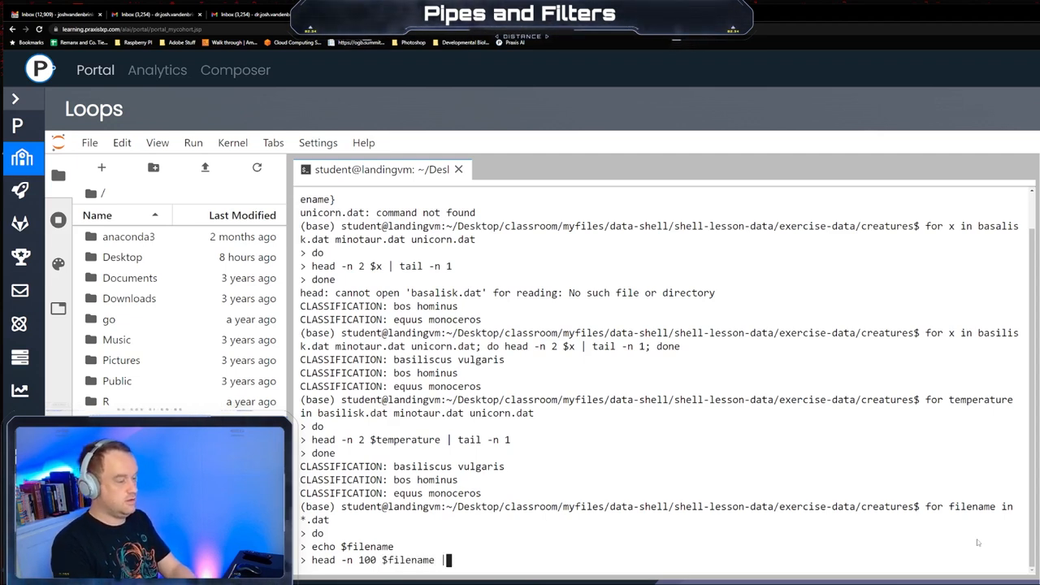
text(tail -n 20)
text(done)
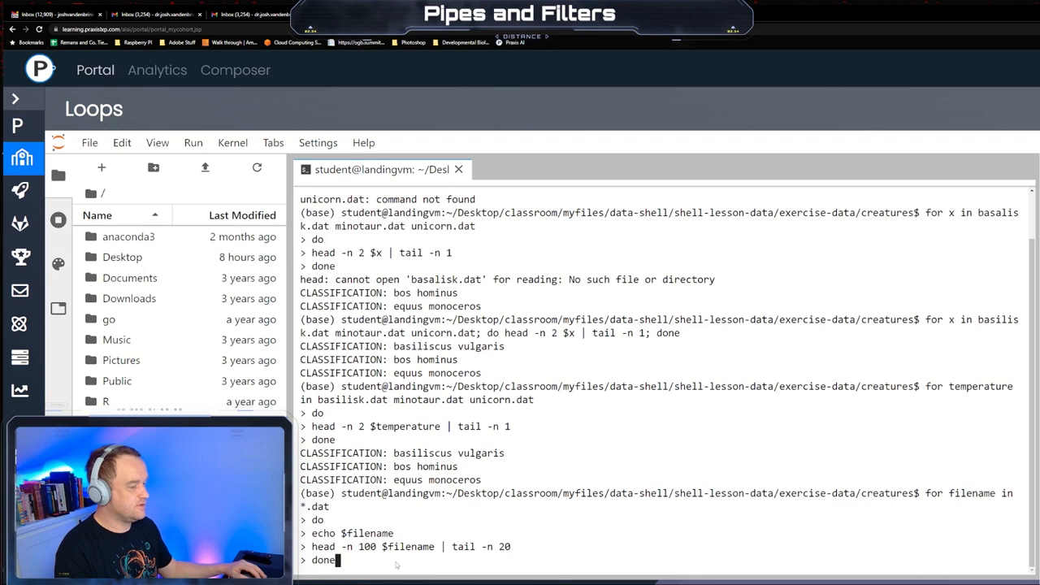
key(Return)
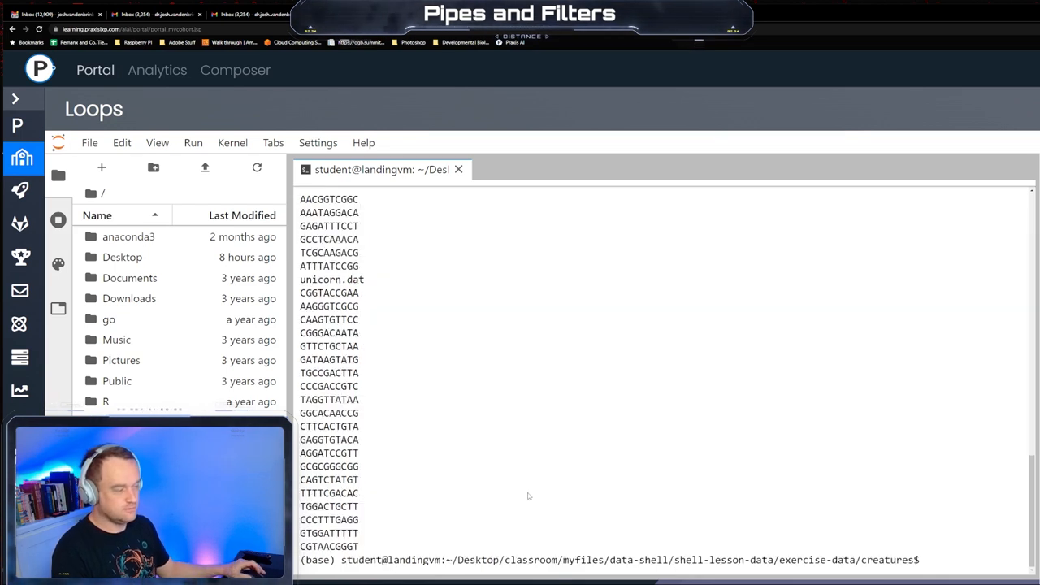
key(Return)
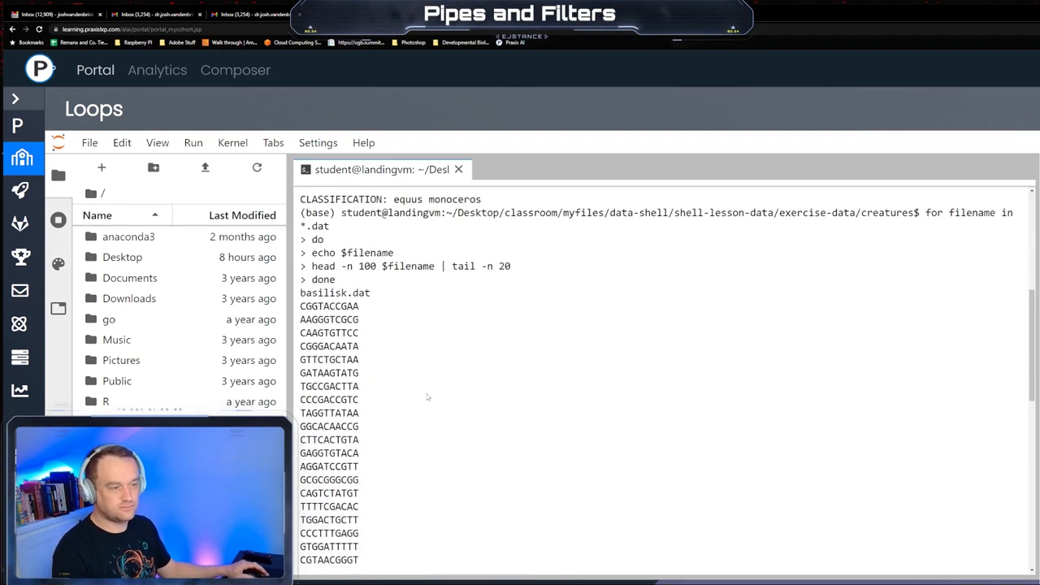
scroll(down, 3)
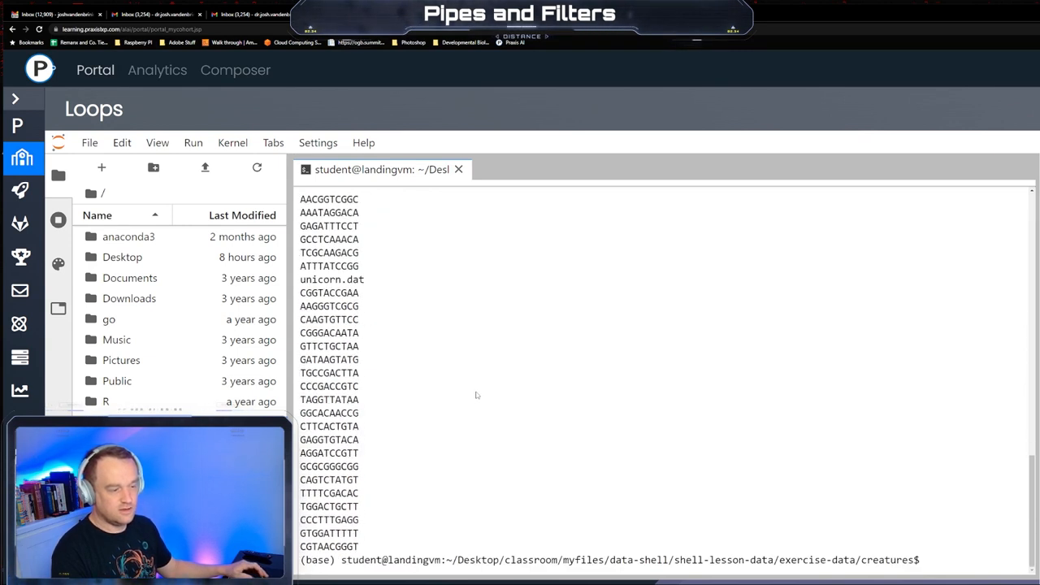
scroll(down, 3)
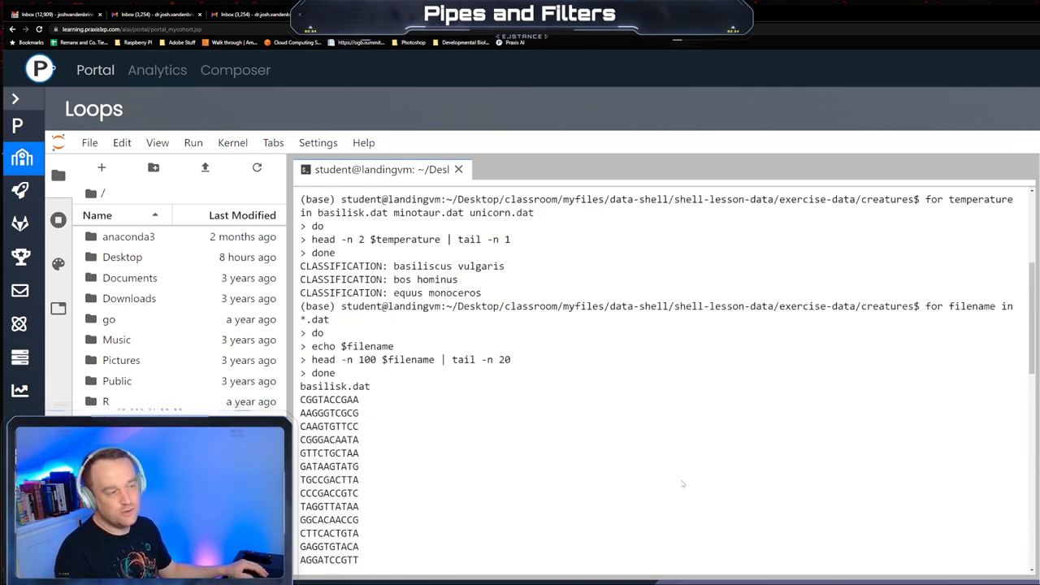
scroll(down, 3)
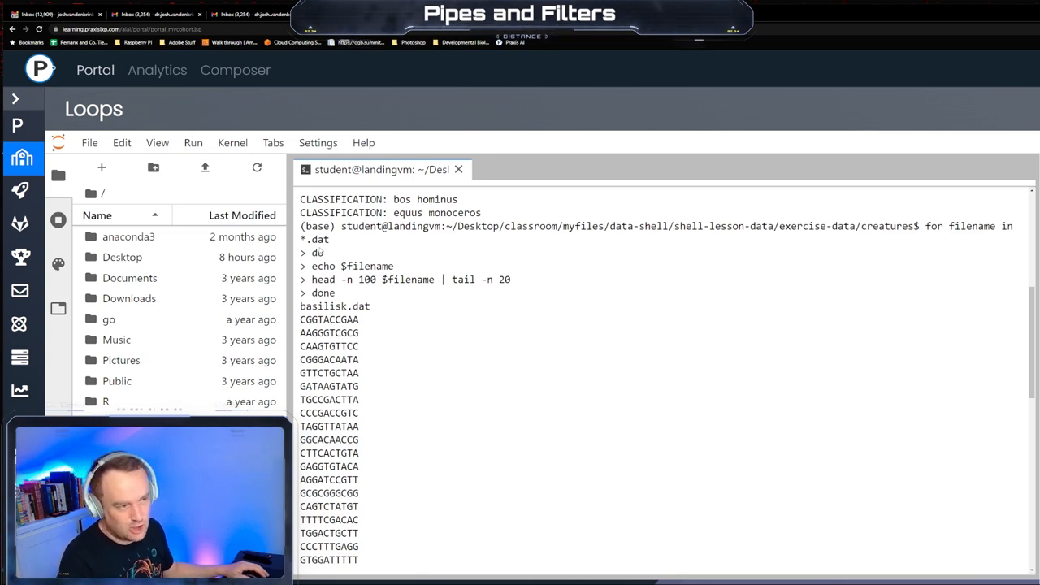
double_click(316, 239)
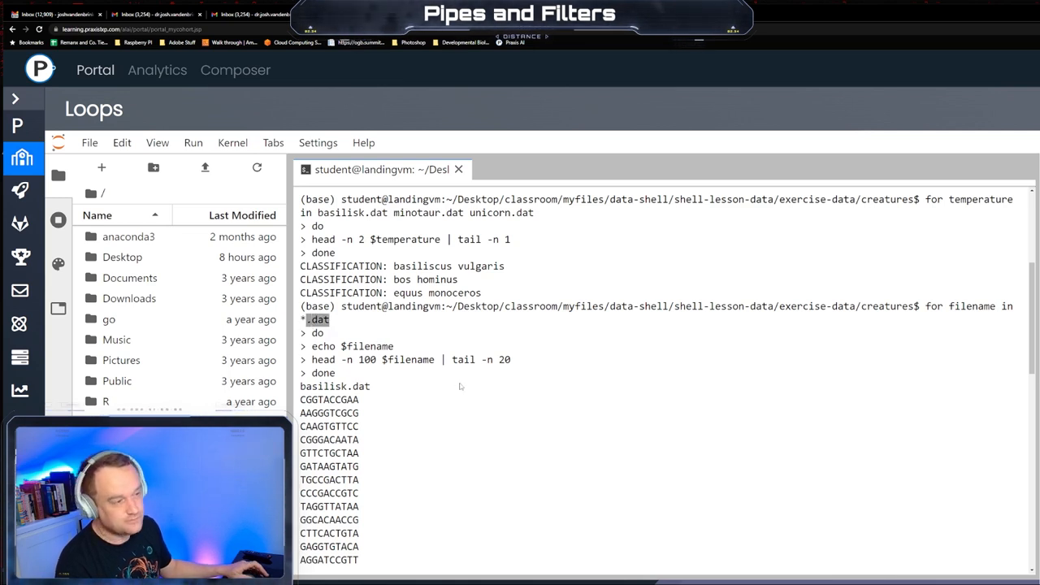
scroll(up, 3)
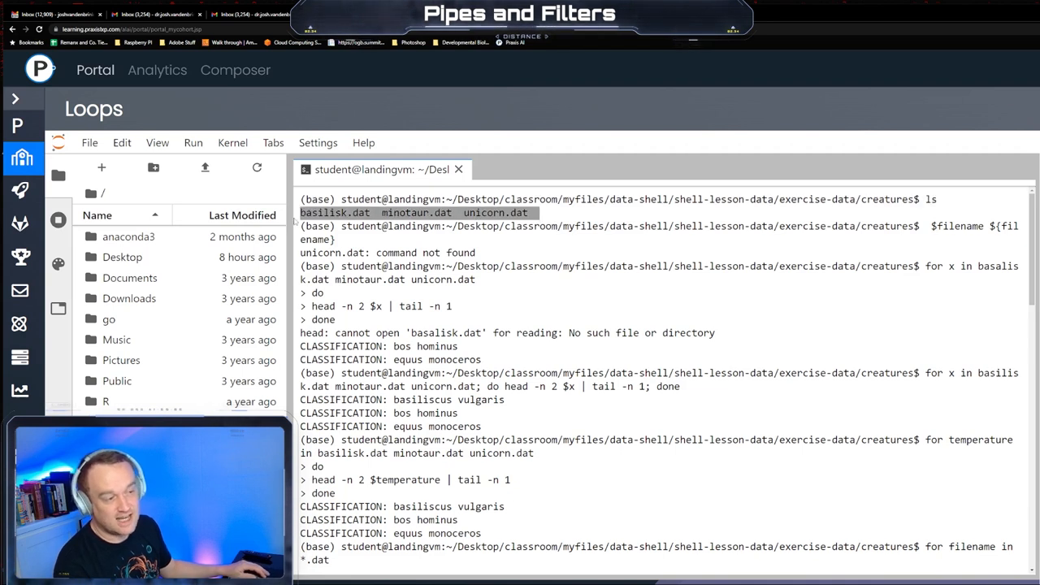
scroll(down, 3)
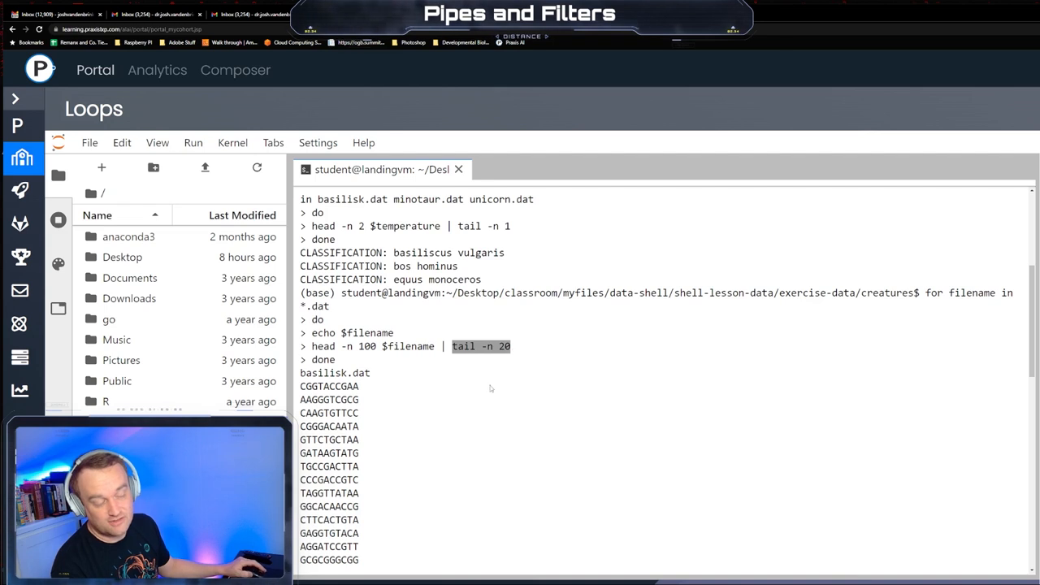
mouse_move(517, 404)
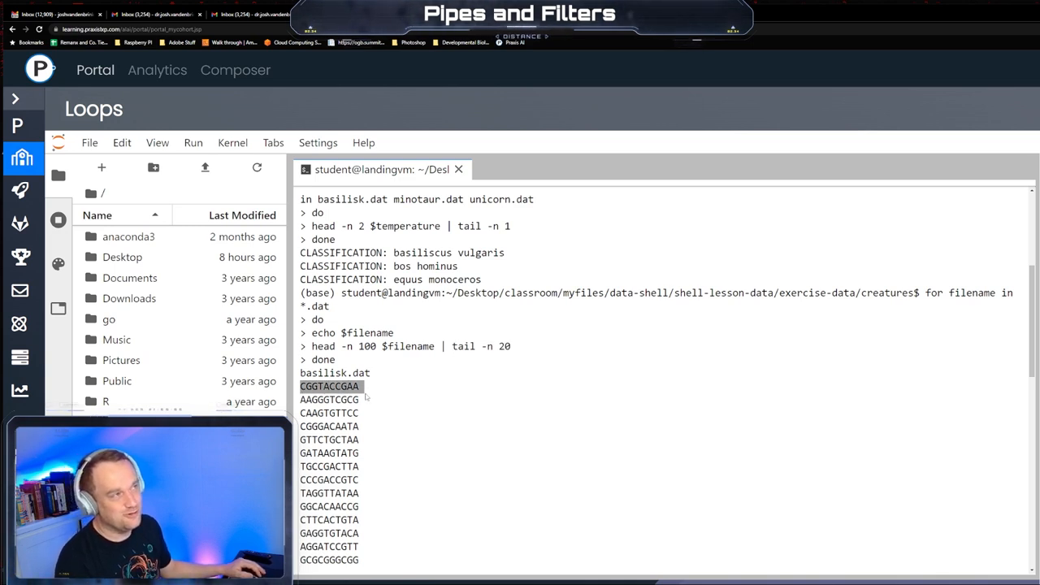
mouse_move(430, 433)
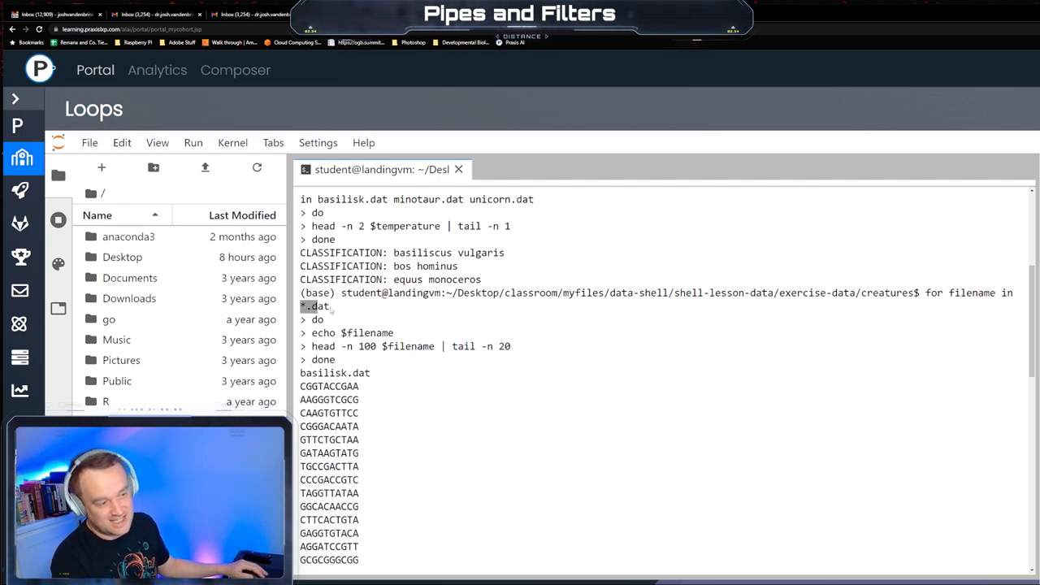
scroll(down, 3)
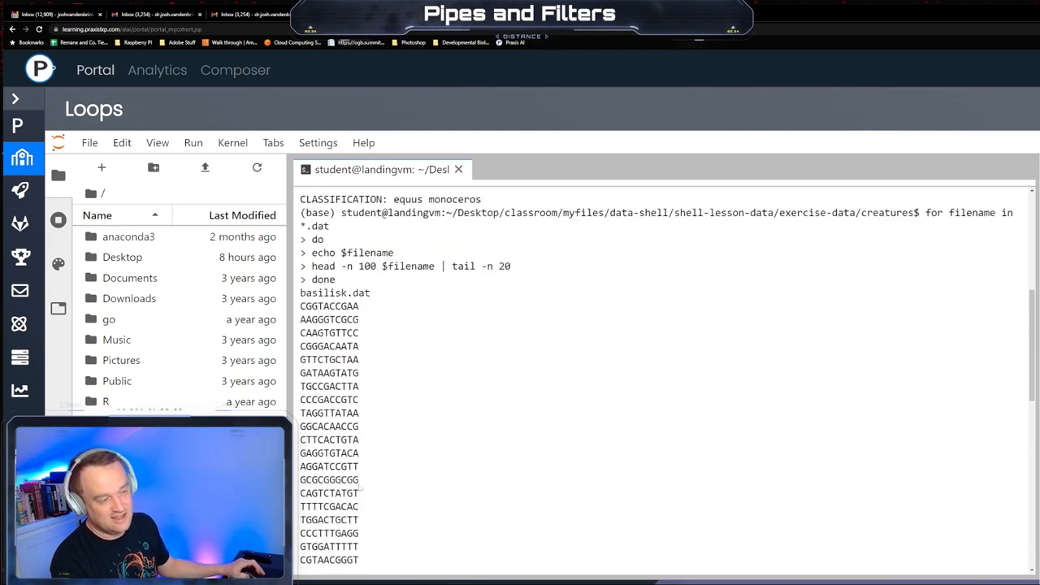
double_click(322, 254)
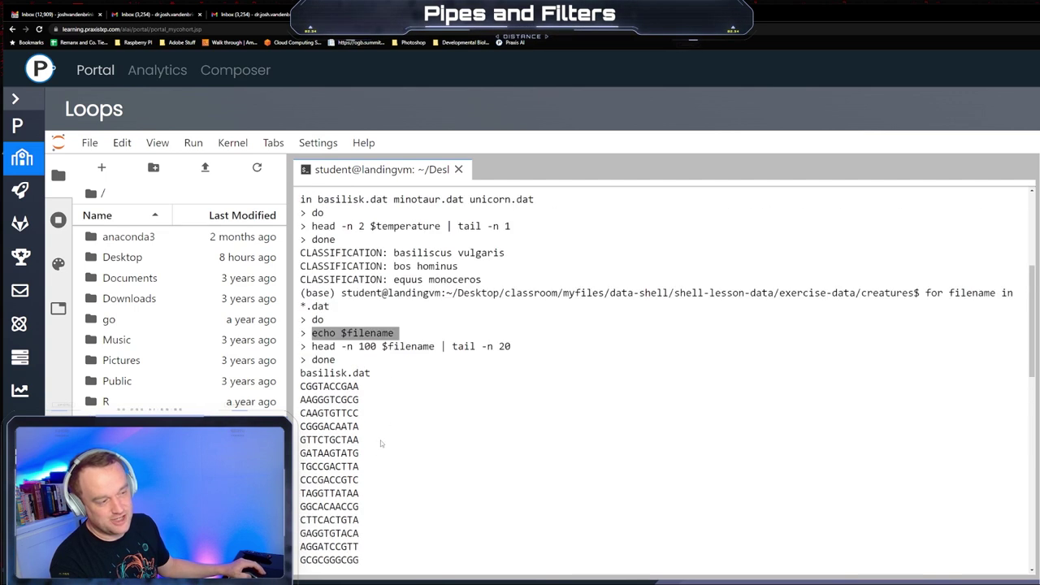
scroll(down, 3)
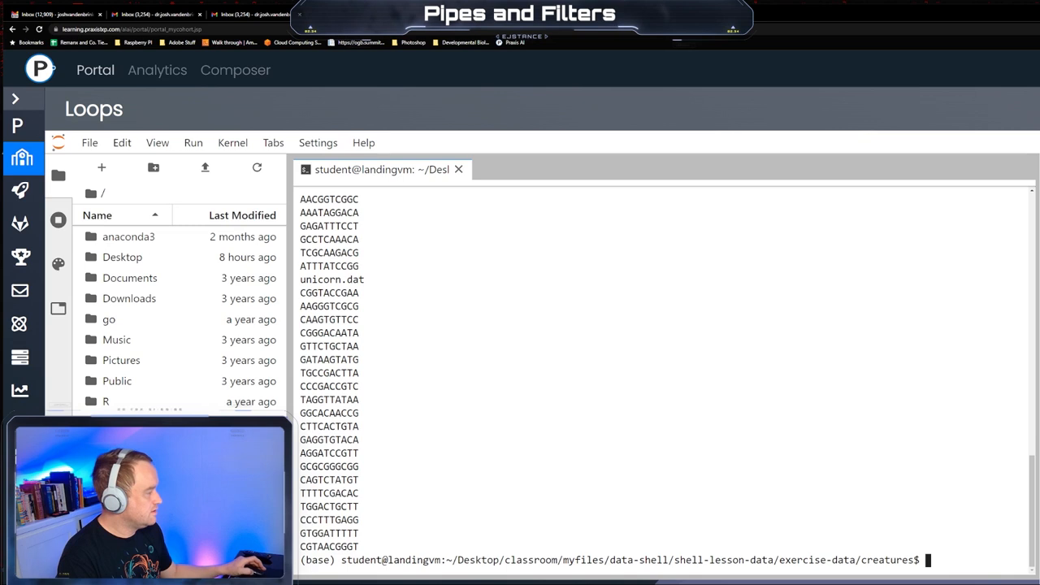
mouse_move(951, 559)
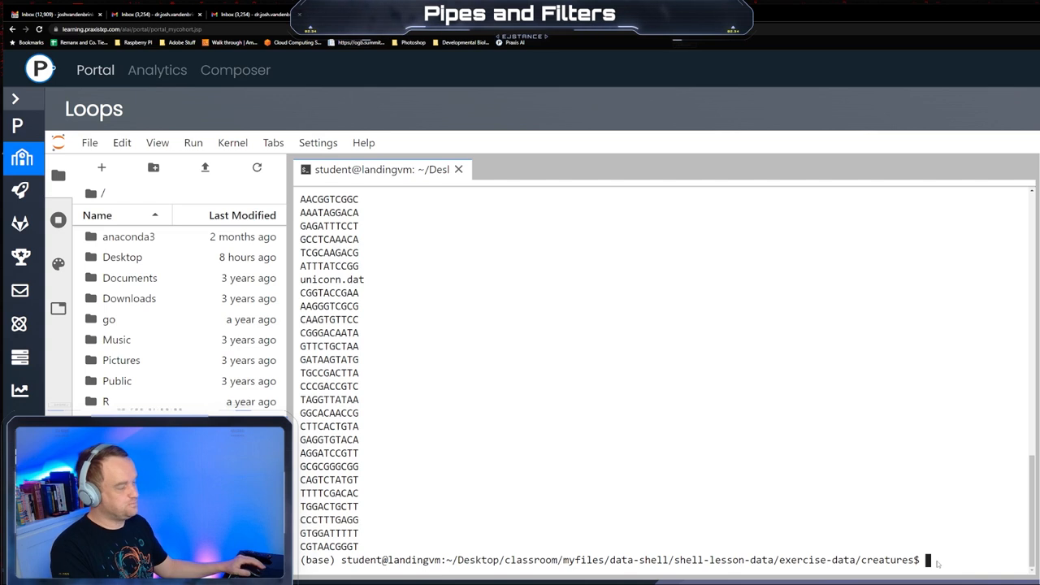
Run 'echo hello there' so the terminal prints hello there
text(echo)
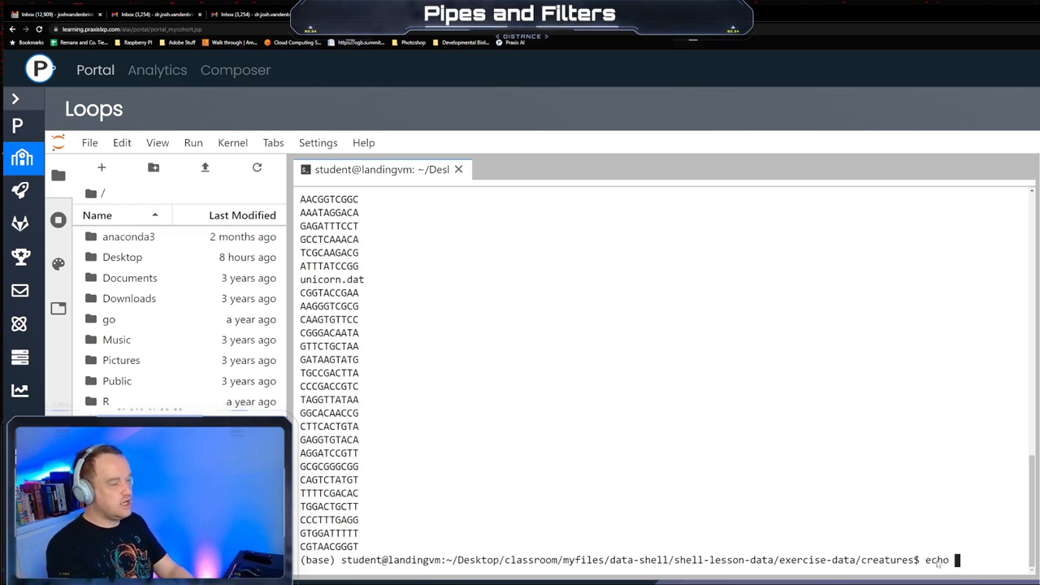
text(hello th)
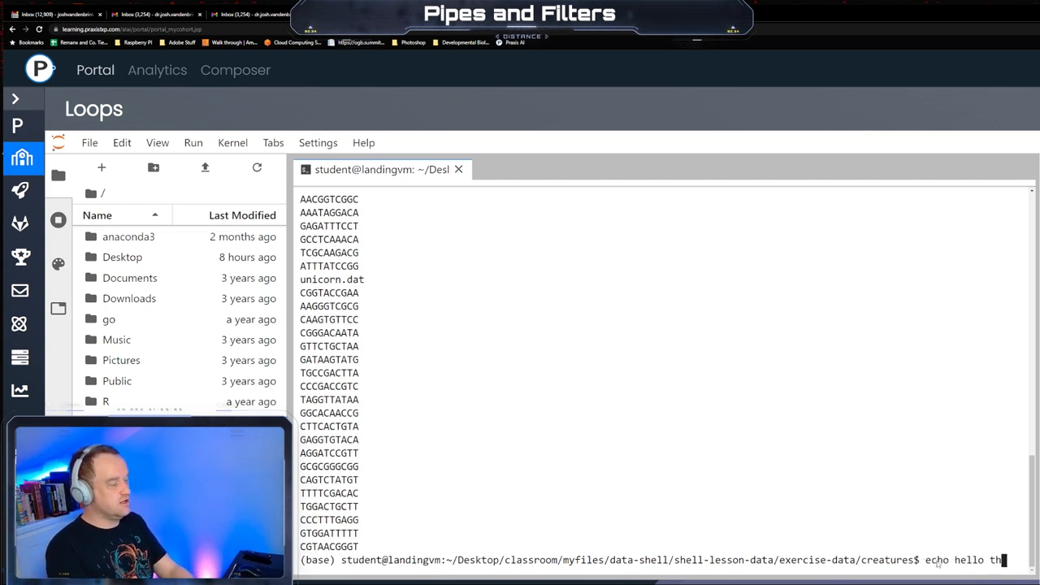
key(Return)
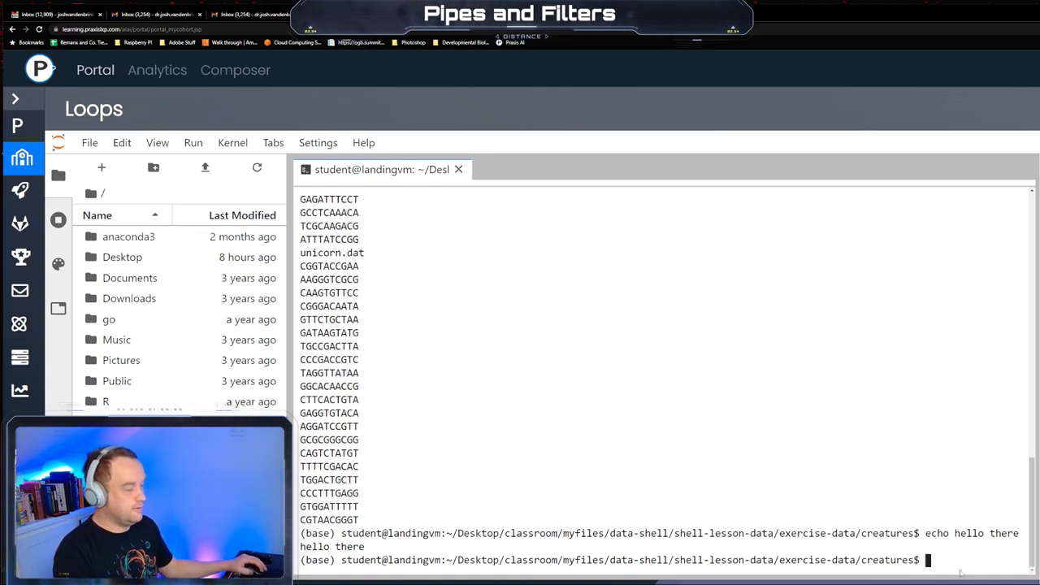
mouse_move(943, 572)
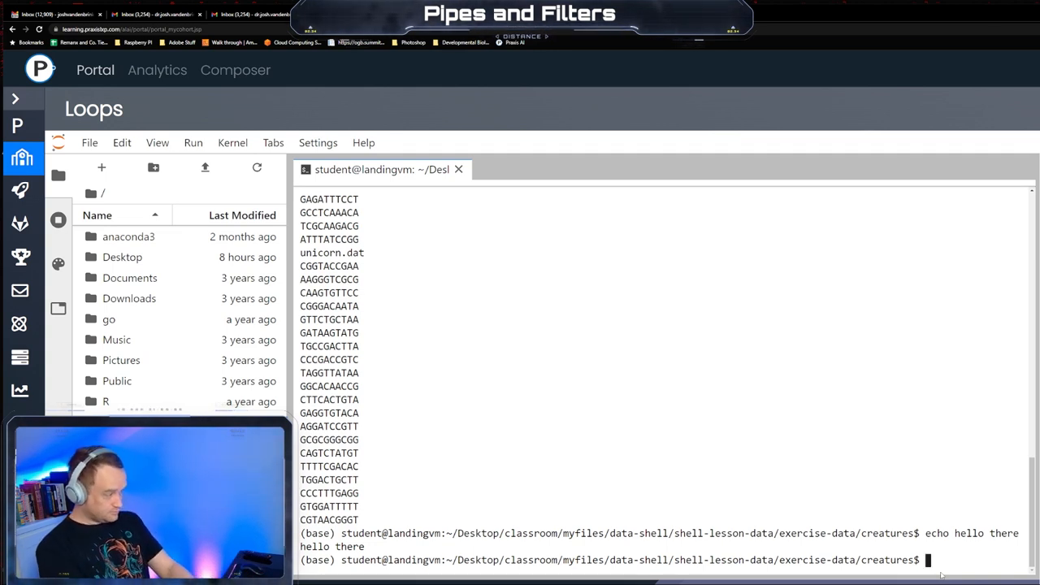
Start a loop 'for filename in *.dat' whose body runs '$filename' bare, without echo
text(for filen)
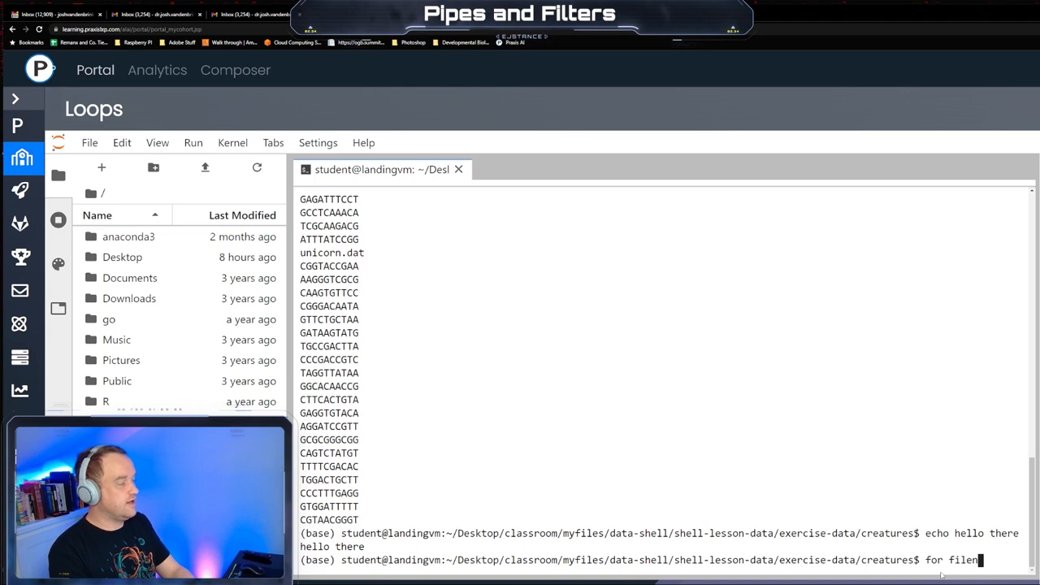
text(ame in *)
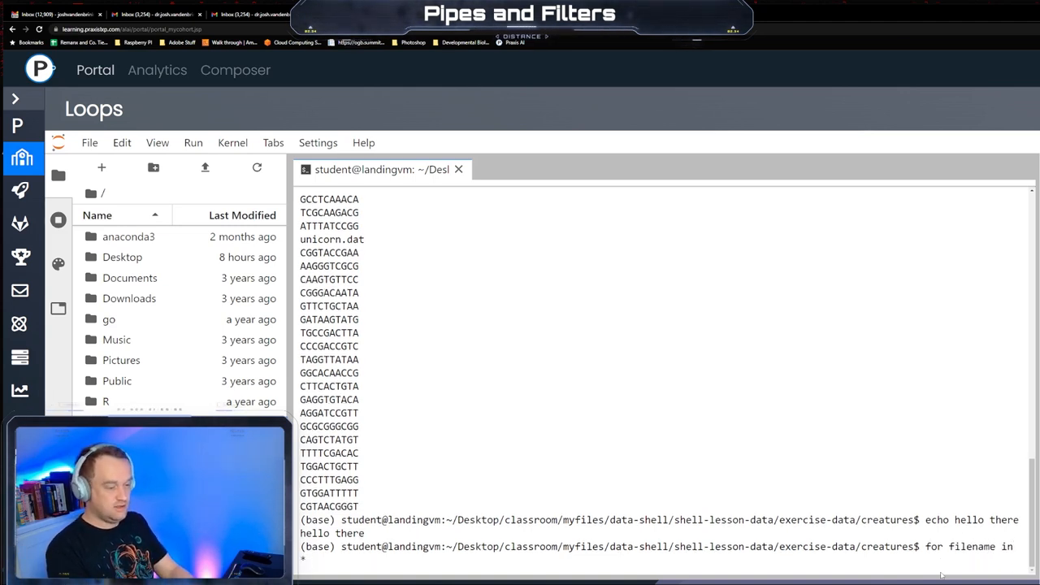
text(.dat)
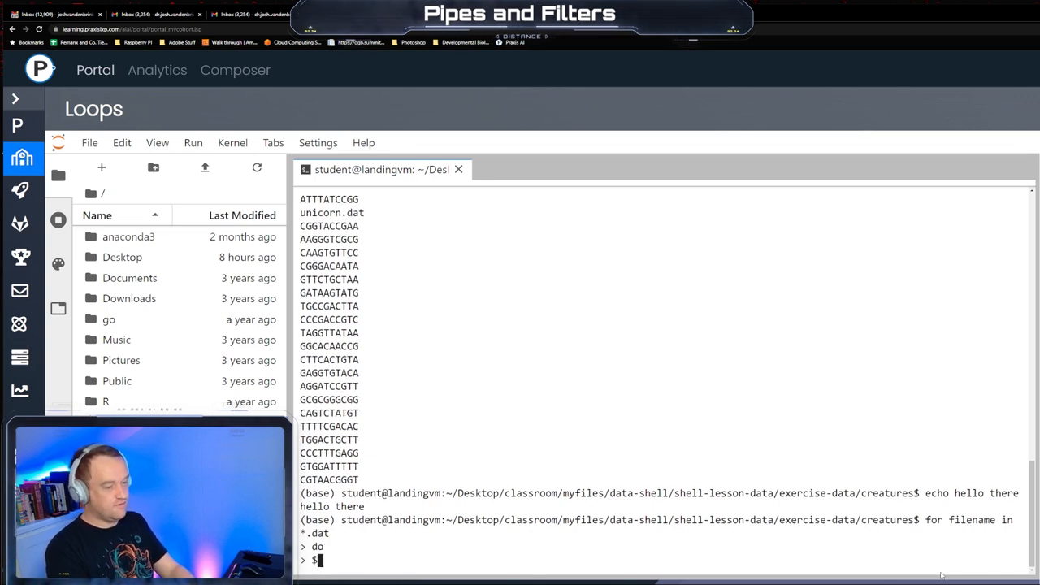
text($filename)
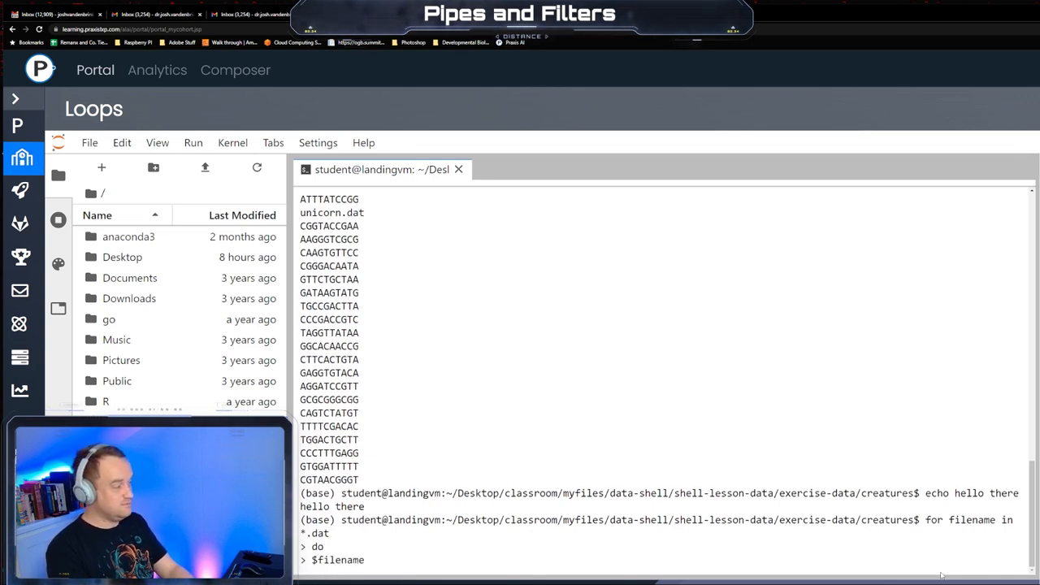
Add 'head -n 100 $filename | tail -n 20' as the second body line
text(head)
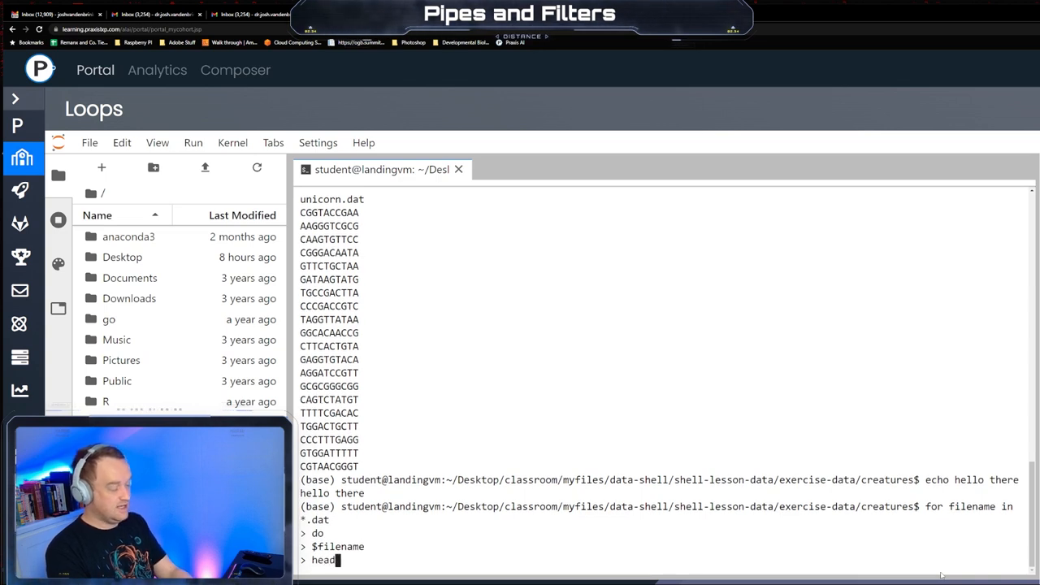
text(-n)
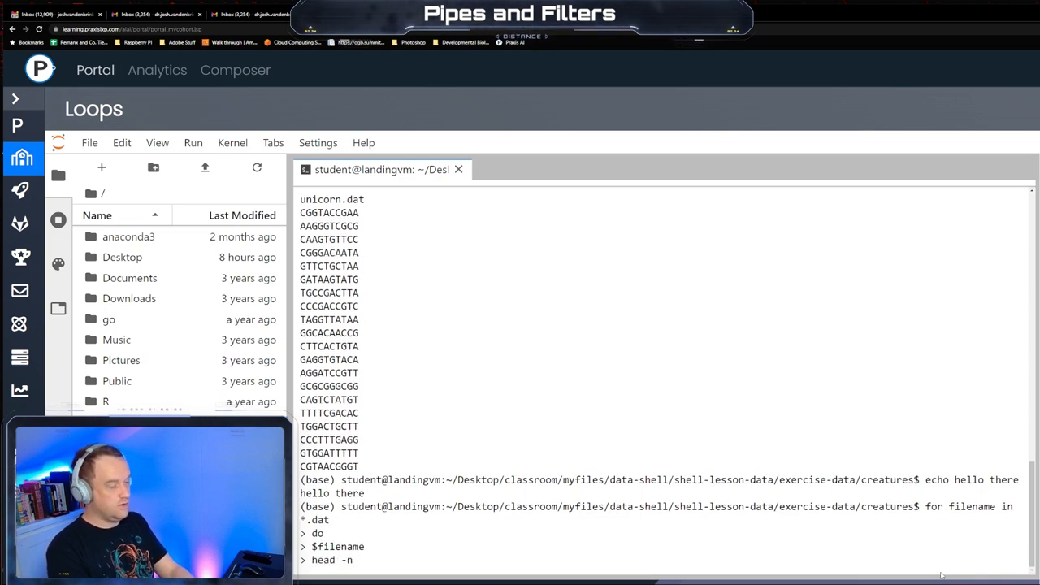
text(100 $)
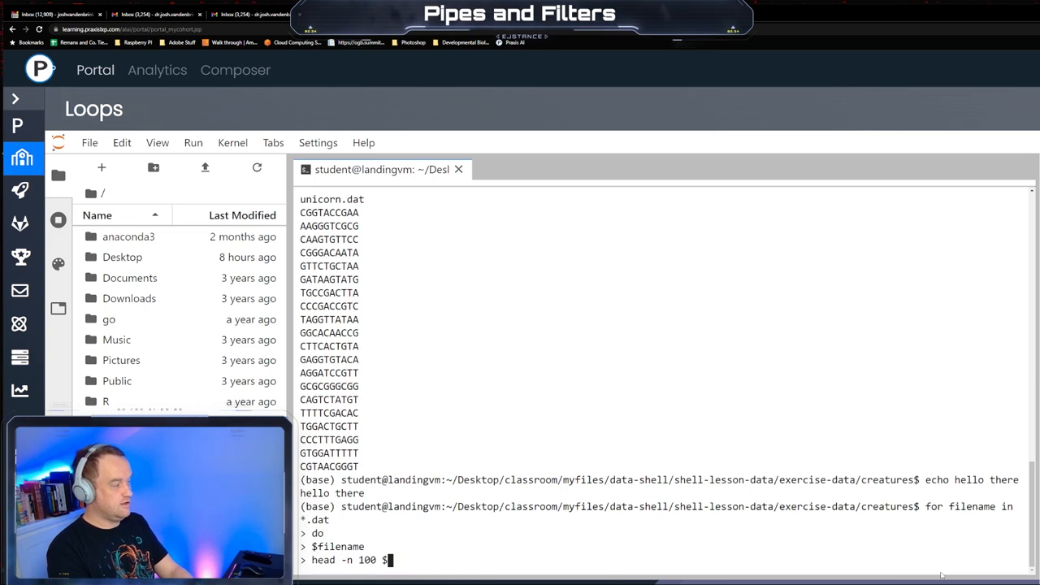
text(filename)
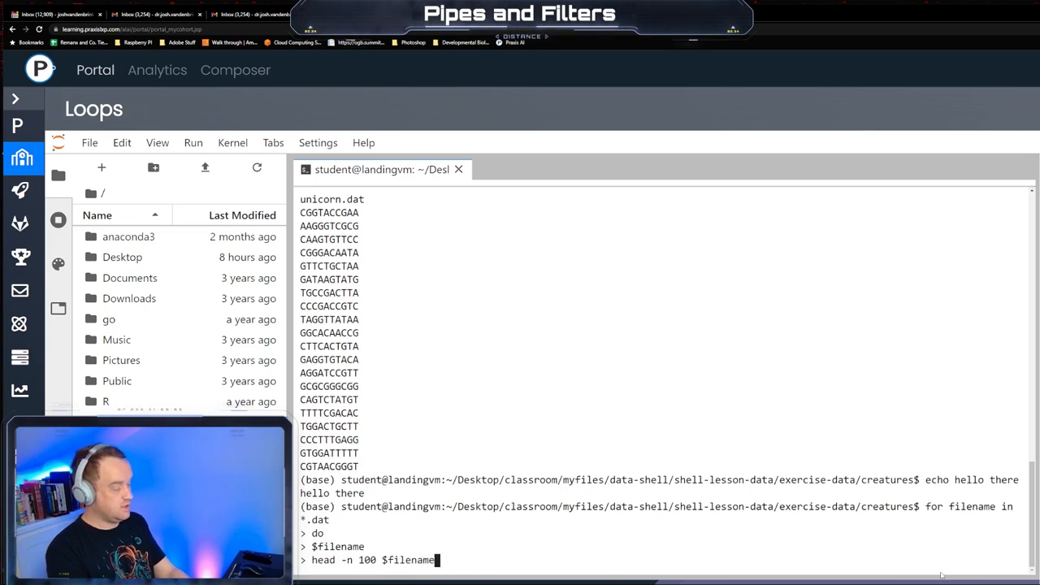
text(| tail)
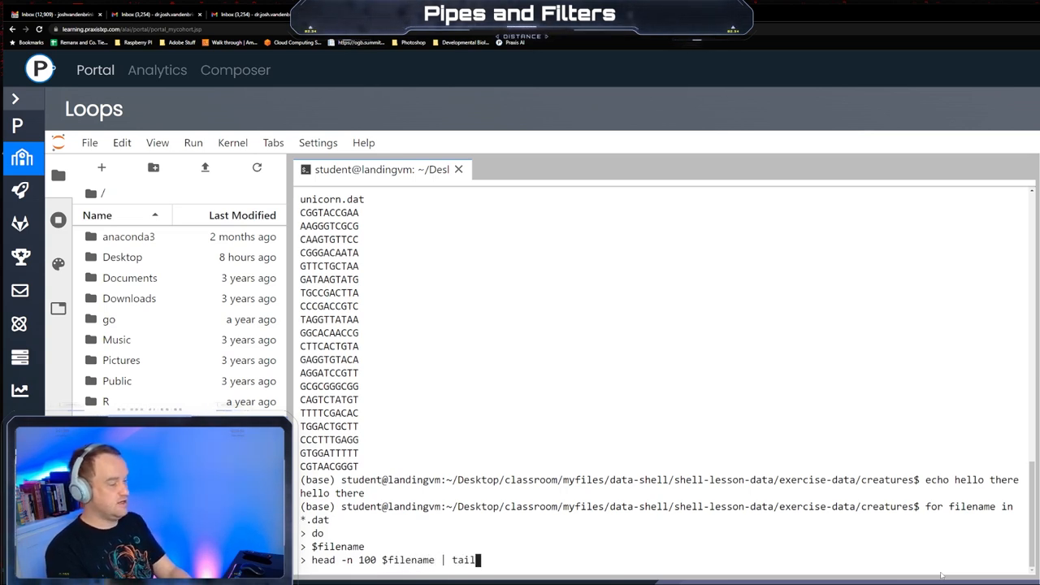
text(-n 20)
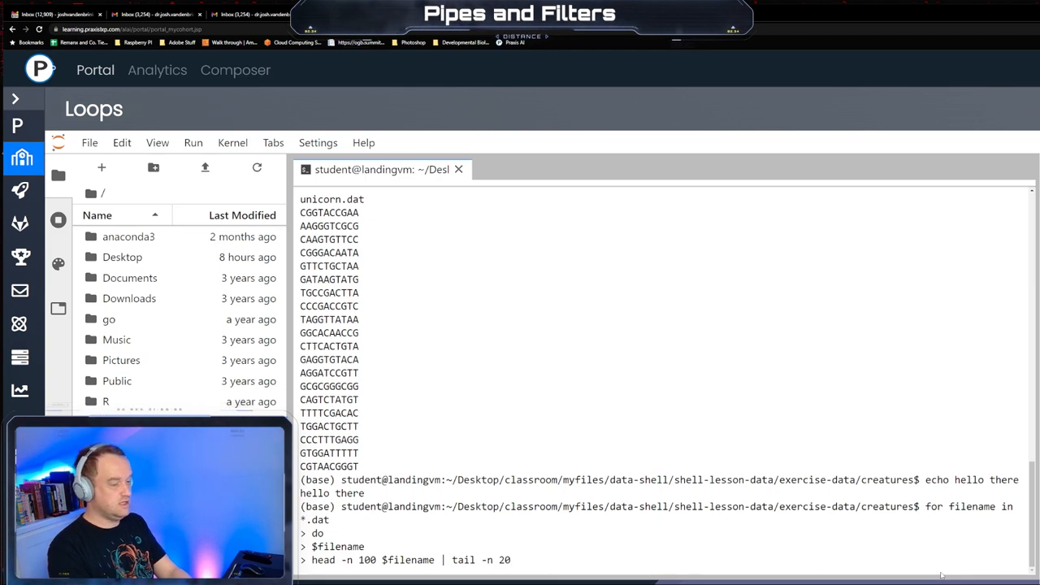
Finish and run the loop, then review the 'command not found' errors each filename produces before its DNA lines
key(Return)
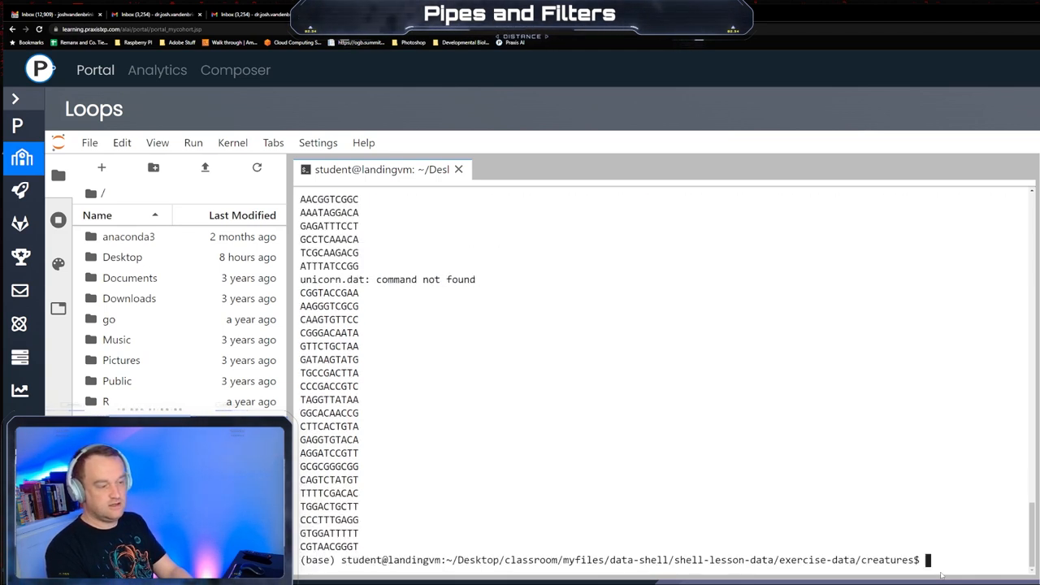
mouse_move(666, 397)
text(echo hello there)
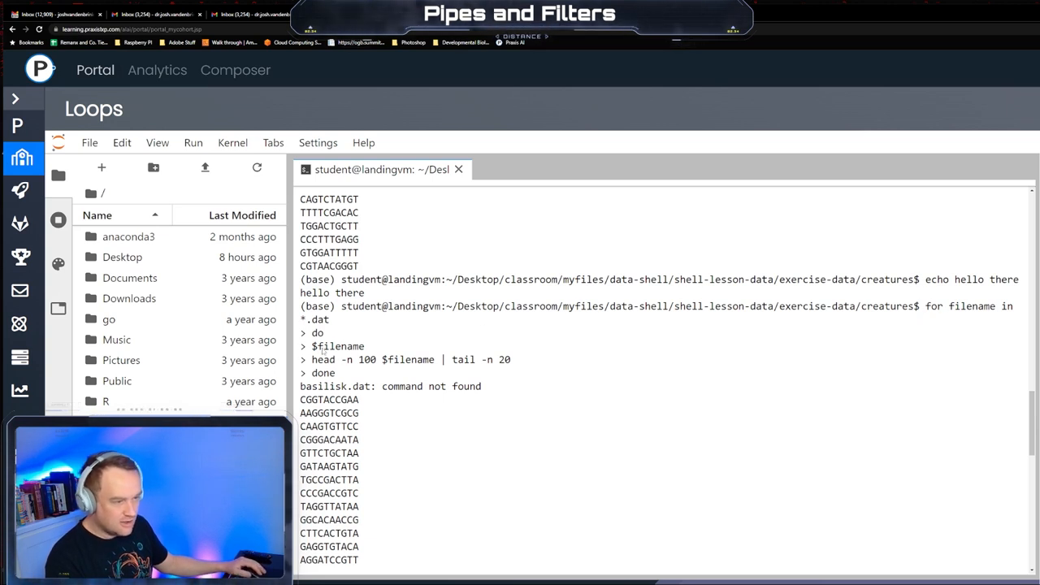
double_click(338, 346)
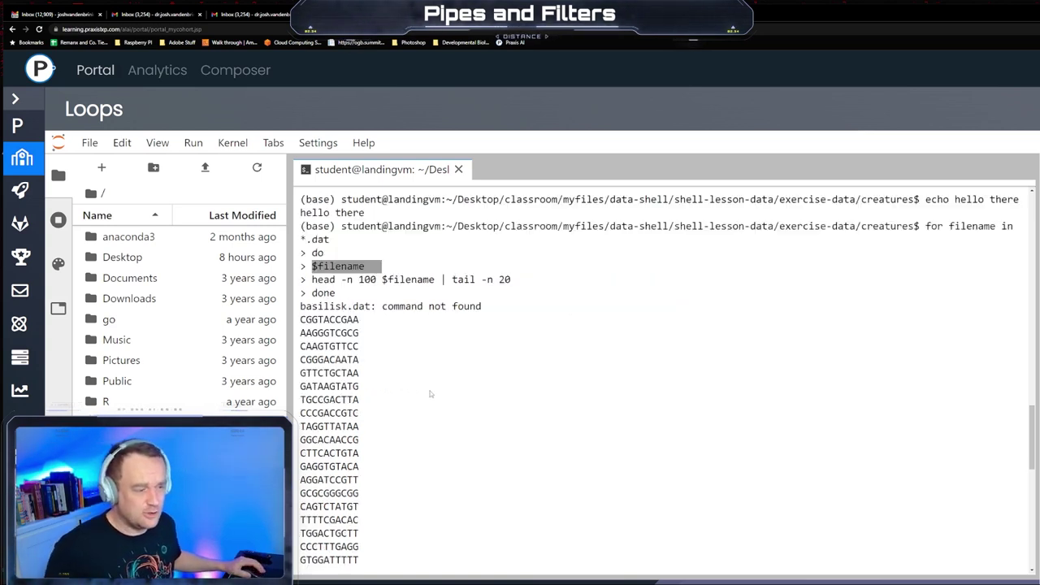
scroll(down, 3)
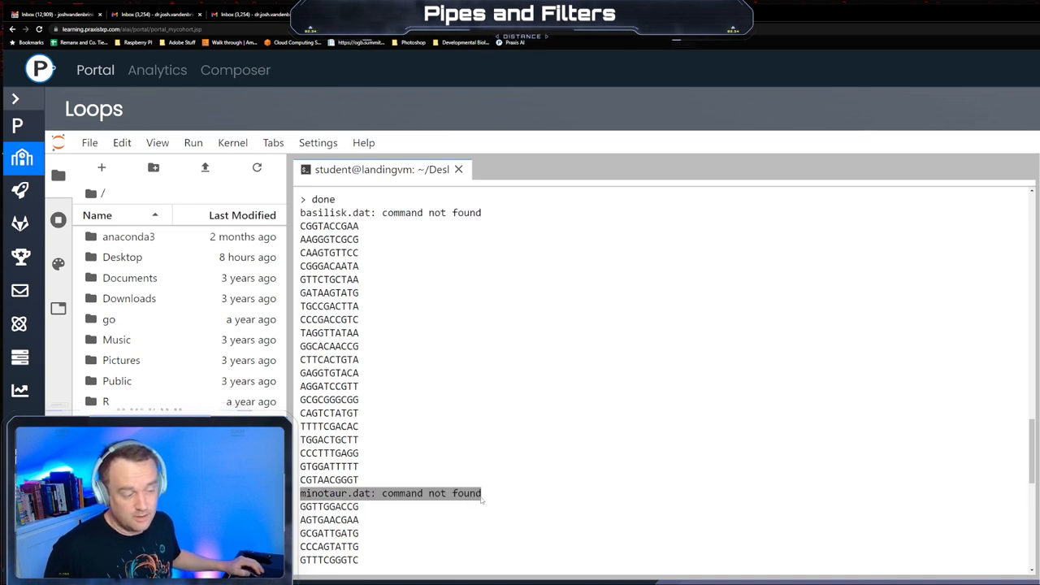
scroll(down, 3)
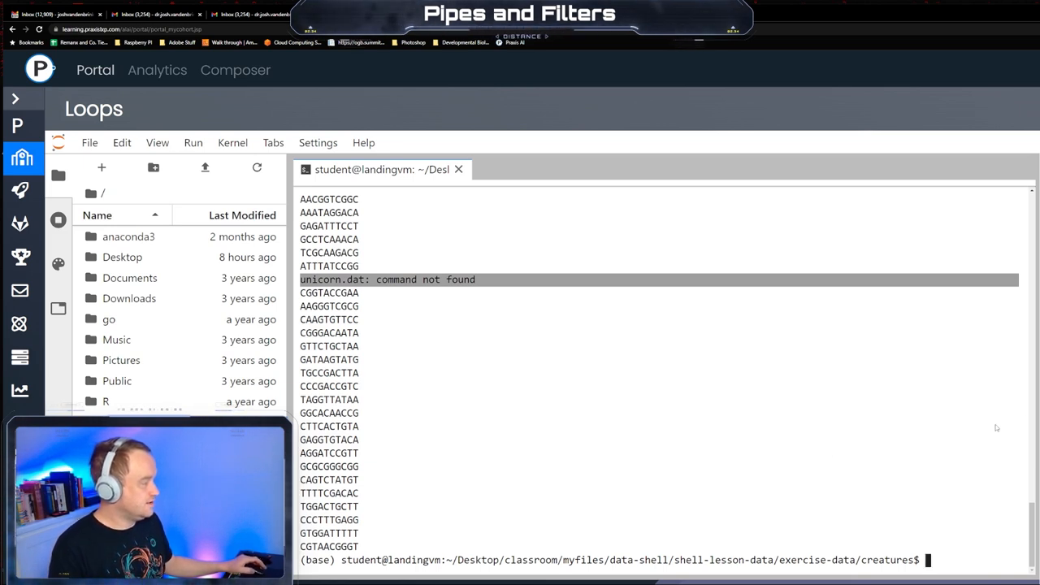
mouse_move(682, 475)
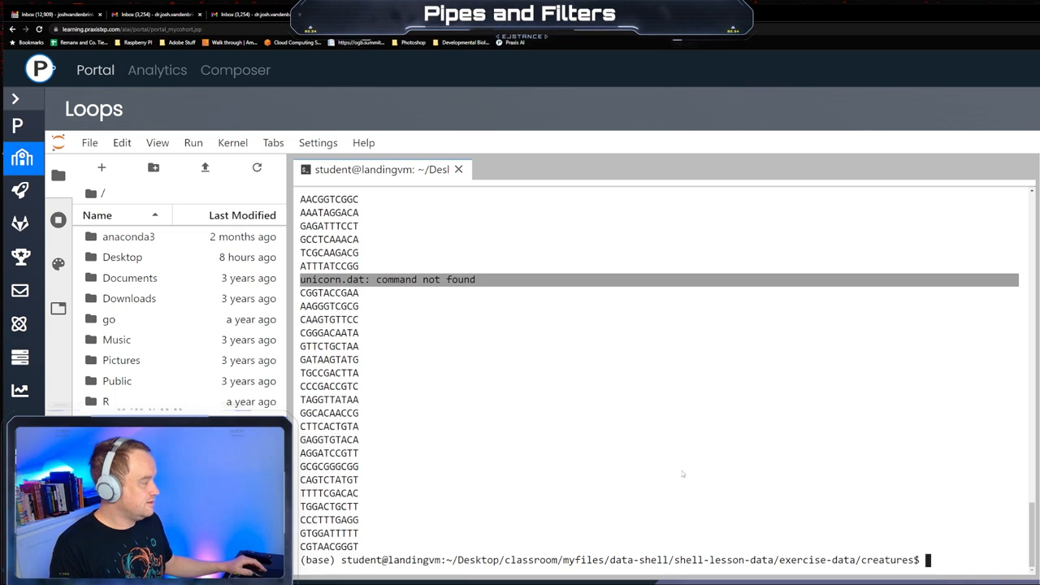